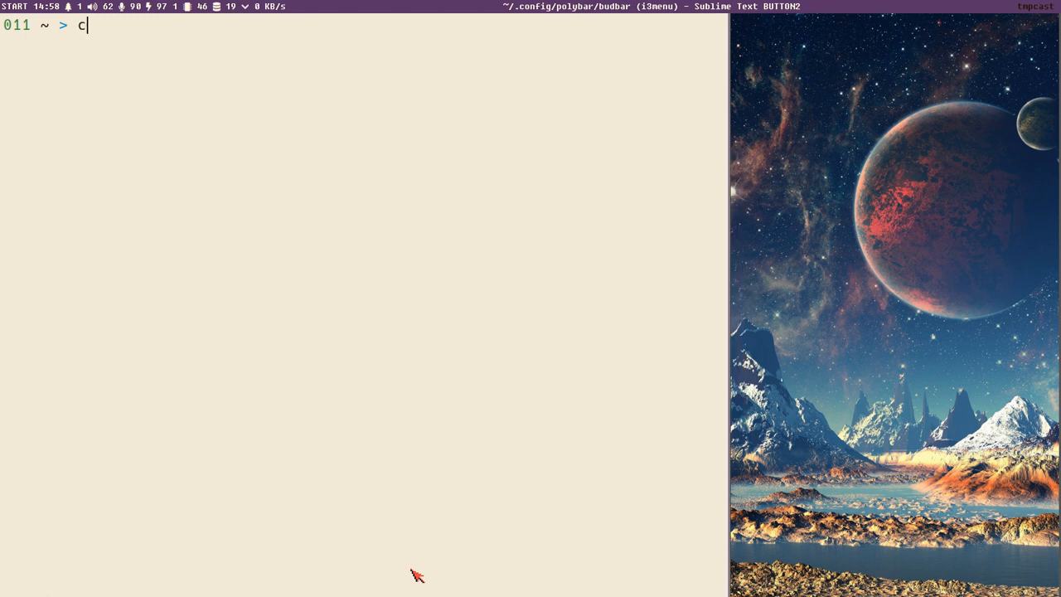
Step: Show the 'Sublime Text - Color Schemes and UI themes' YouTube page in Vivaldi
key("Return")
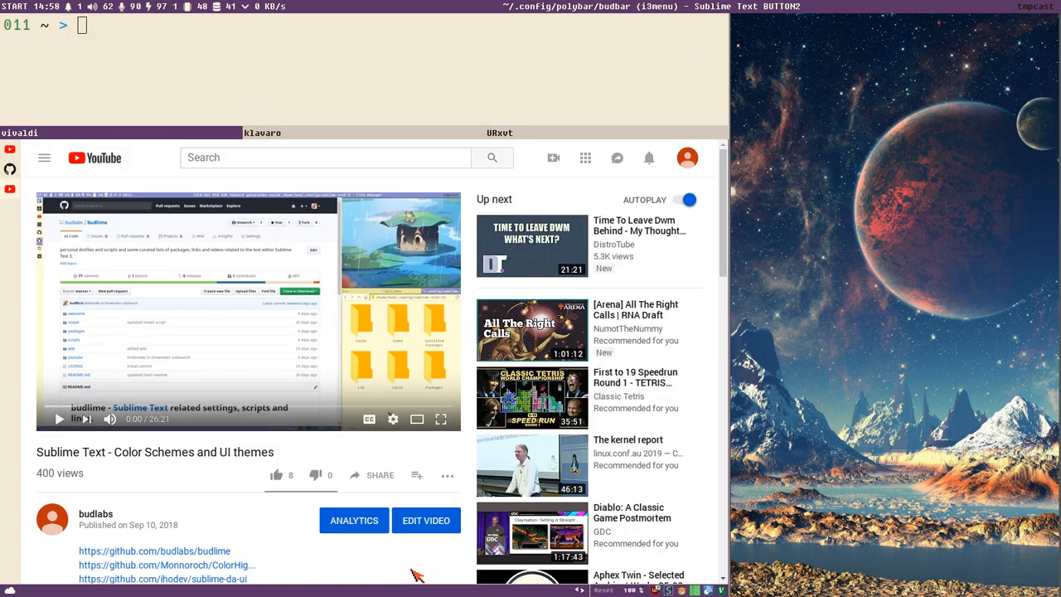
scroll("down", 3)
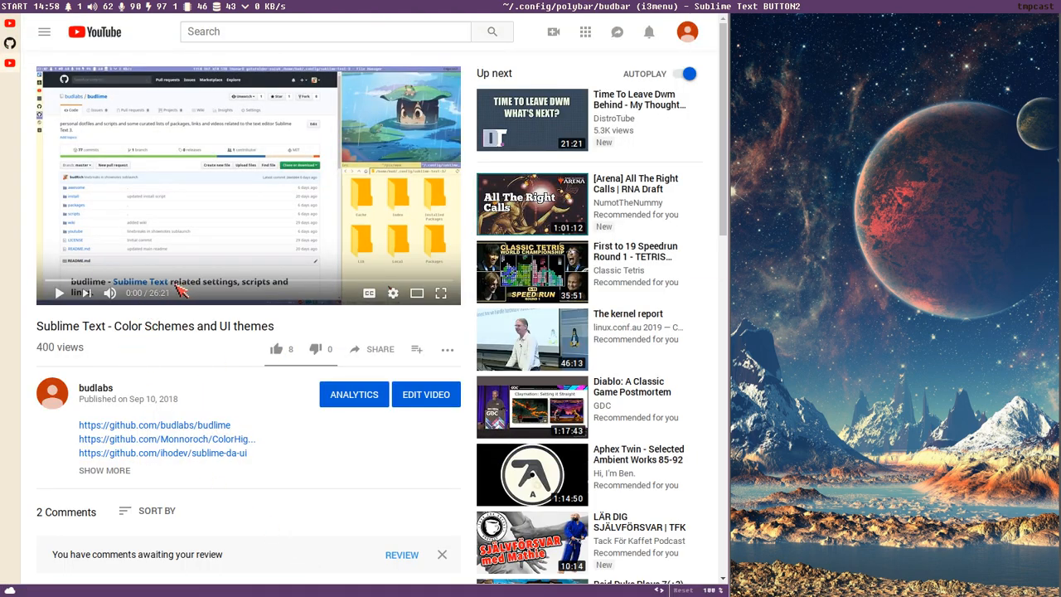
mouse_move(141, 351)
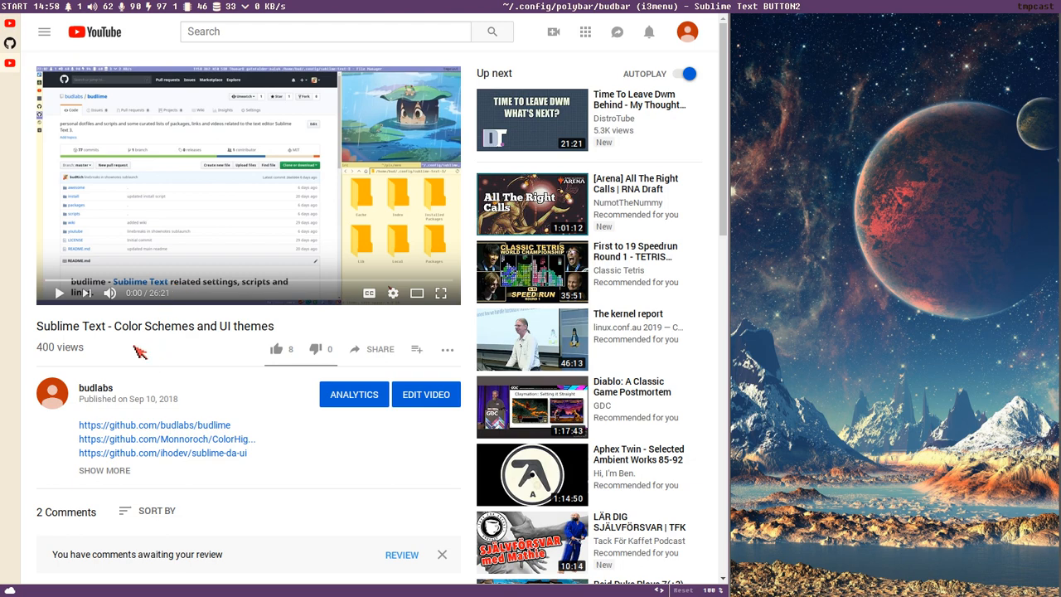
mouse_move(123, 341)
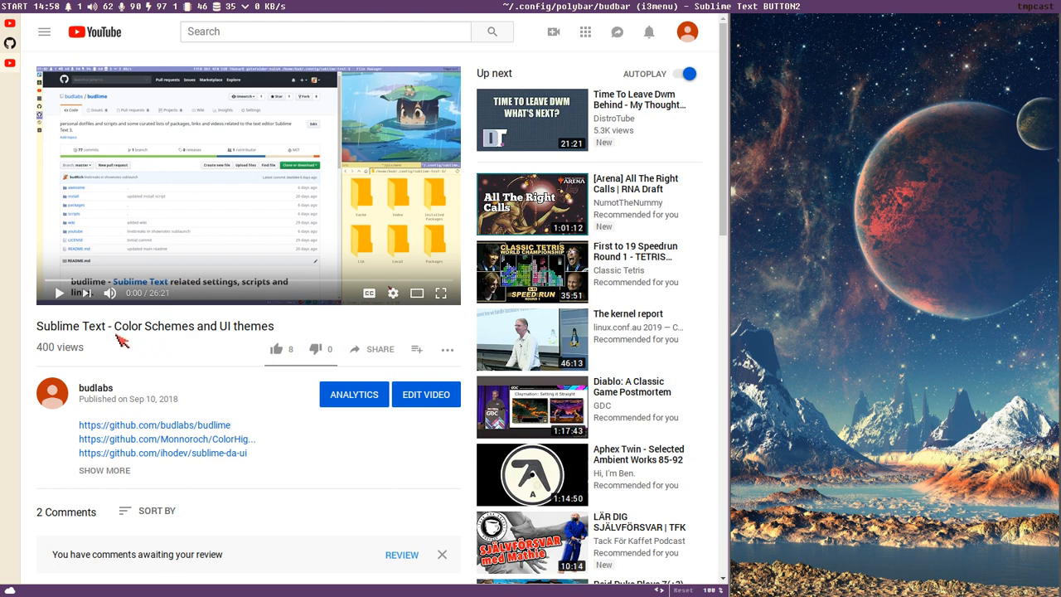
mouse_move(222, 347)
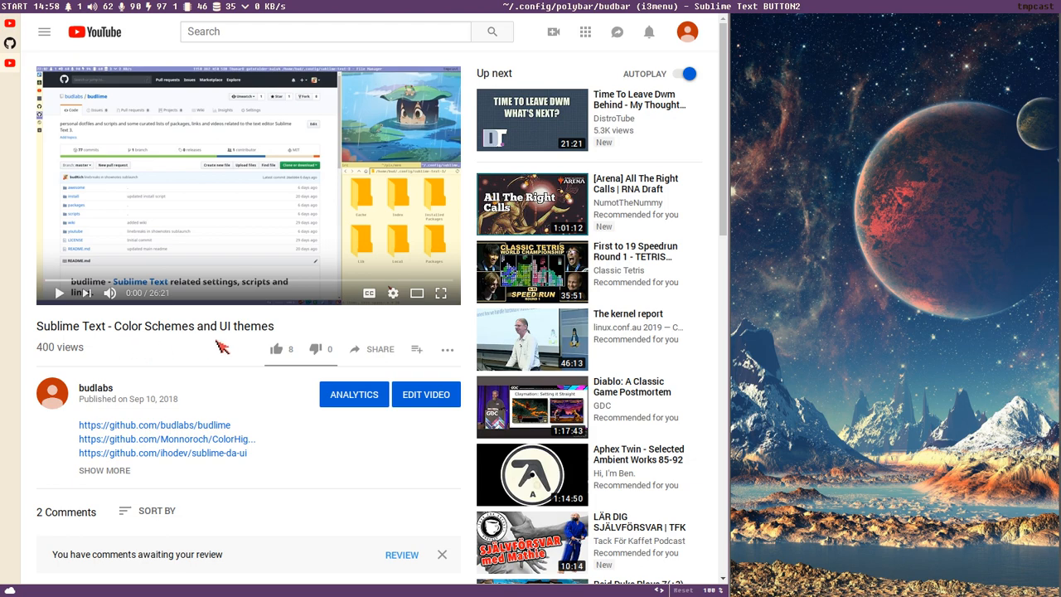
mouse_move(251, 369)
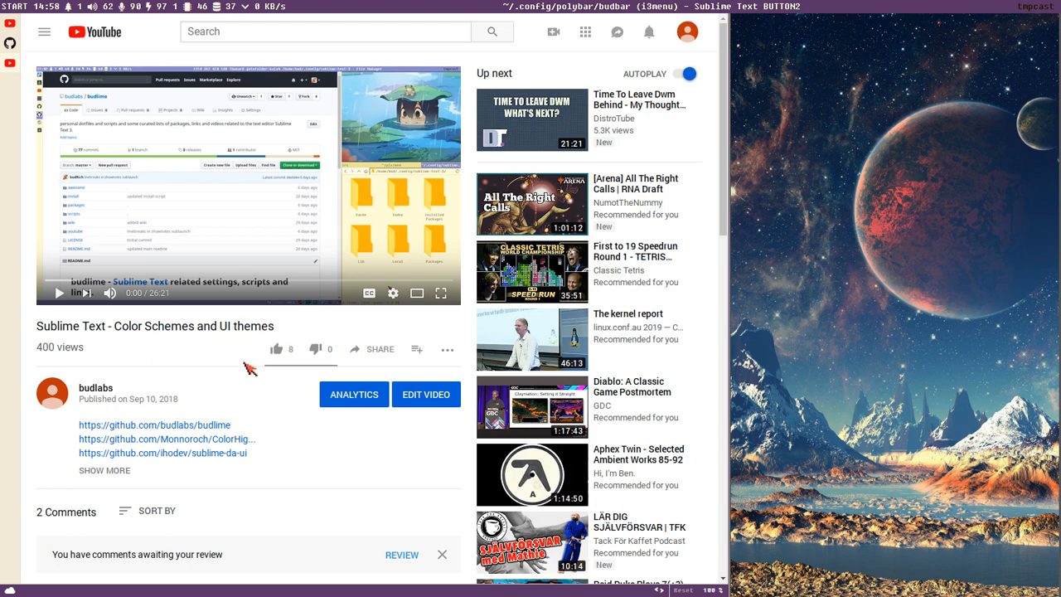
mouse_move(176, 209)
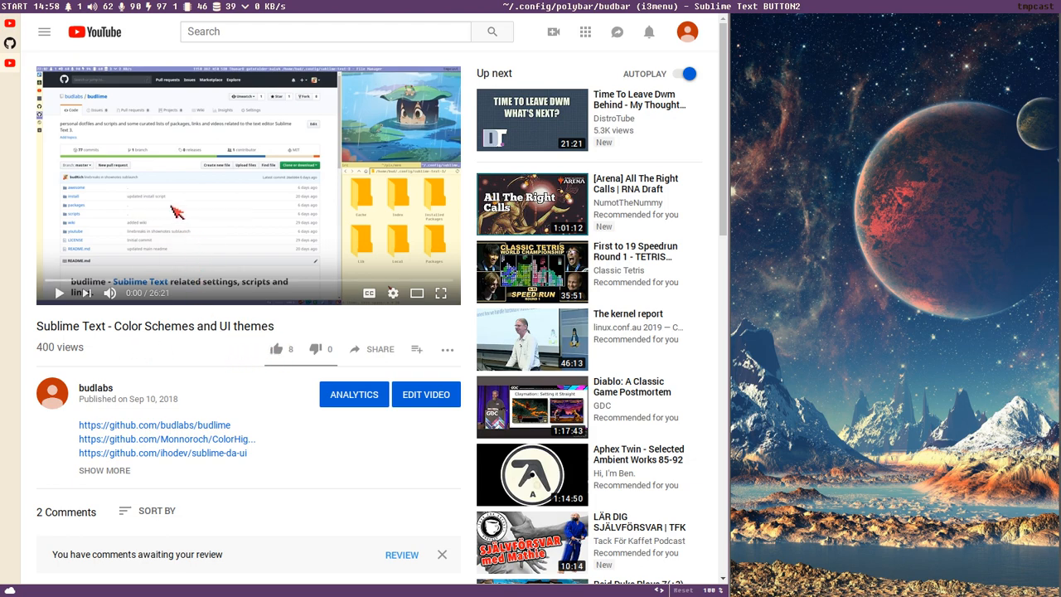
mouse_move(131, 232)
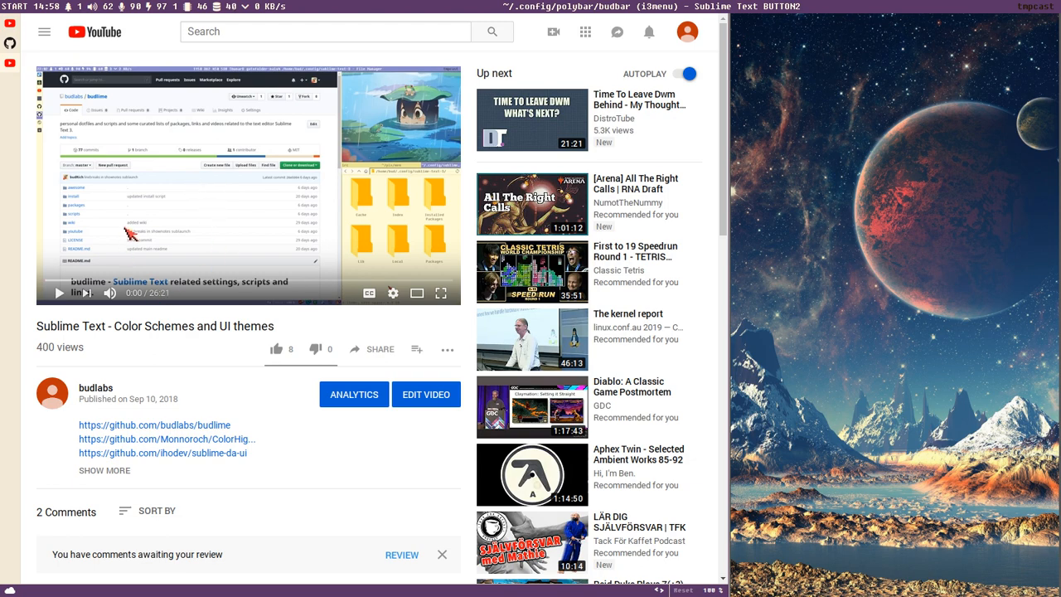
mouse_move(250, 382)
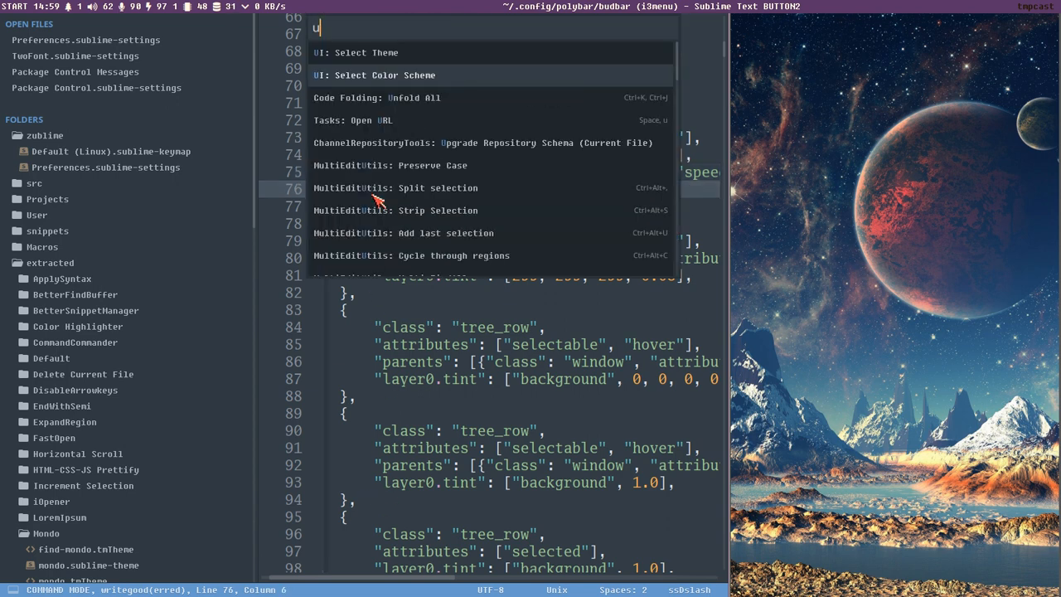
Step: Pick a new UI theme from the palette, then preview colour schemes
type("i")
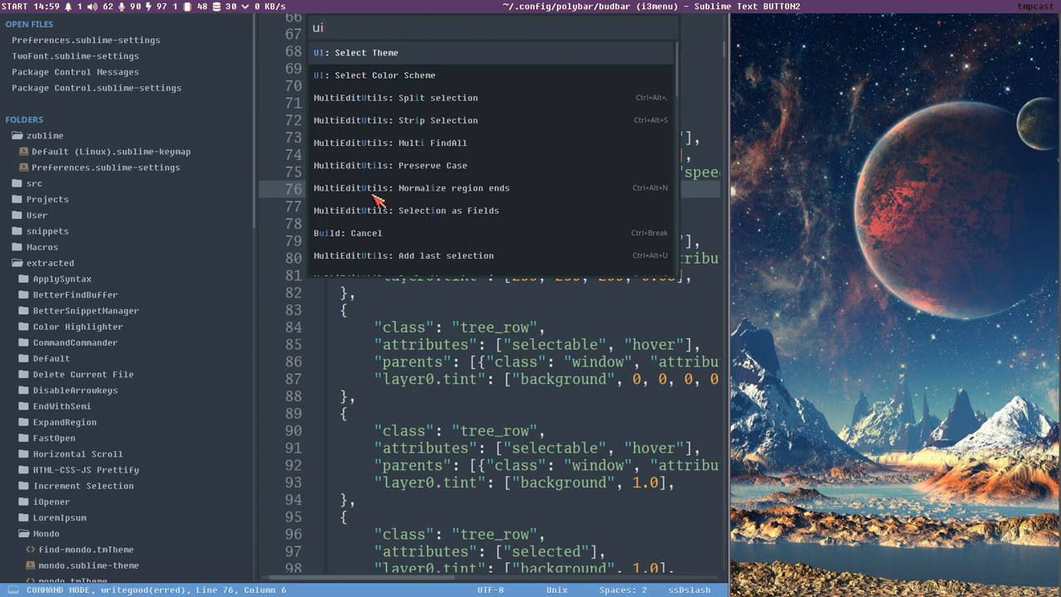
left_click(365, 52)
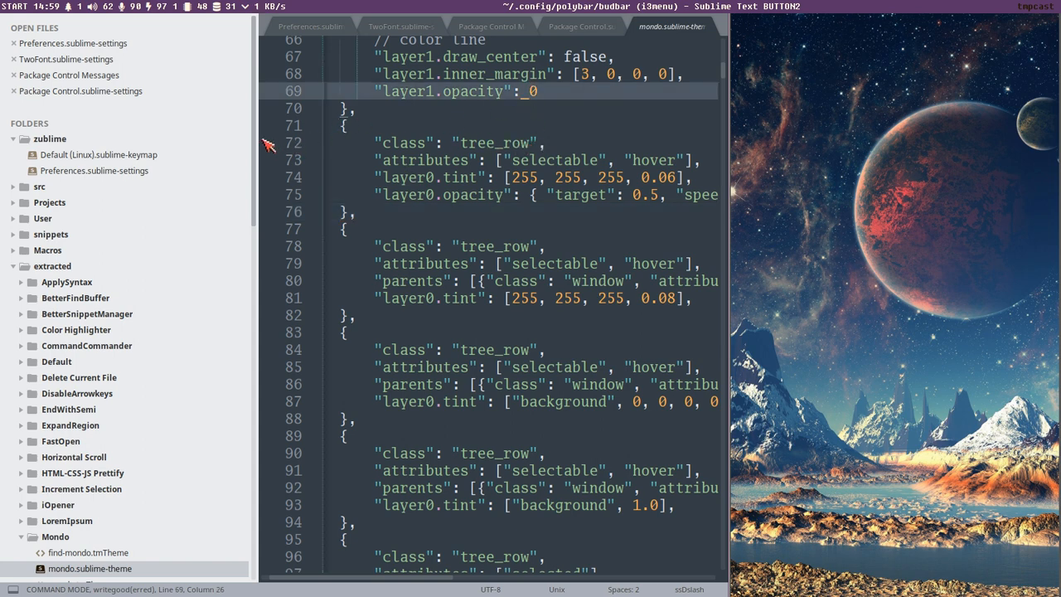
mouse_move(554, 156)
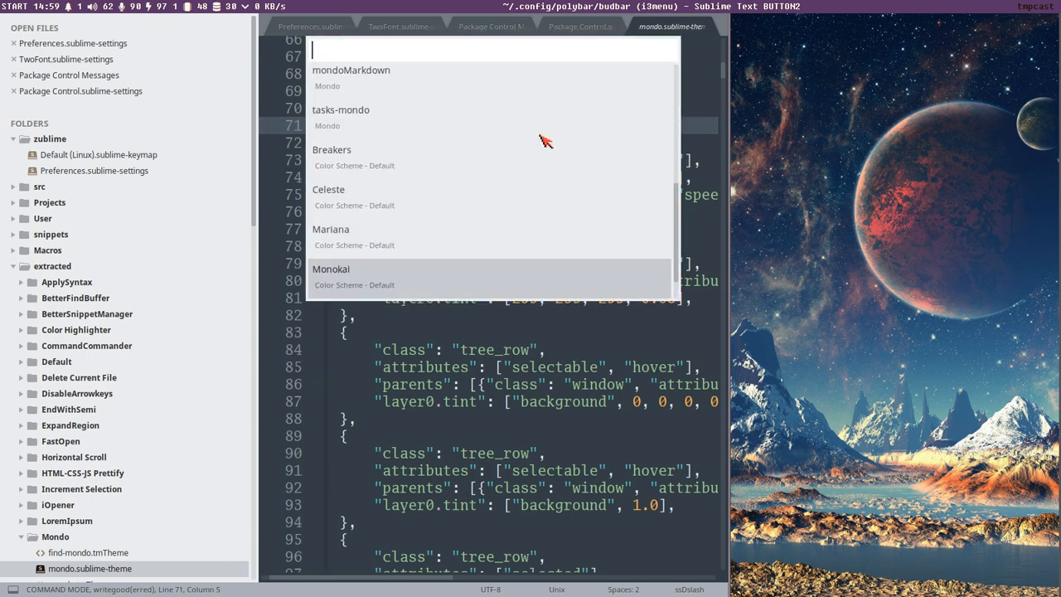
key("Escape")
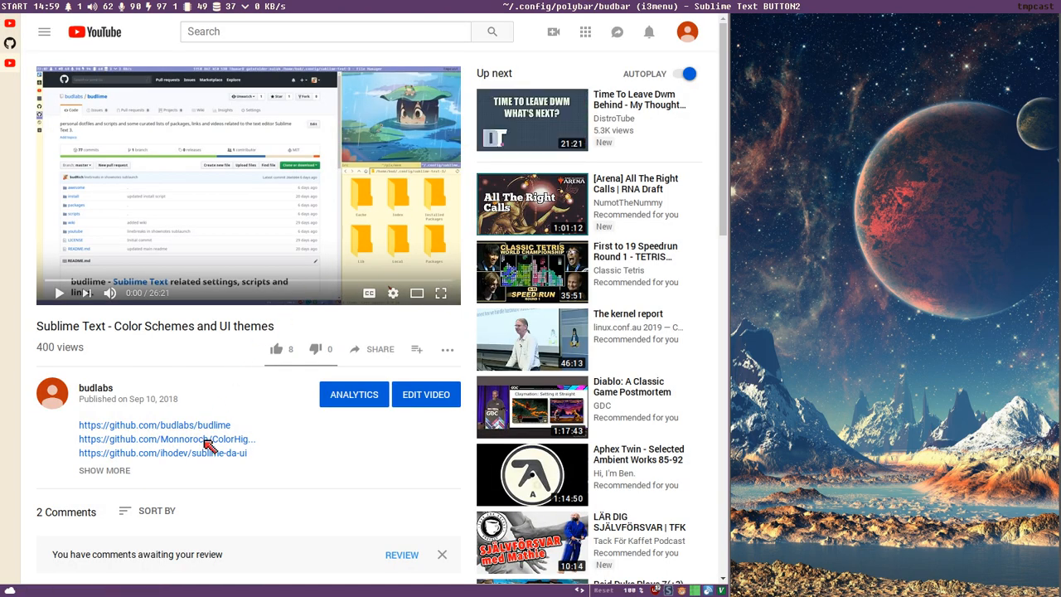
mouse_move(174, 457)
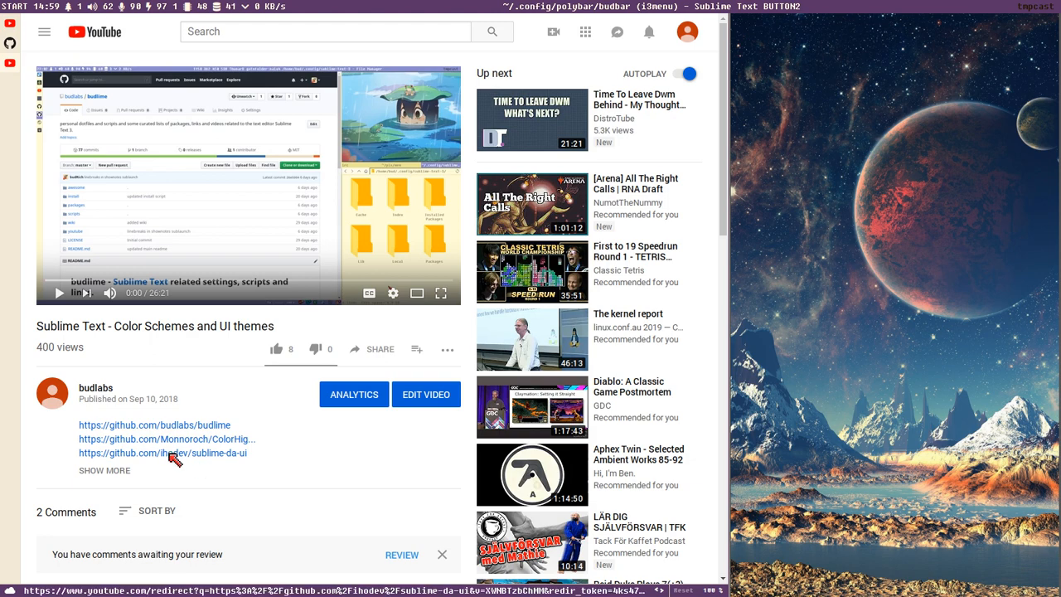
mouse_move(242, 460)
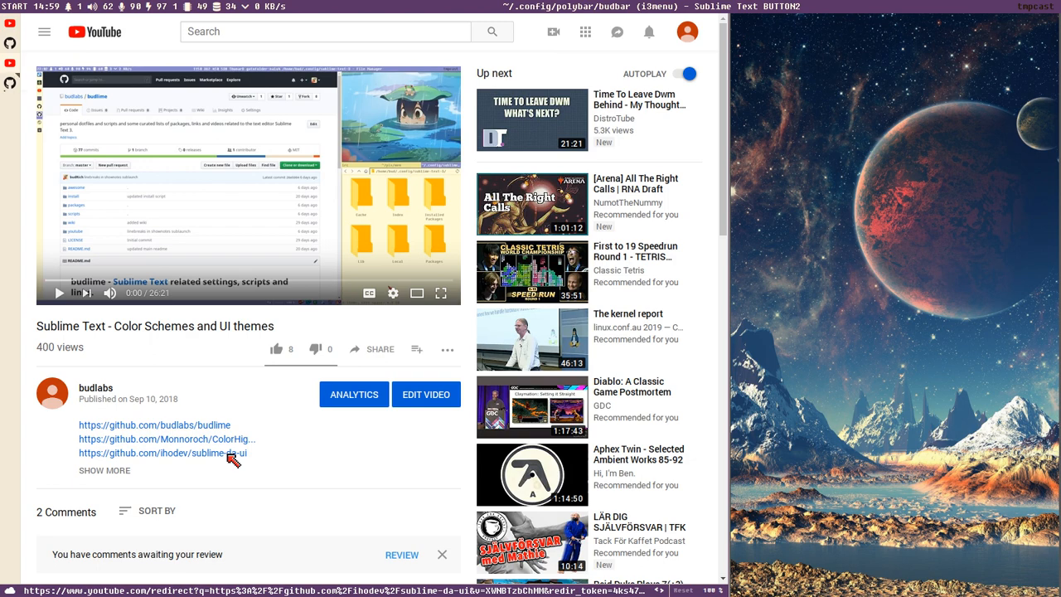
left_click(168, 454)
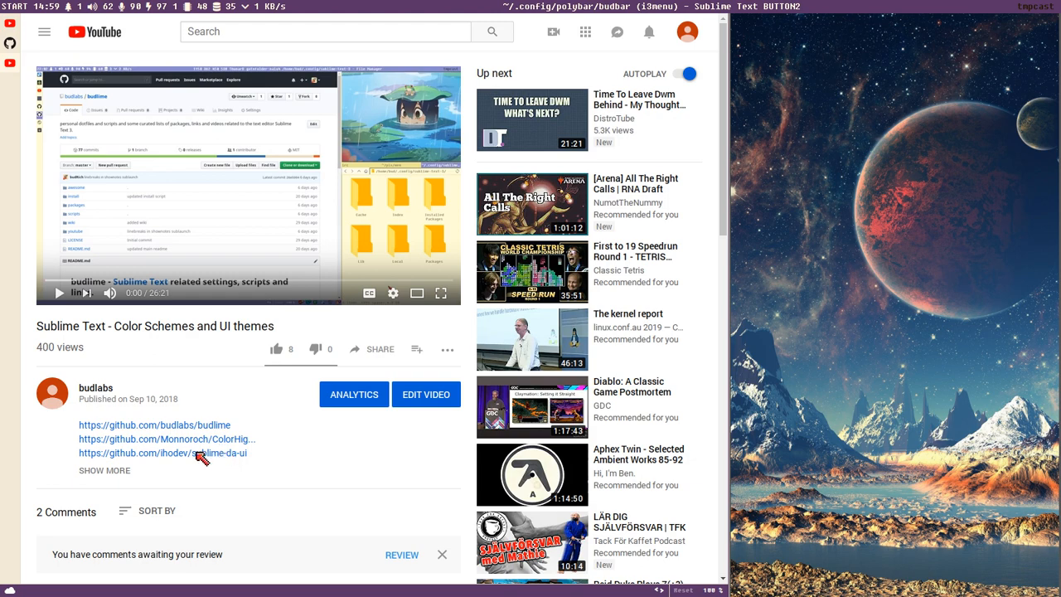
mouse_move(180, 453)
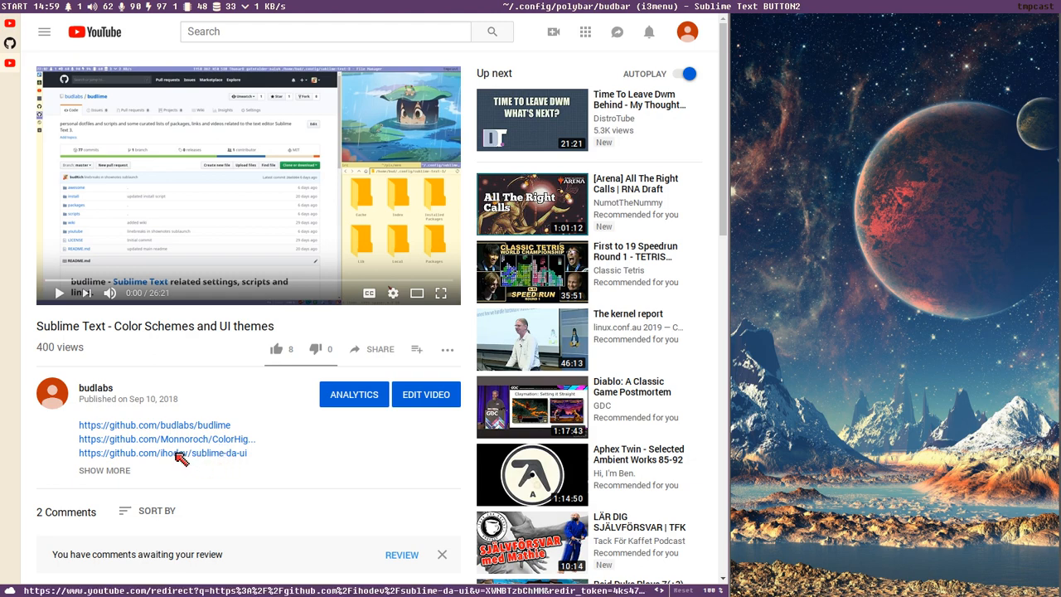
mouse_move(234, 458)
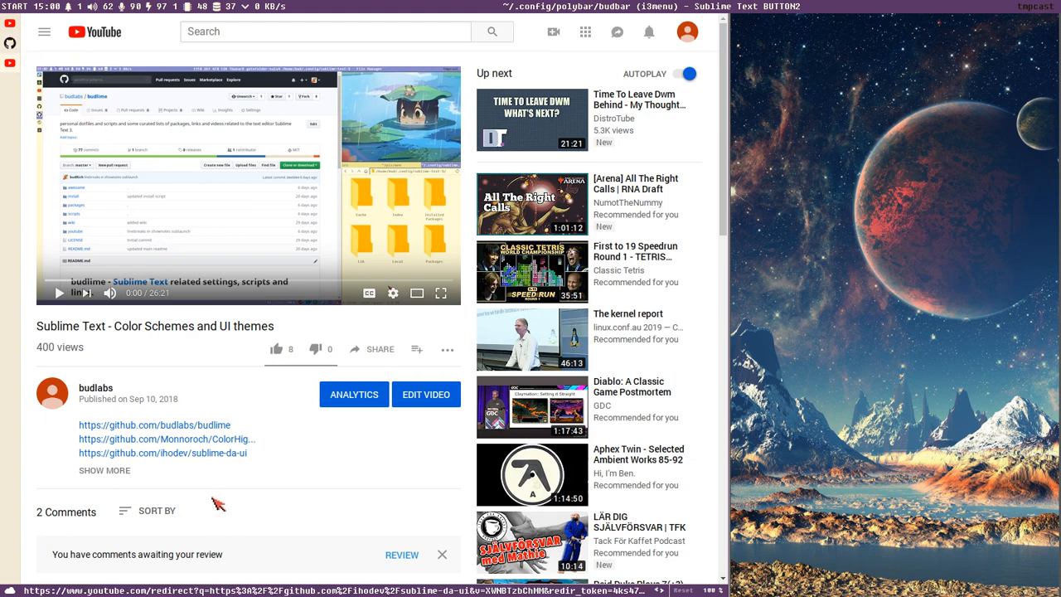
mouse_move(218, 458)
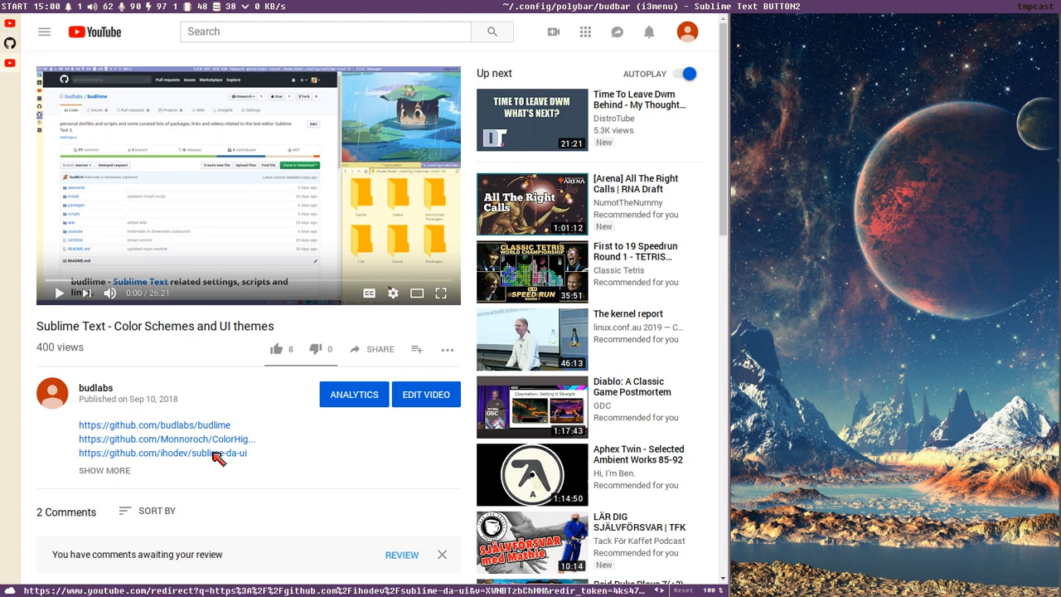
mouse_move(267, 487)
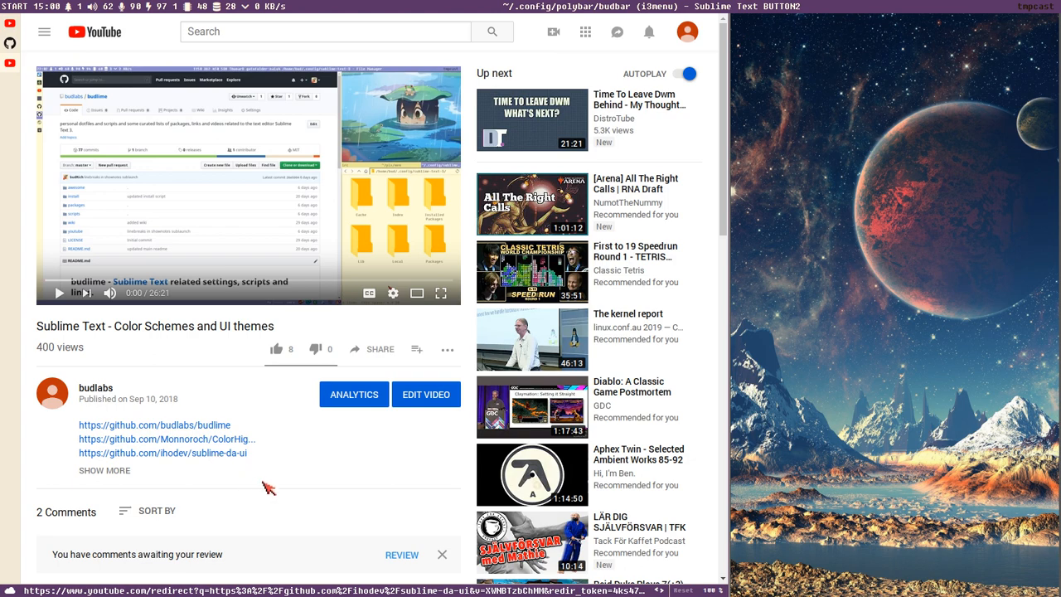
mouse_move(326, 475)
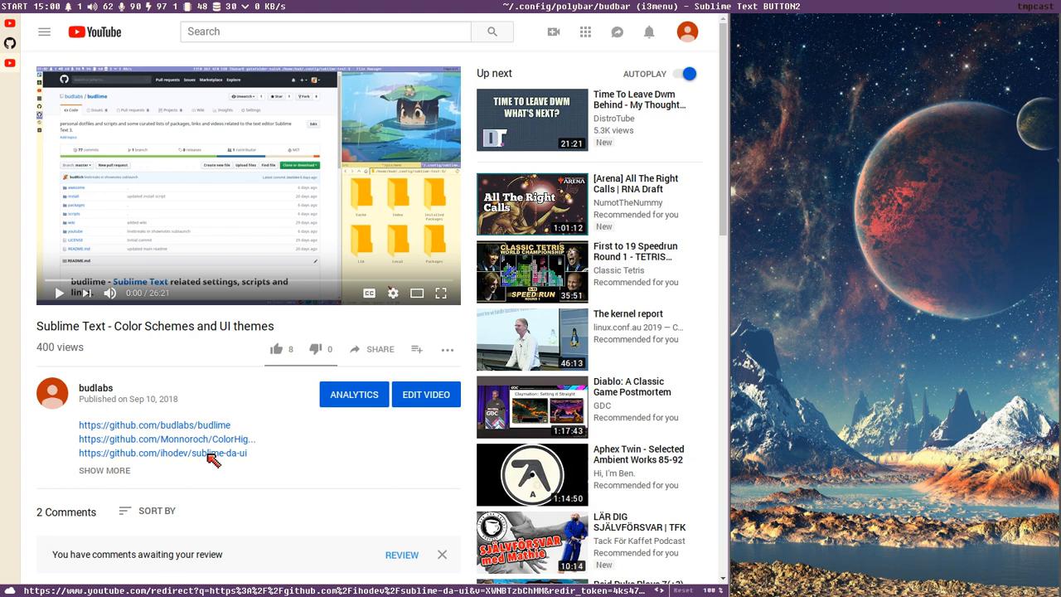
mouse_move(322, 460)
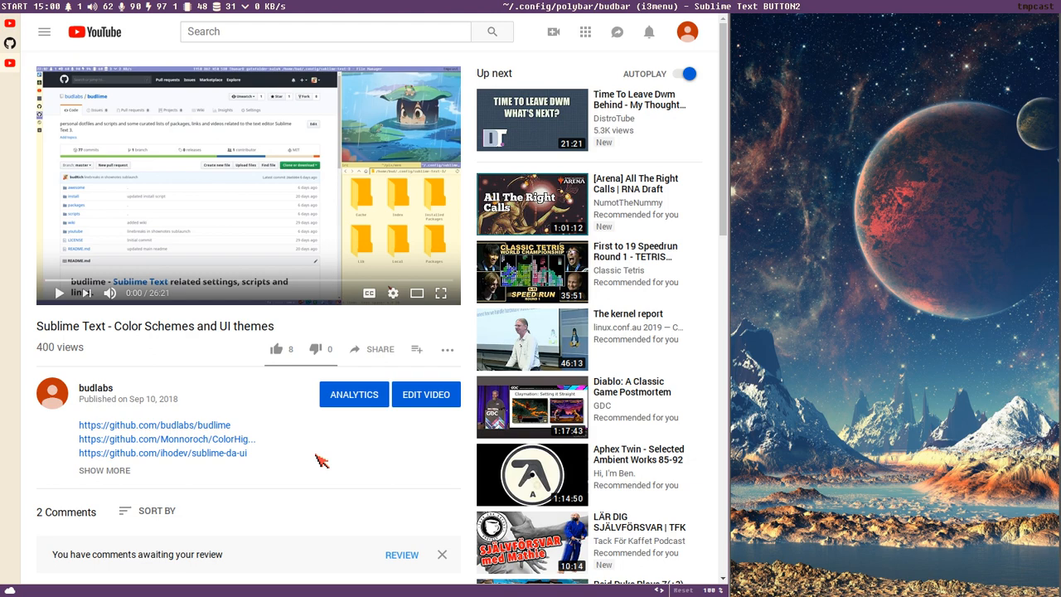
mouse_move(320, 461)
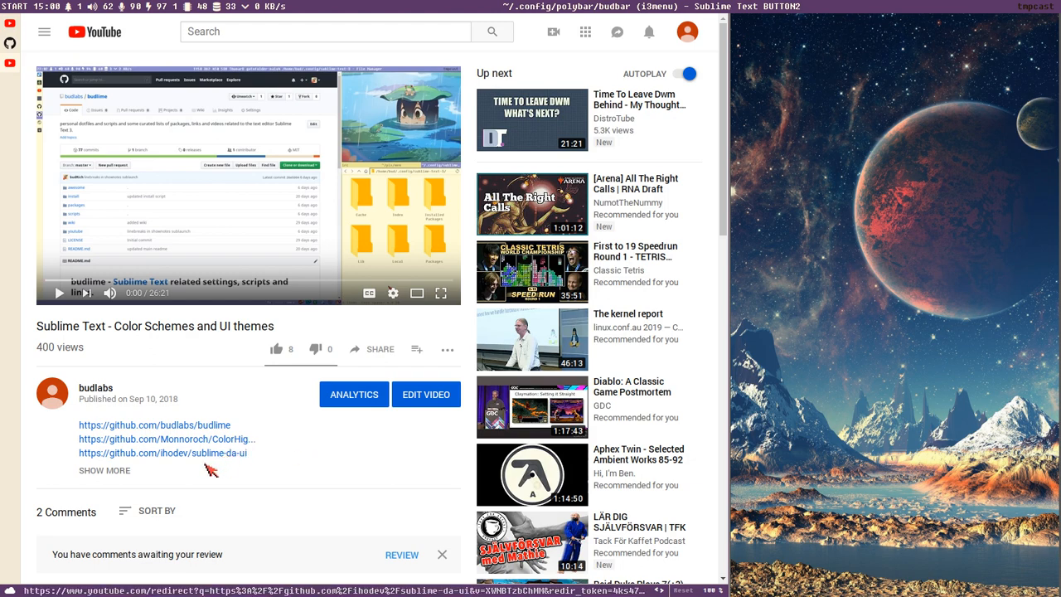
mouse_move(209, 458)
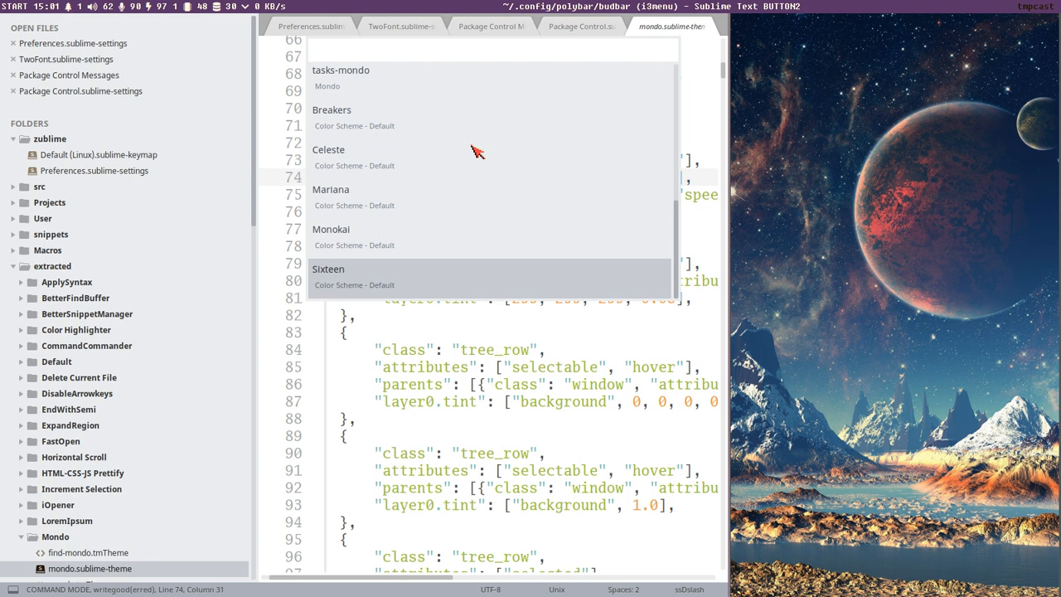
mouse_move(431, 475)
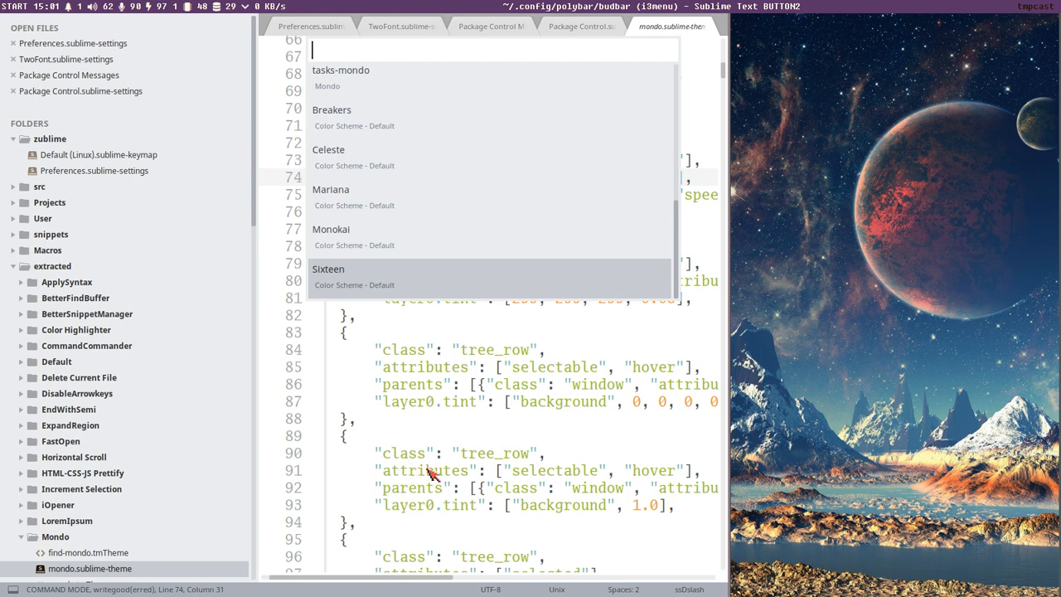
mouse_move(528, 187)
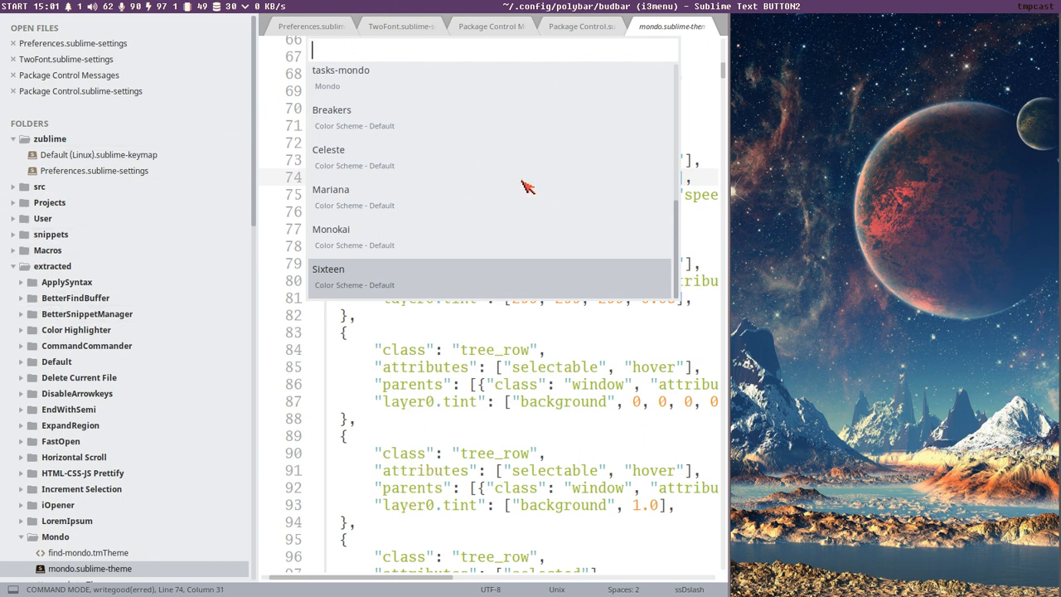
mouse_move(476, 205)
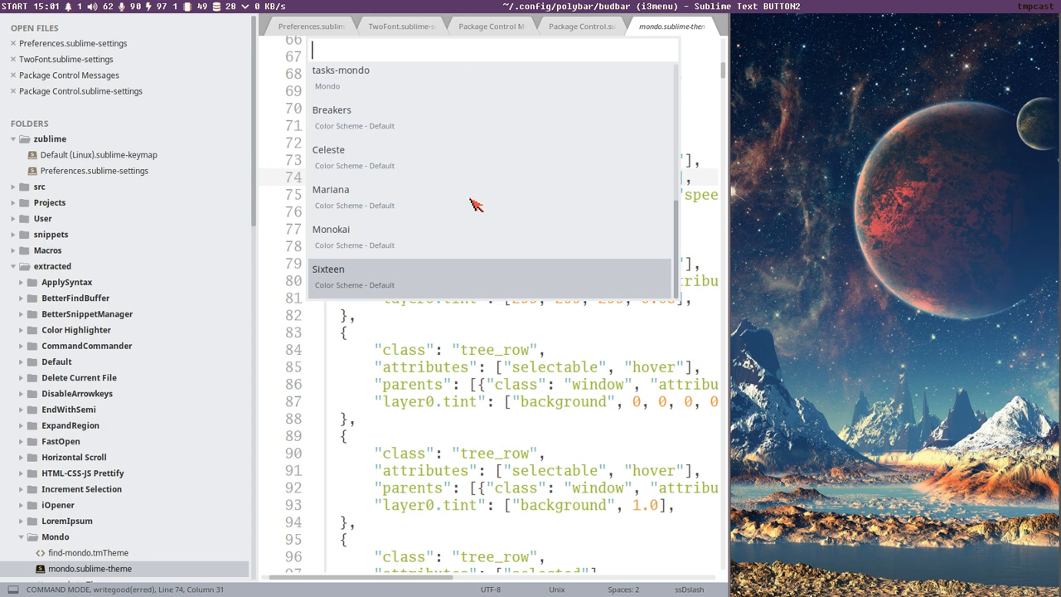
Step: Dismiss the colour scheme preview and bring up the UI theme list
key("Escape")
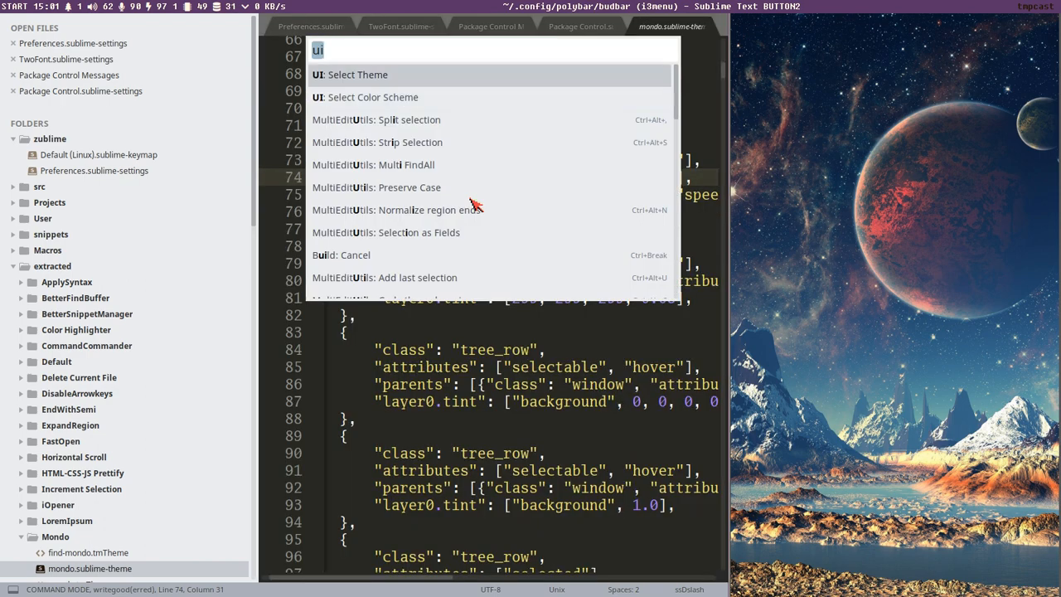
left_click(357, 74)
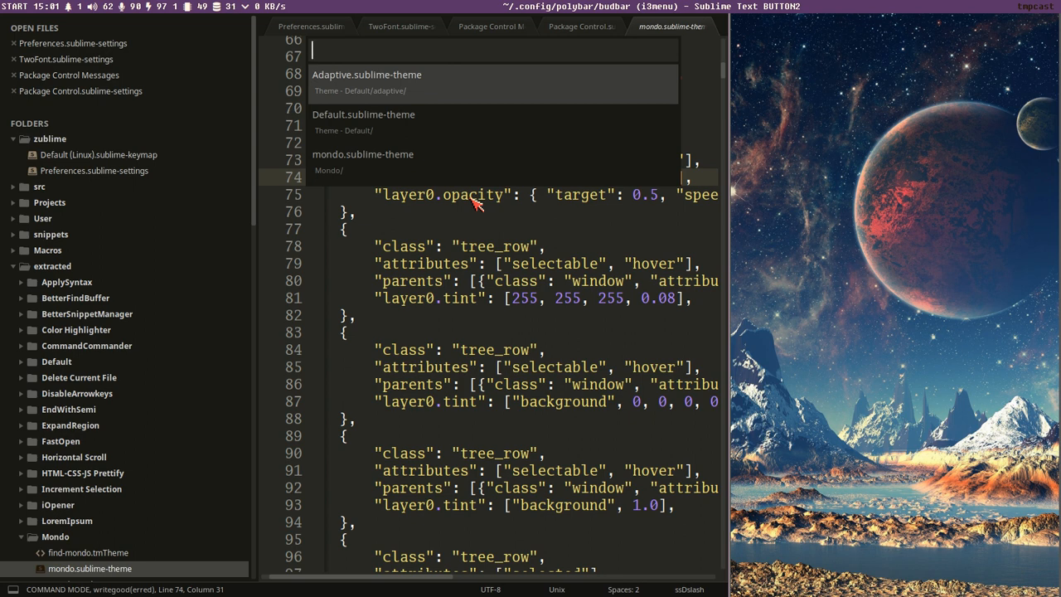
type("ui")
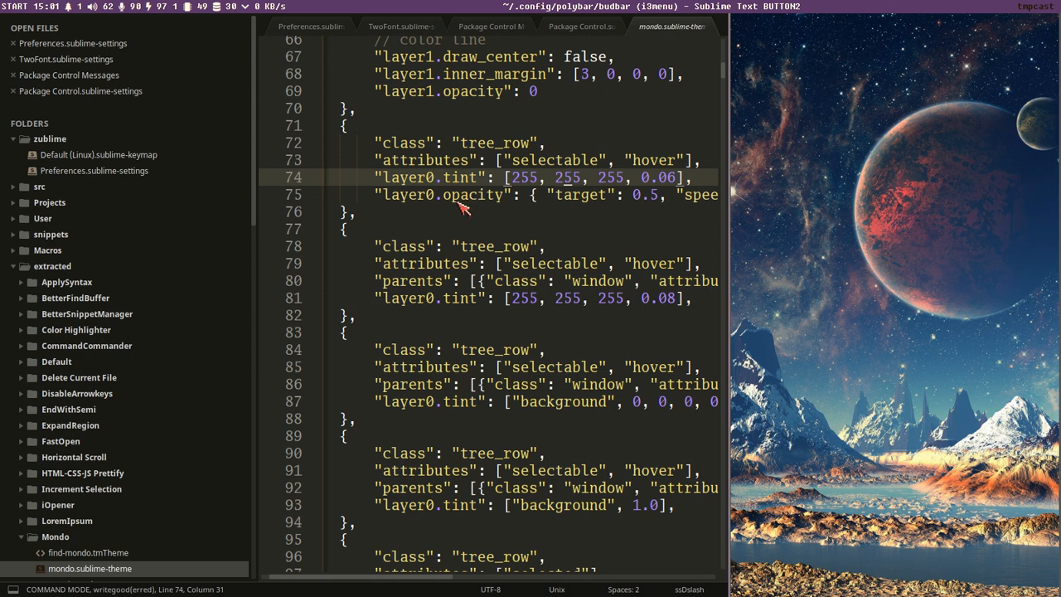
mouse_move(535, 204)
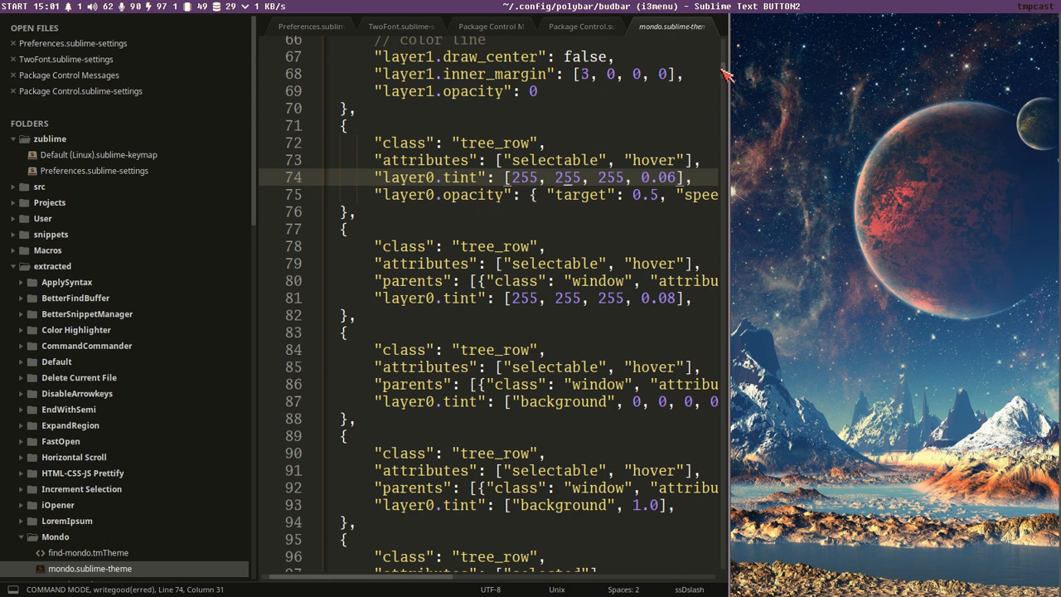
Step: Apply the new interface theme with monospaced sidebar font
scroll("down", 3)
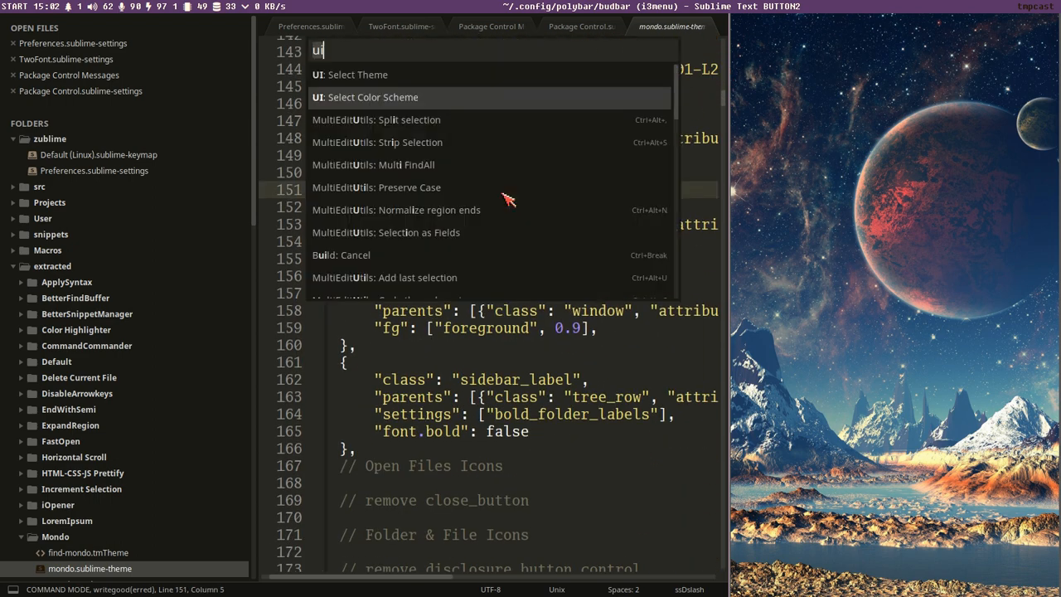
left_click(358, 73)
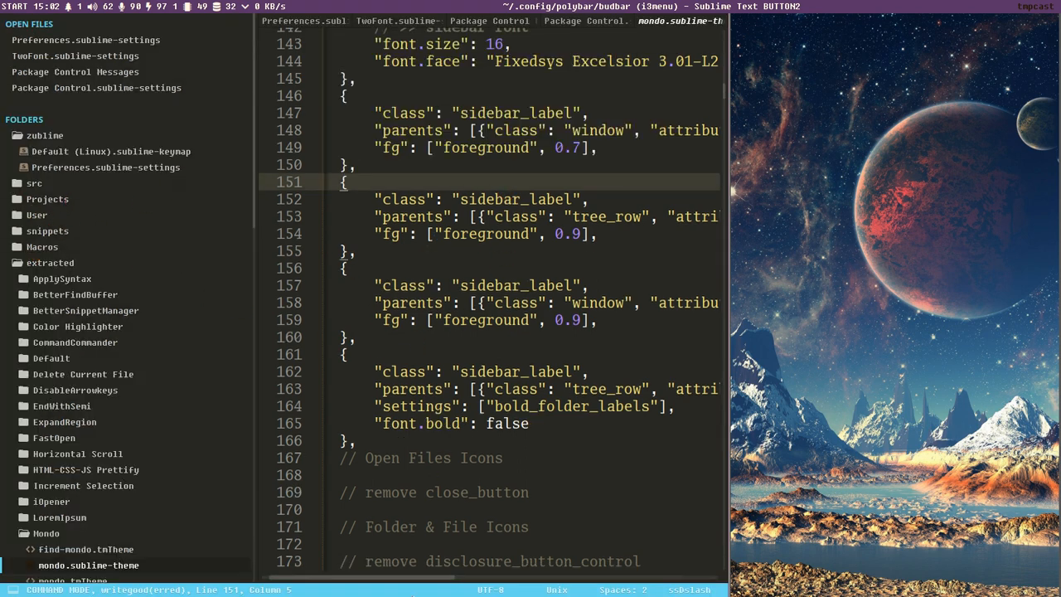
mouse_move(721, 195)
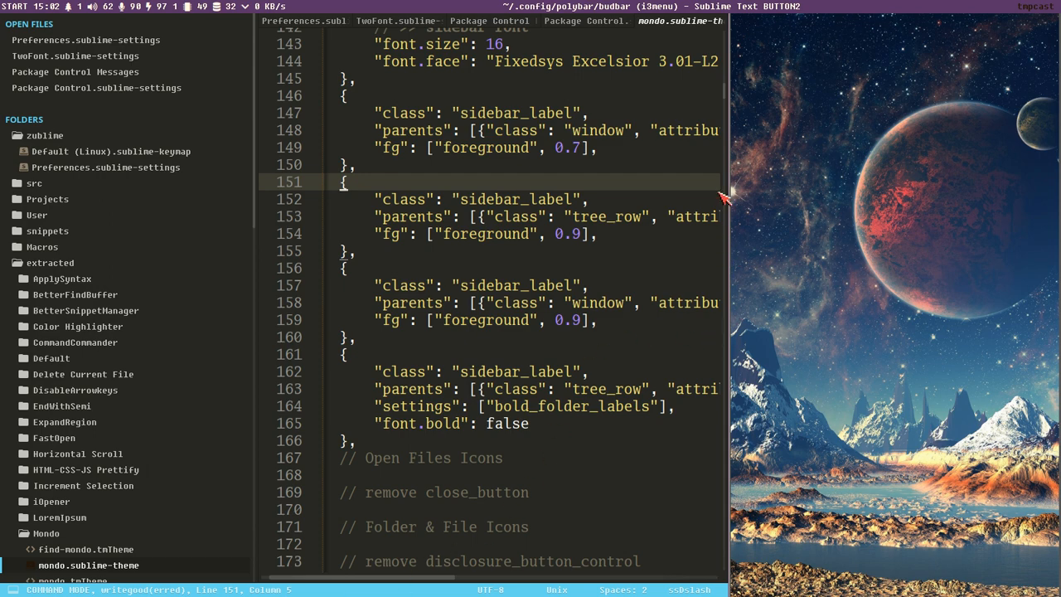
scroll("up", 3)
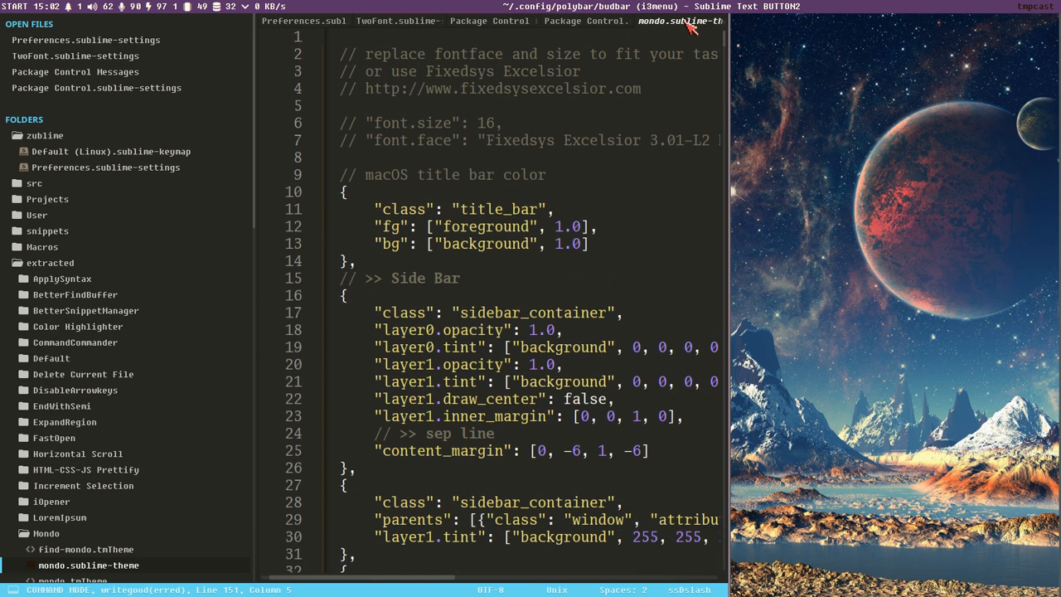
scroll("down", 3)
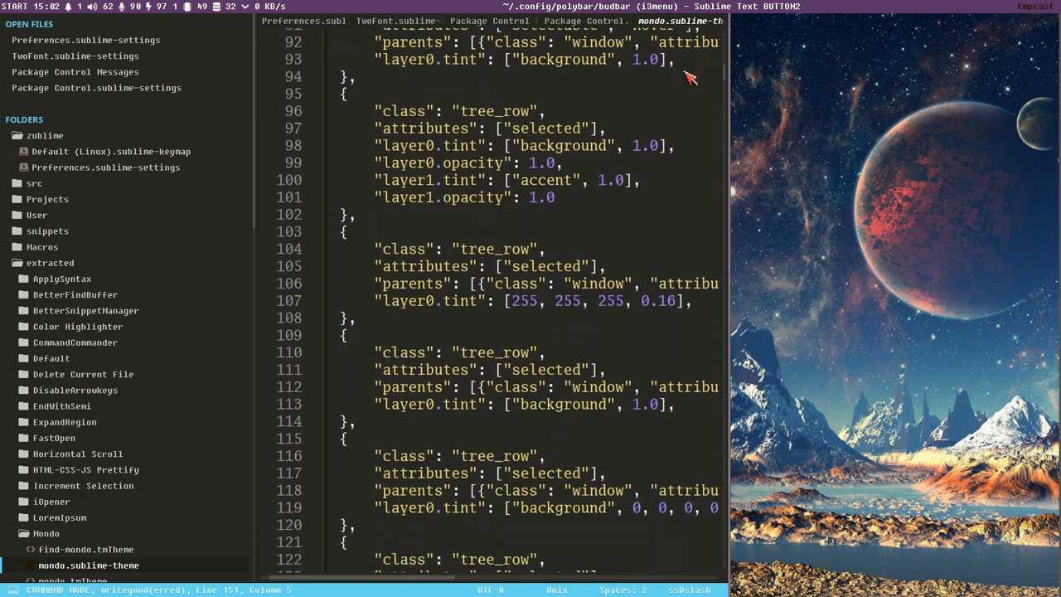
scroll("down", 3)
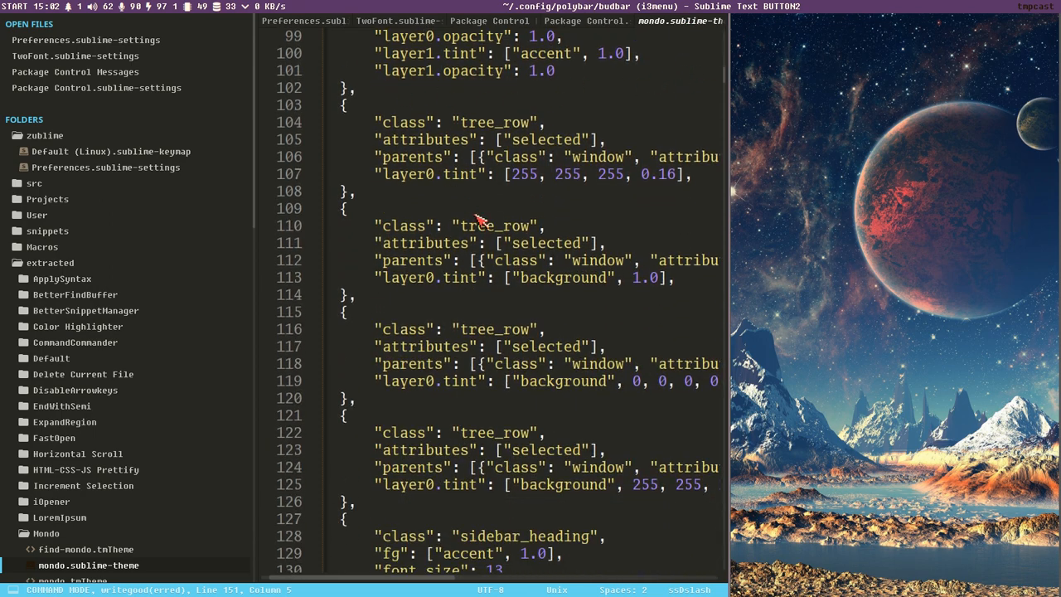
mouse_move(567, 247)
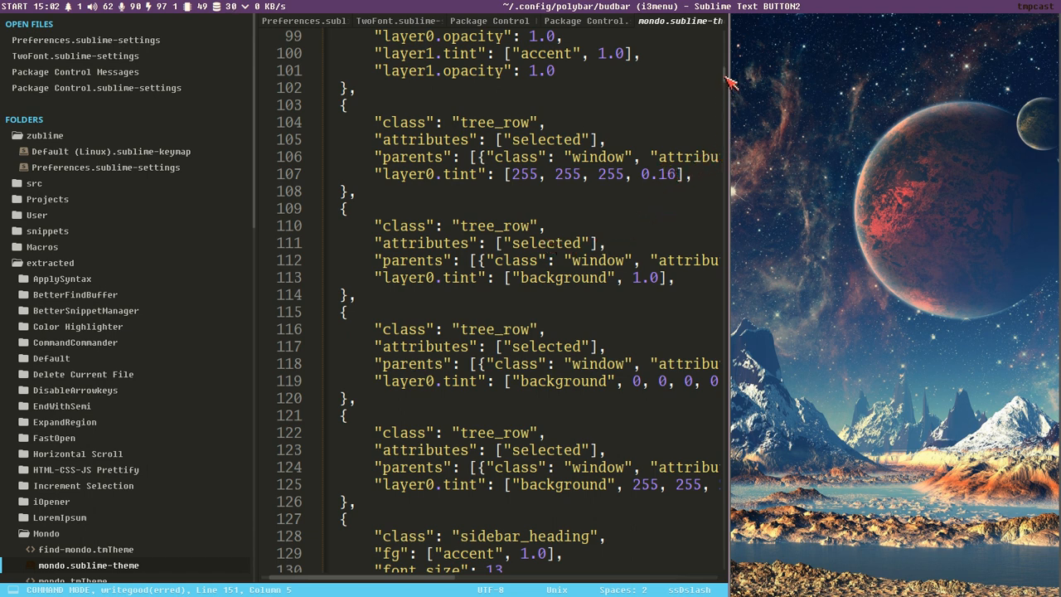
Step: Scroll through mondo.sublime-theme, then open mondo.tmTheme from the sidebar
scroll("down", 3)
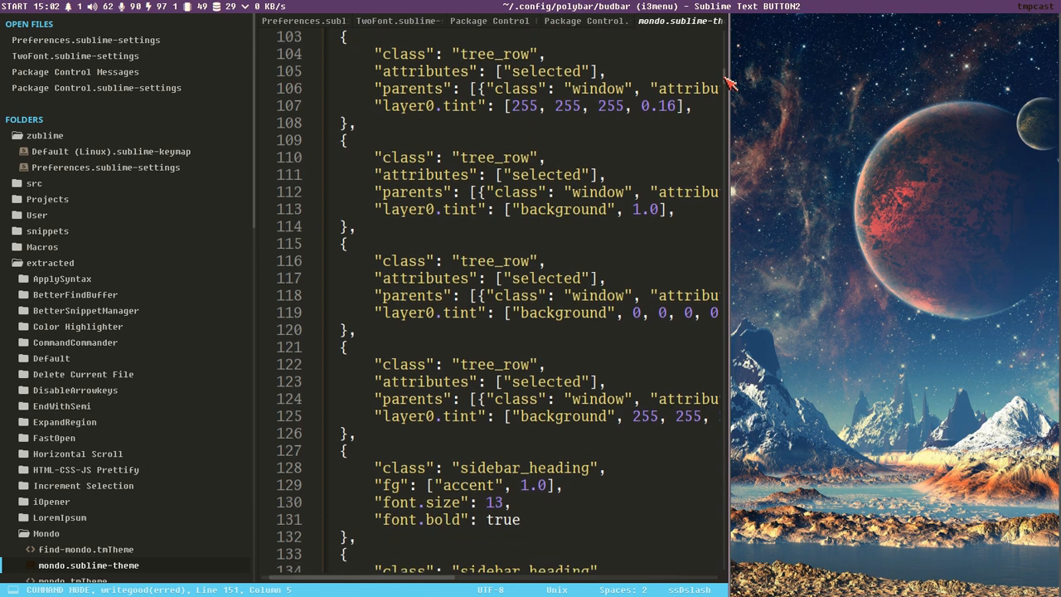
scroll("down", 3)
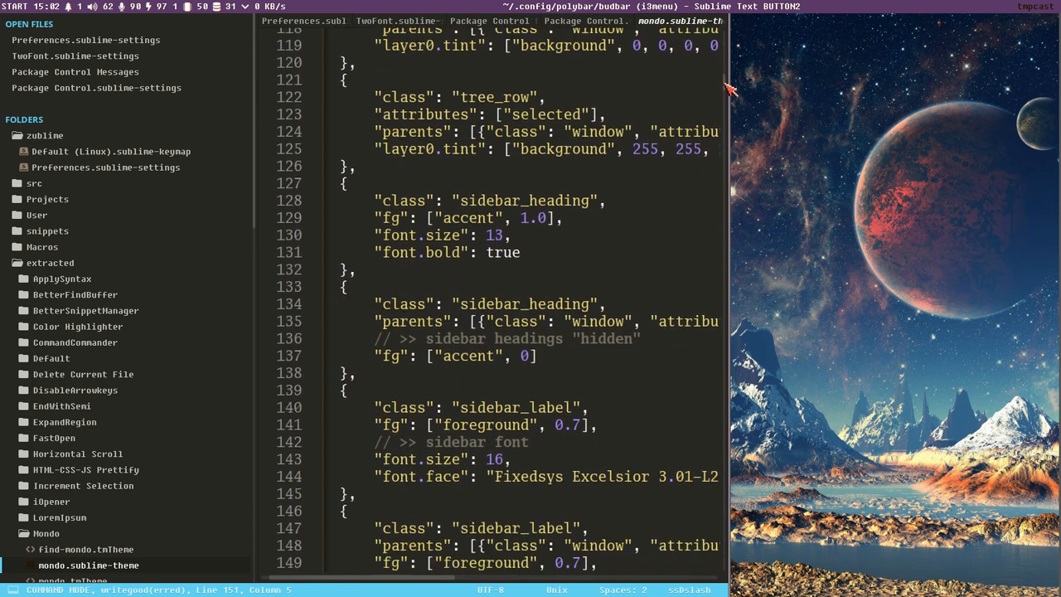
scroll("down", 3)
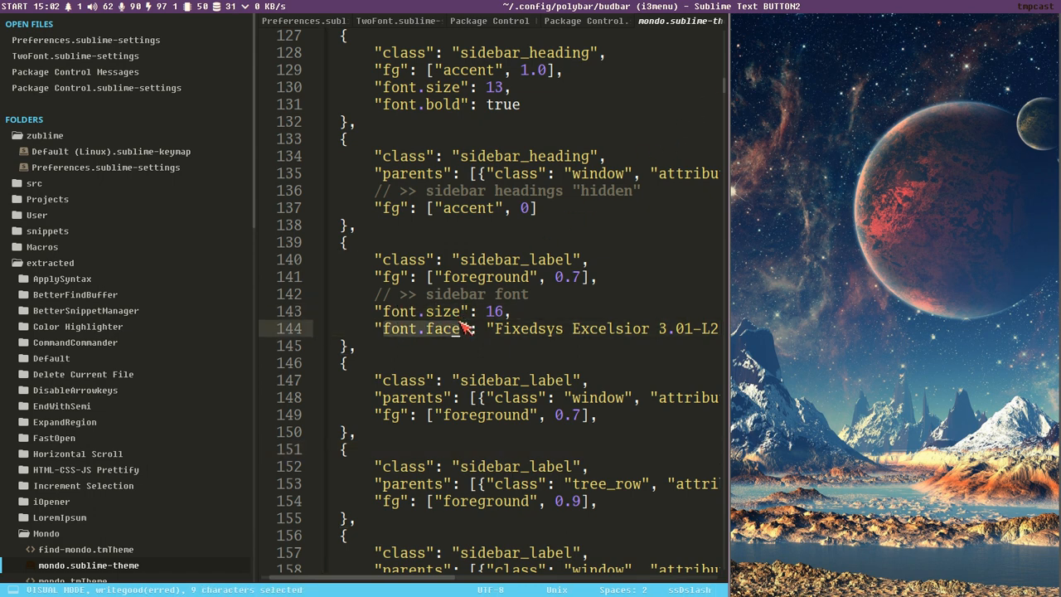
mouse_move(439, 320)
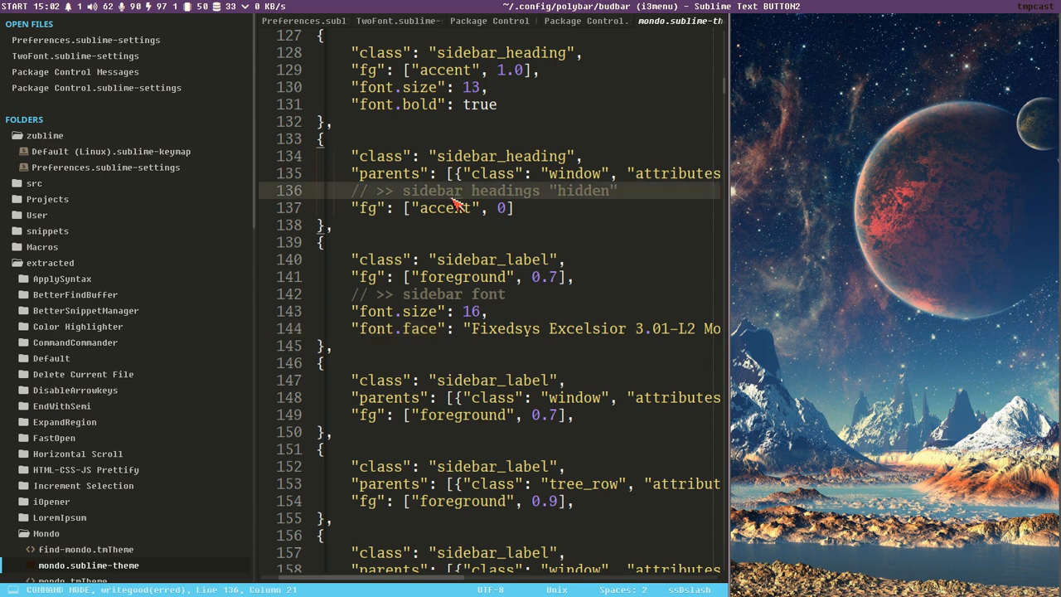
scroll("up", 3)
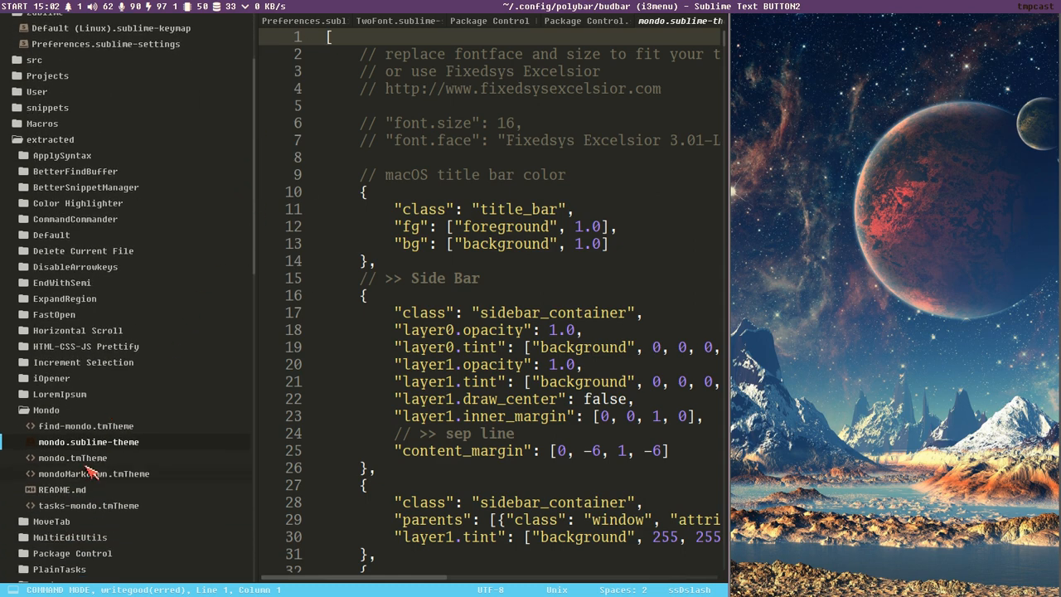
left_click(72, 457)
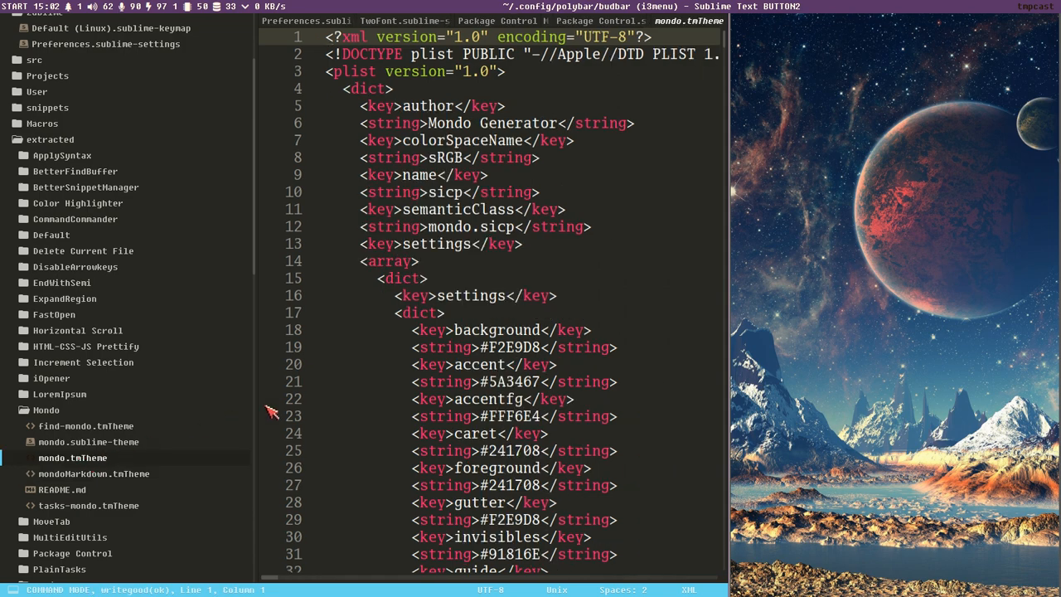
mouse_move(470, 337)
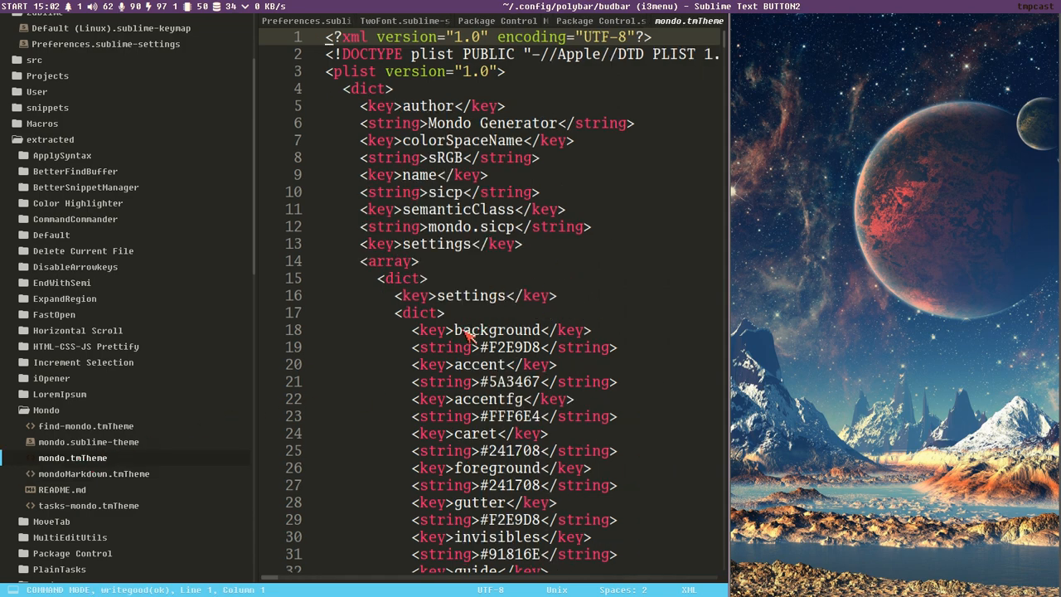
mouse_move(464, 321)
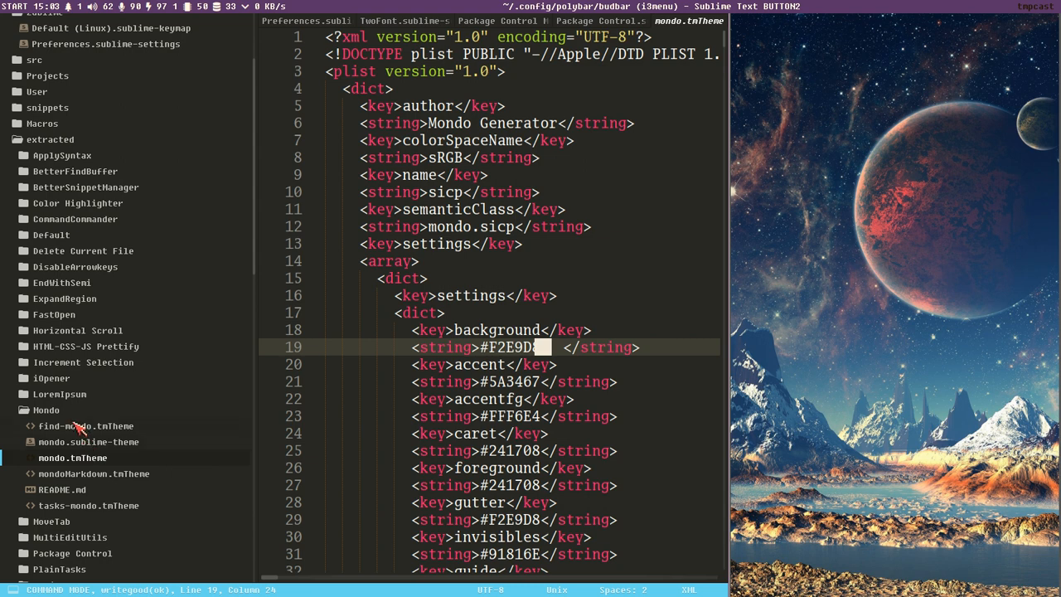
mouse_move(469, 410)
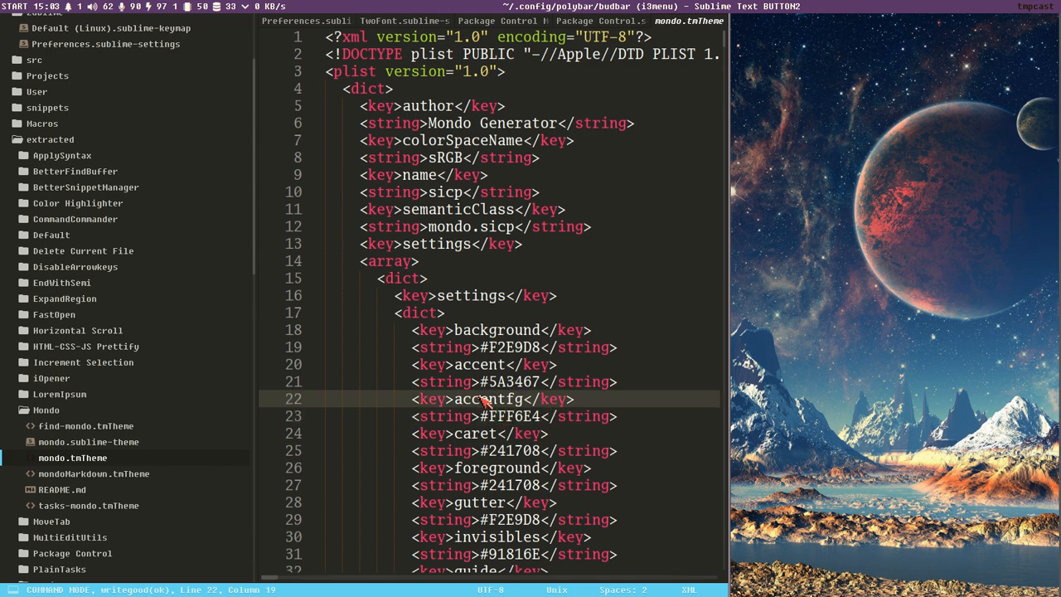
mouse_move(422, 510)
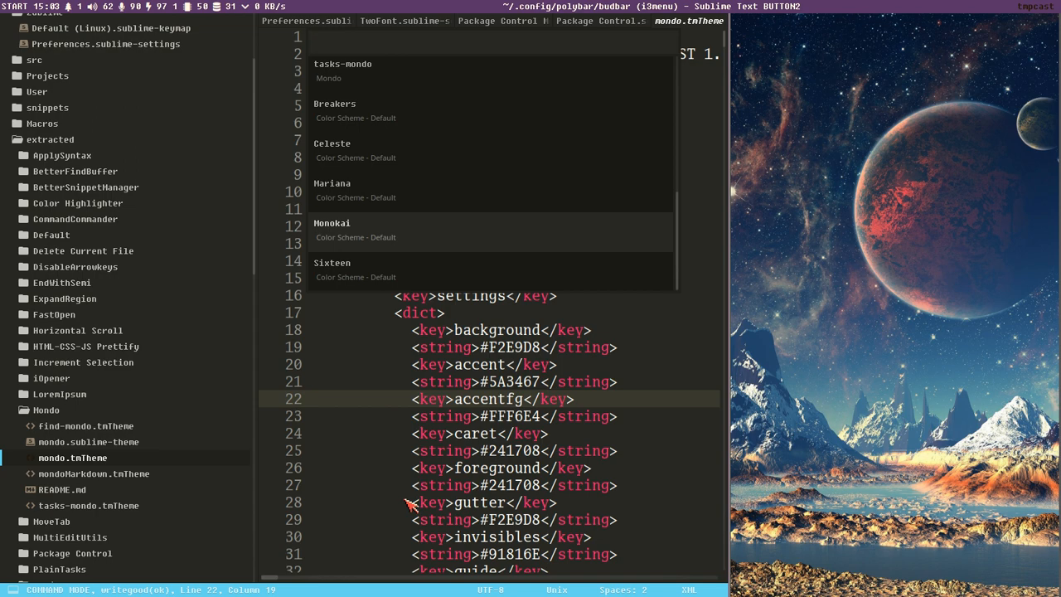
Step: Filter the colour scheme list by 'mon' and apply the mondo scheme
type("mon")
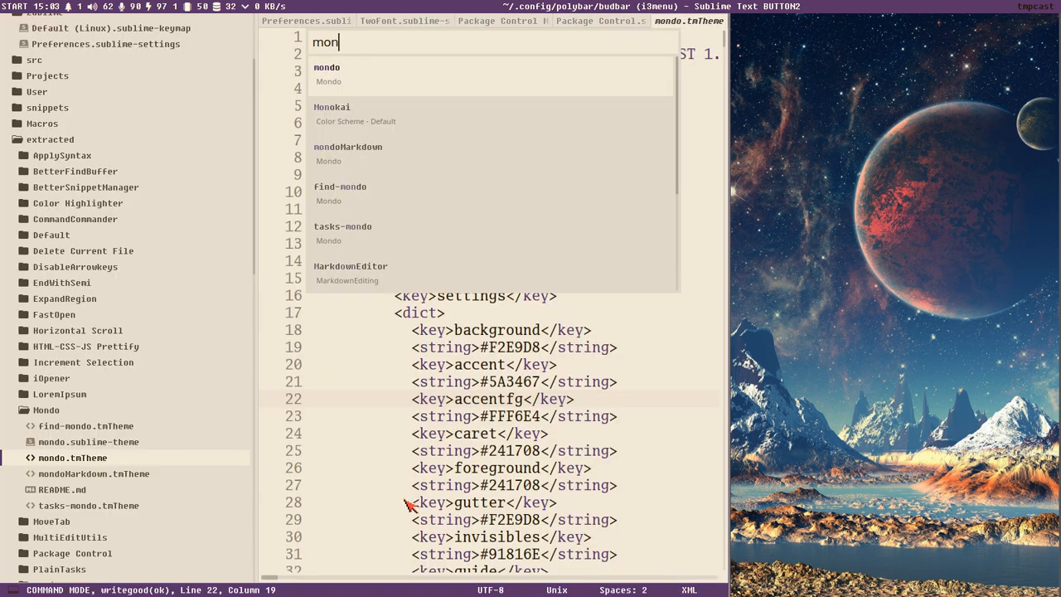
key("Escape")
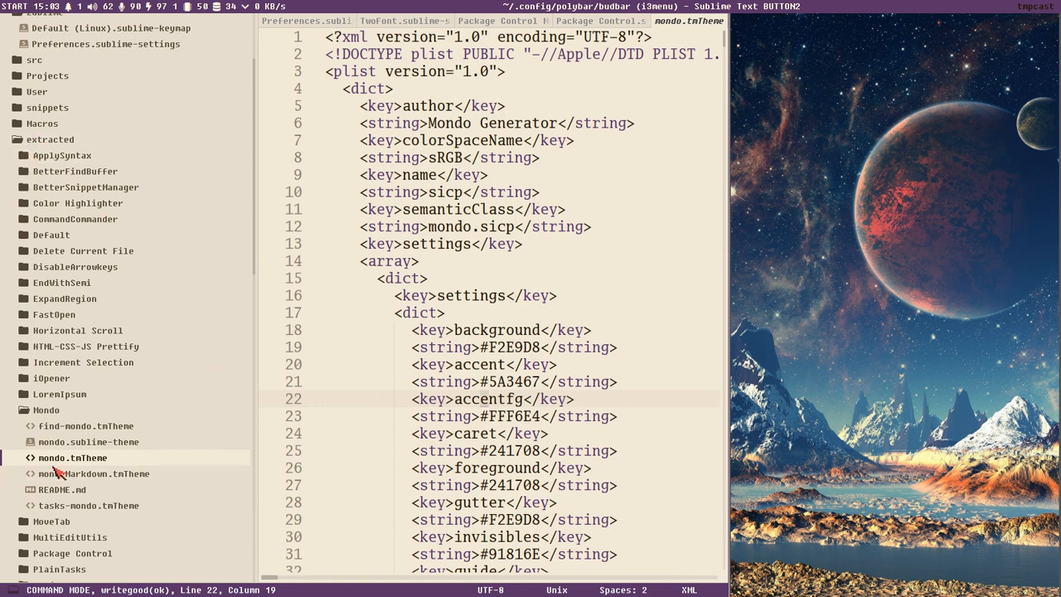
mouse_move(46, 319)
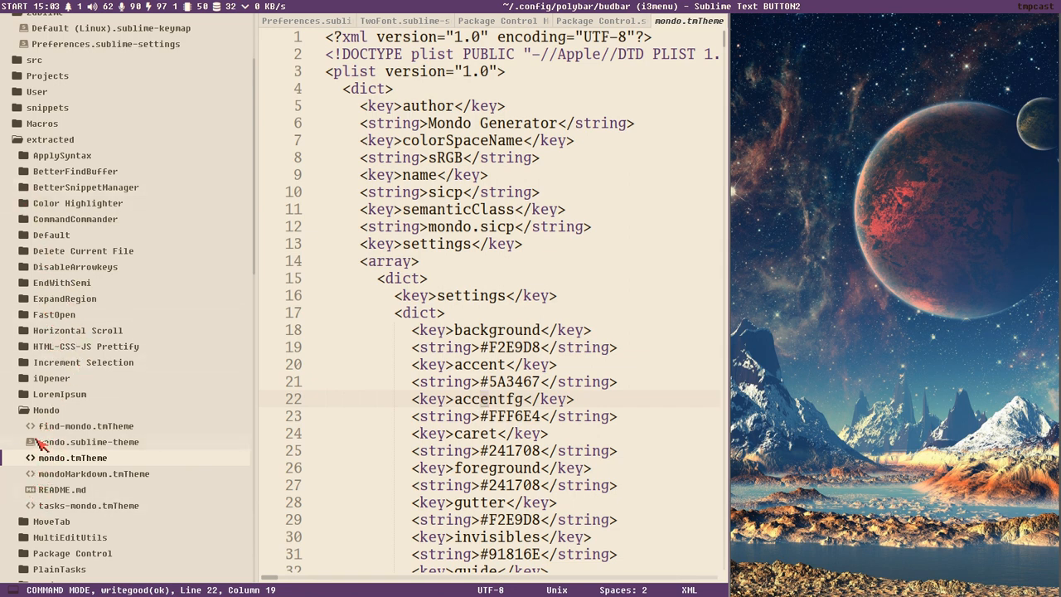
mouse_move(33, 535)
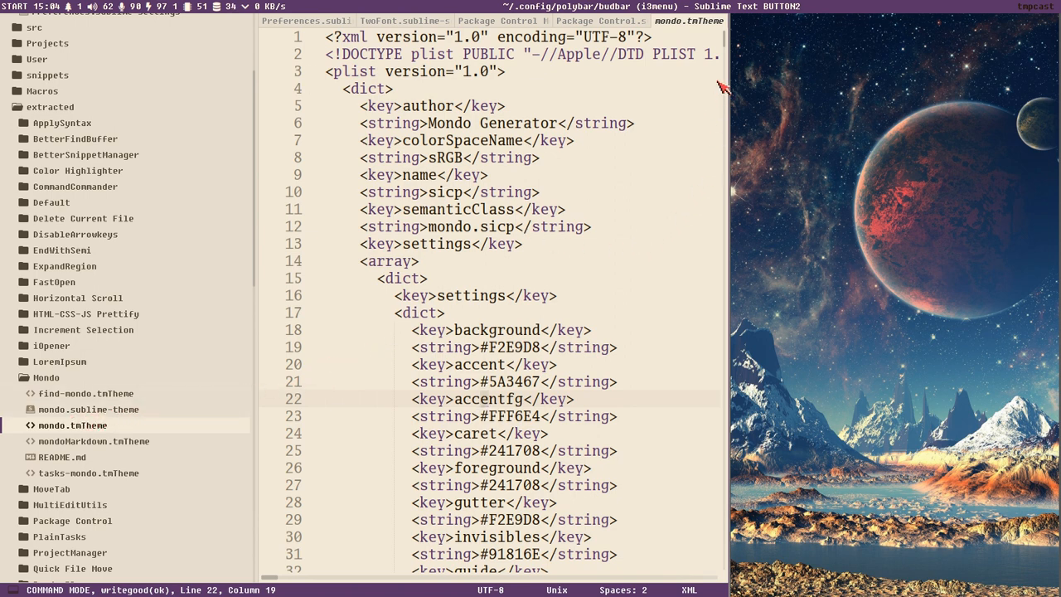
mouse_move(730, 41)
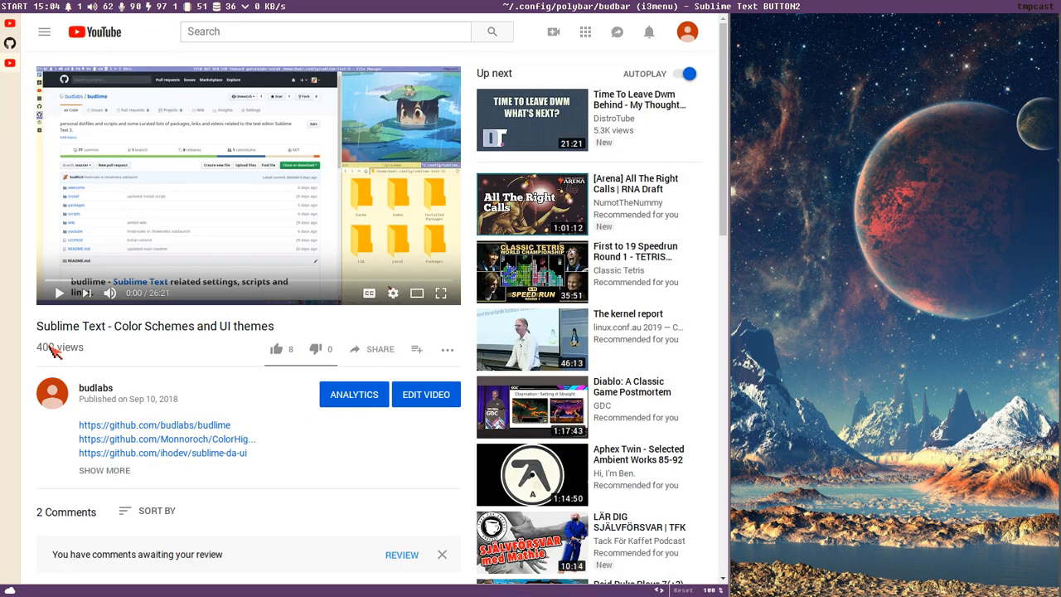
mouse_move(116, 331)
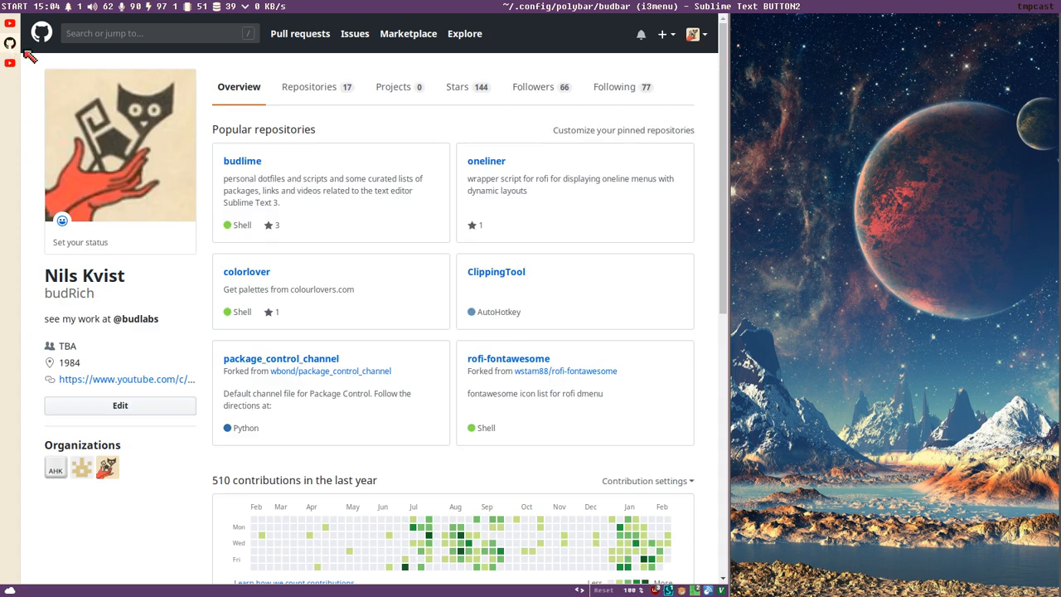
mouse_move(330, 197)
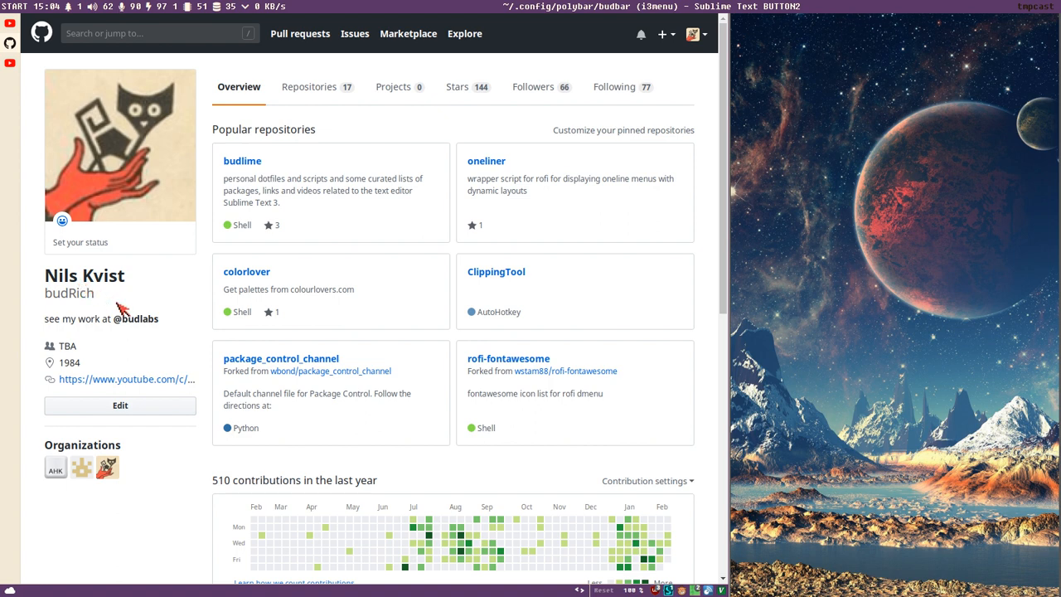
mouse_move(92, 298)
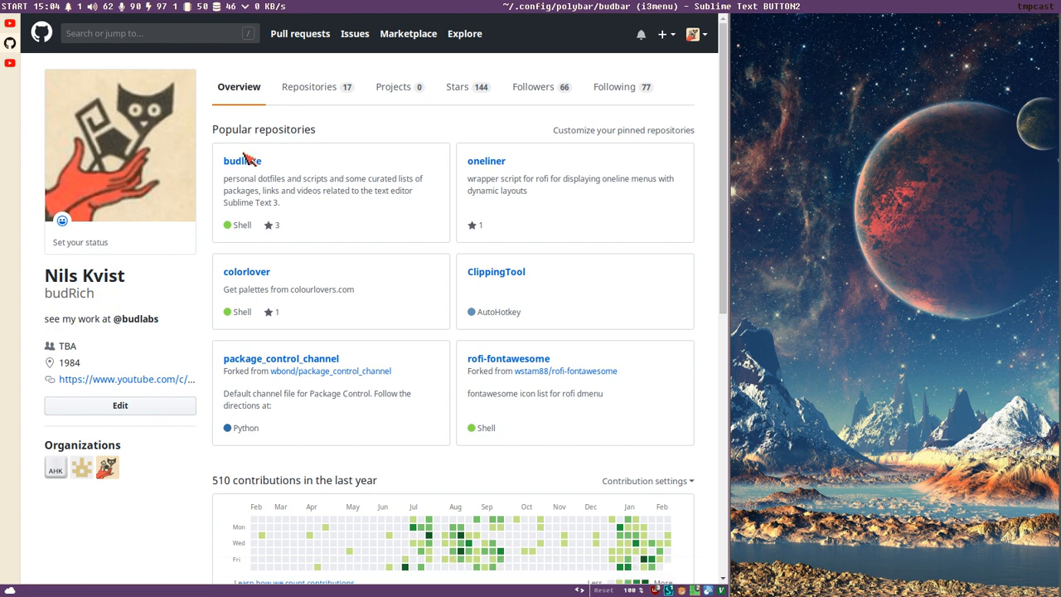
mouse_move(242, 160)
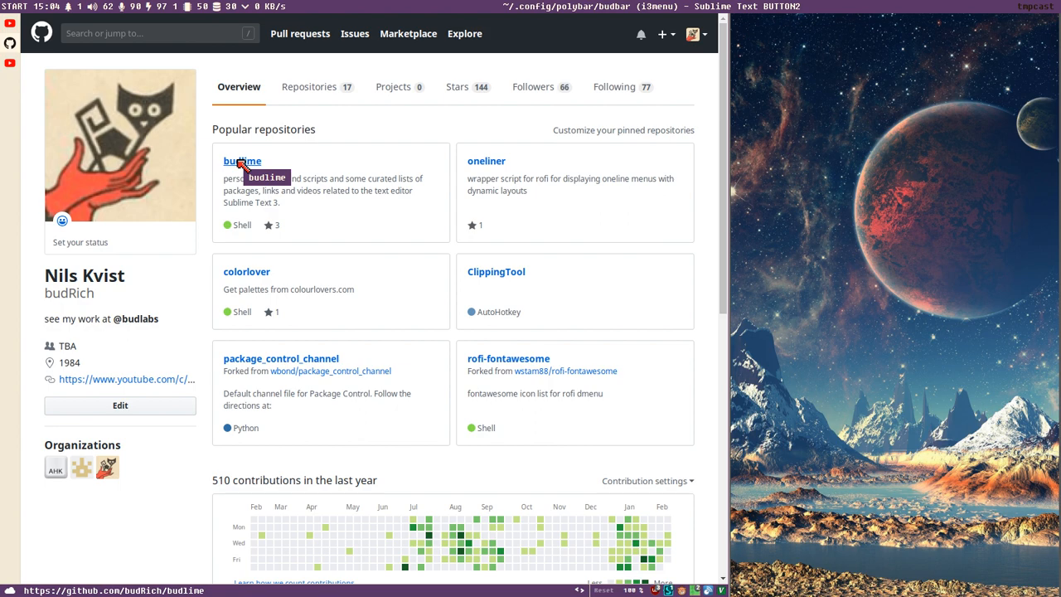
left_click(242, 160)
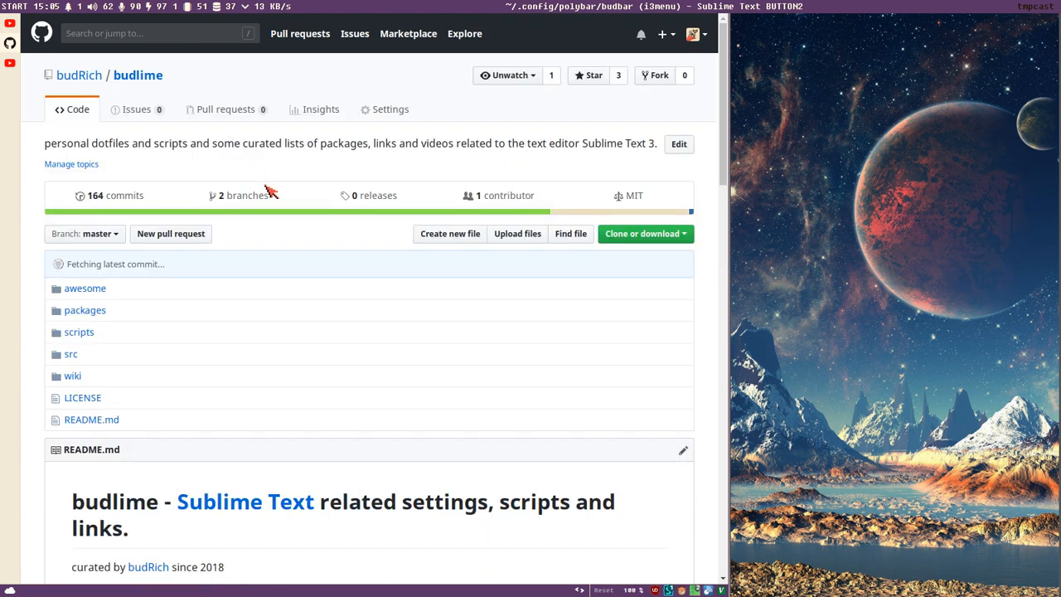
scroll("down", 3)
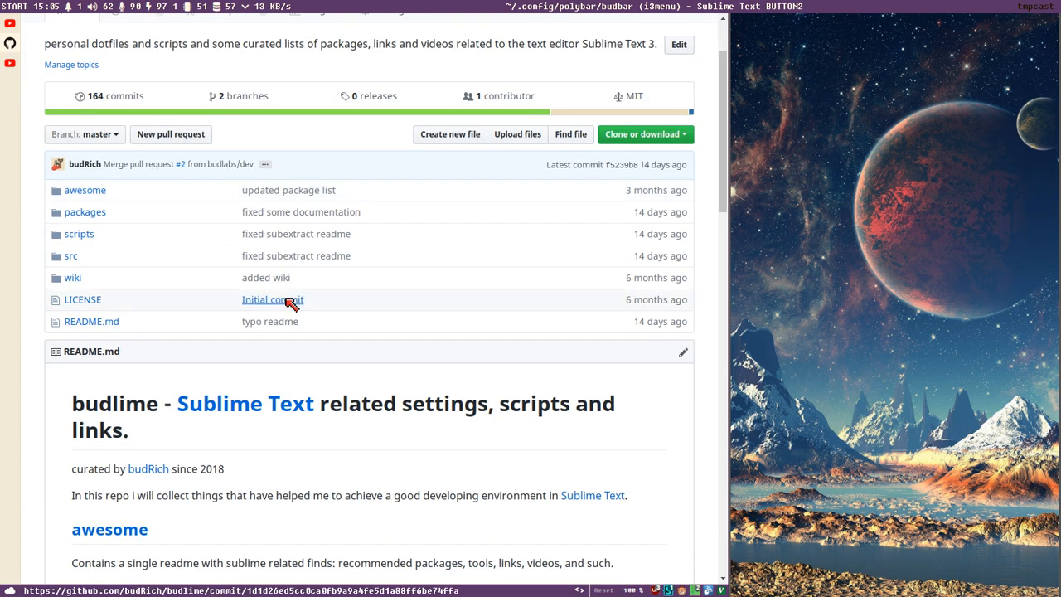
scroll("down", 3)
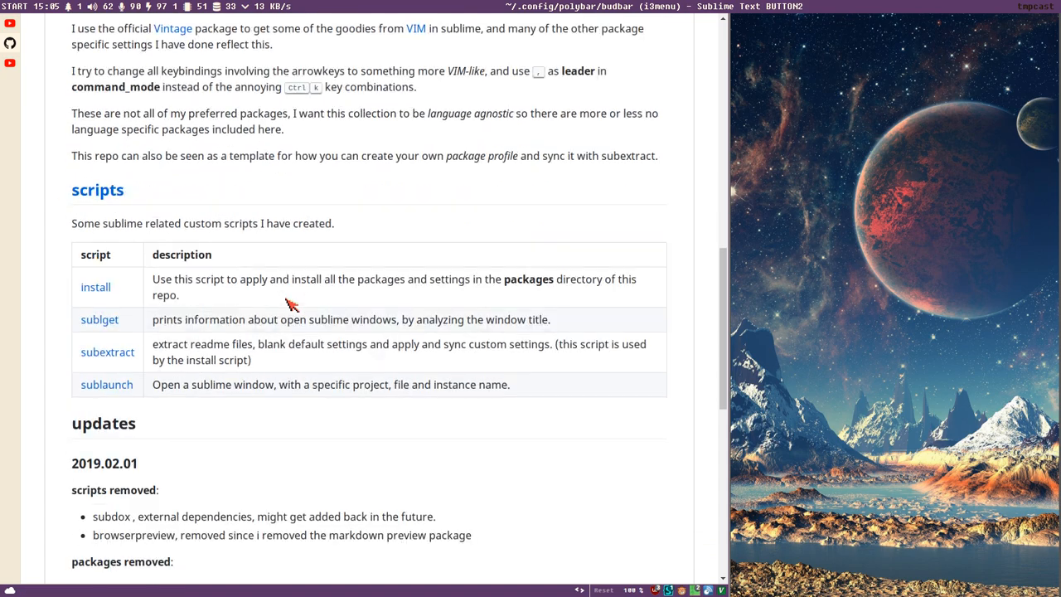
scroll("up", 3)
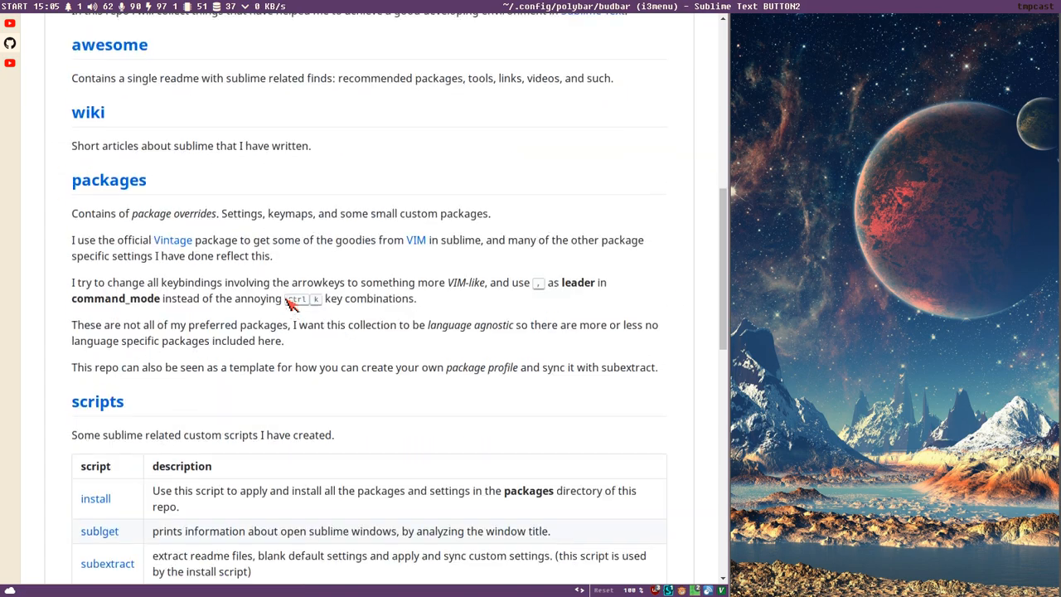
scroll("up", 3)
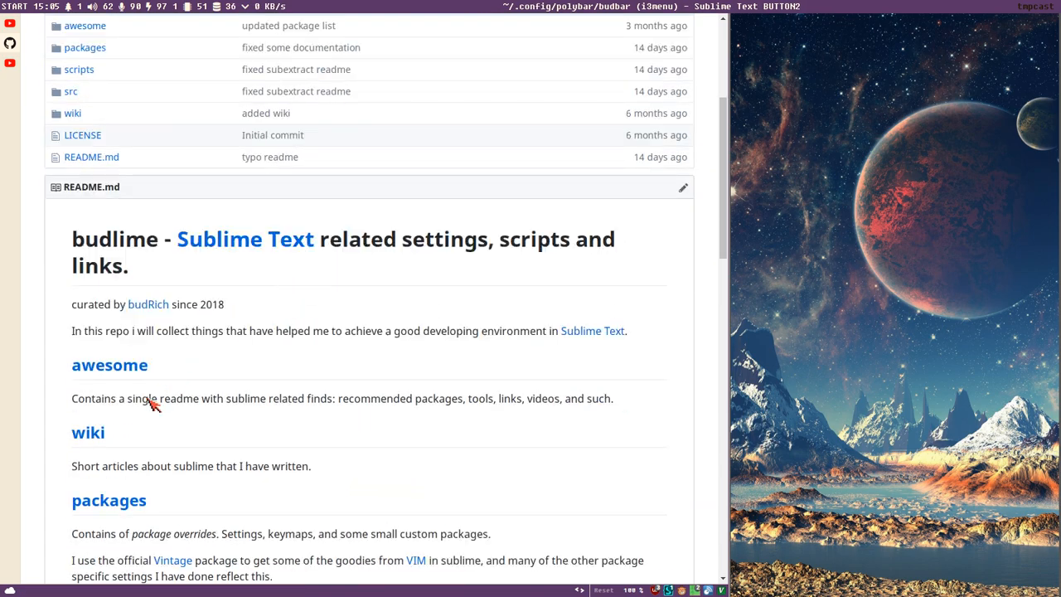
scroll("down", 3)
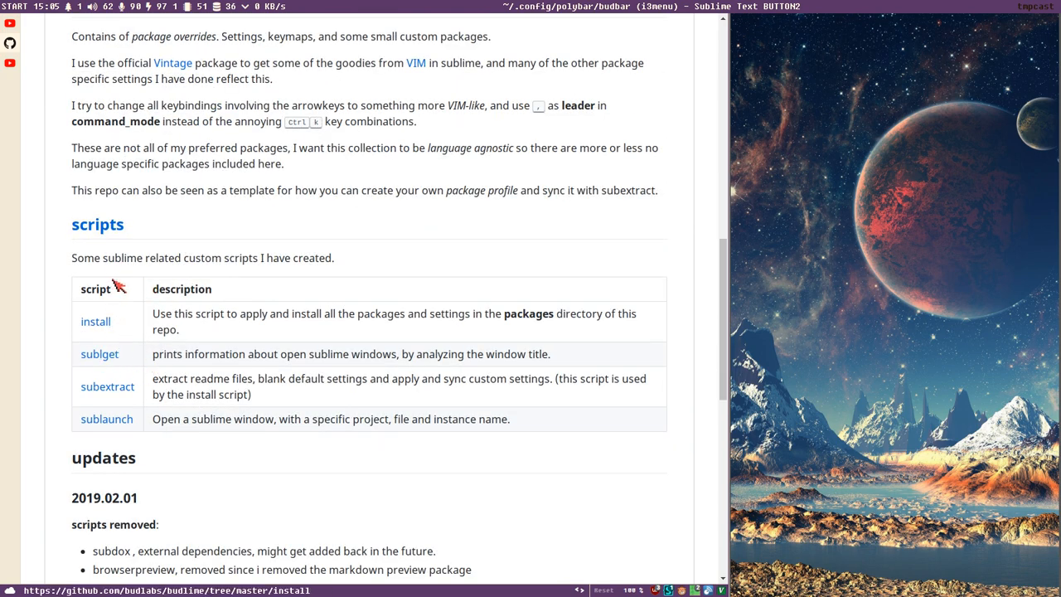
mouse_move(102, 273)
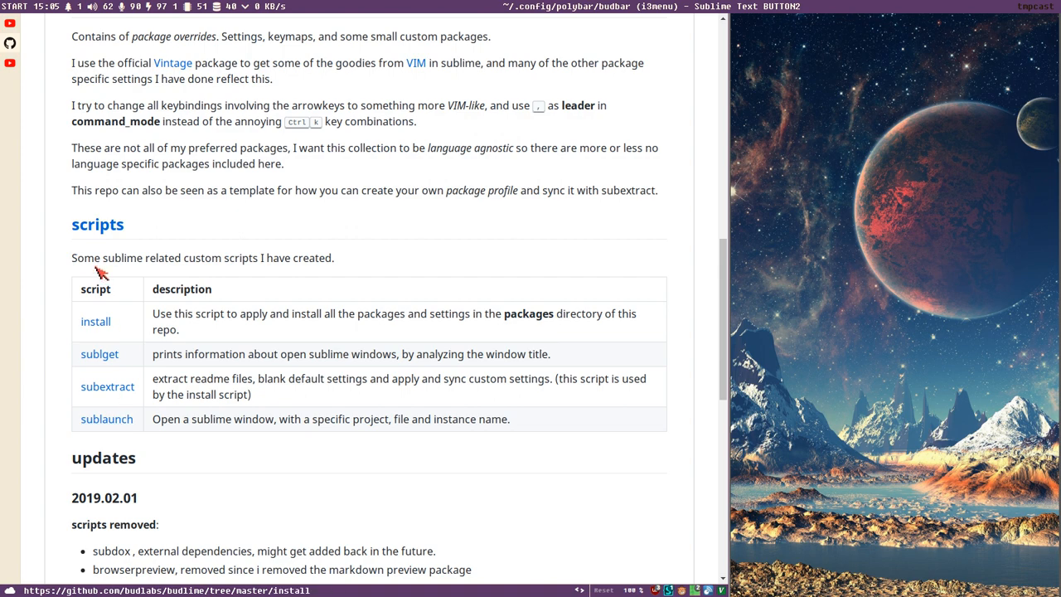
scroll("down", 3)
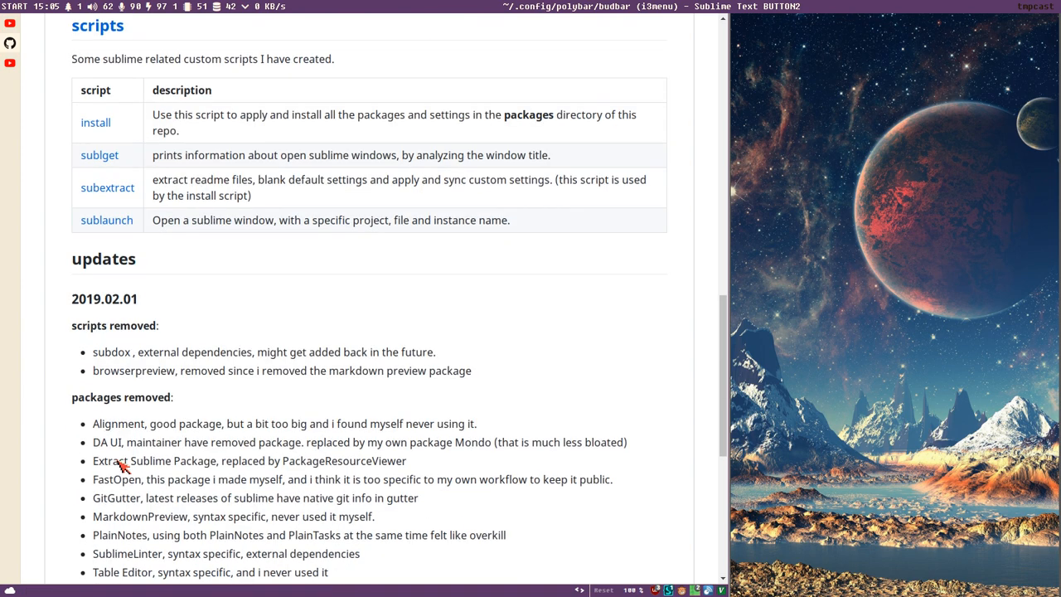
scroll("down", 3)
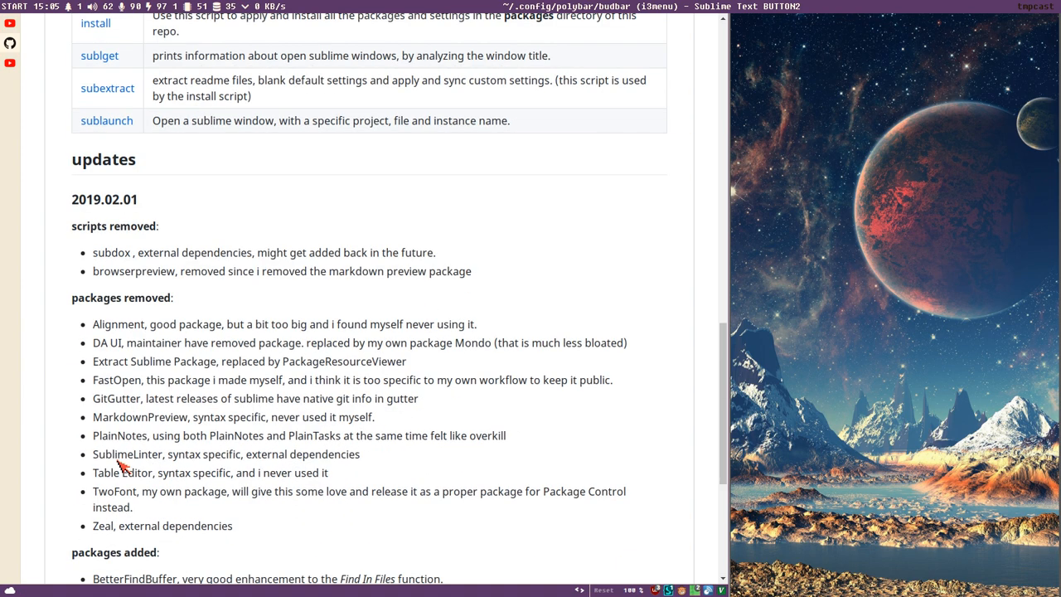
scroll("down", 3)
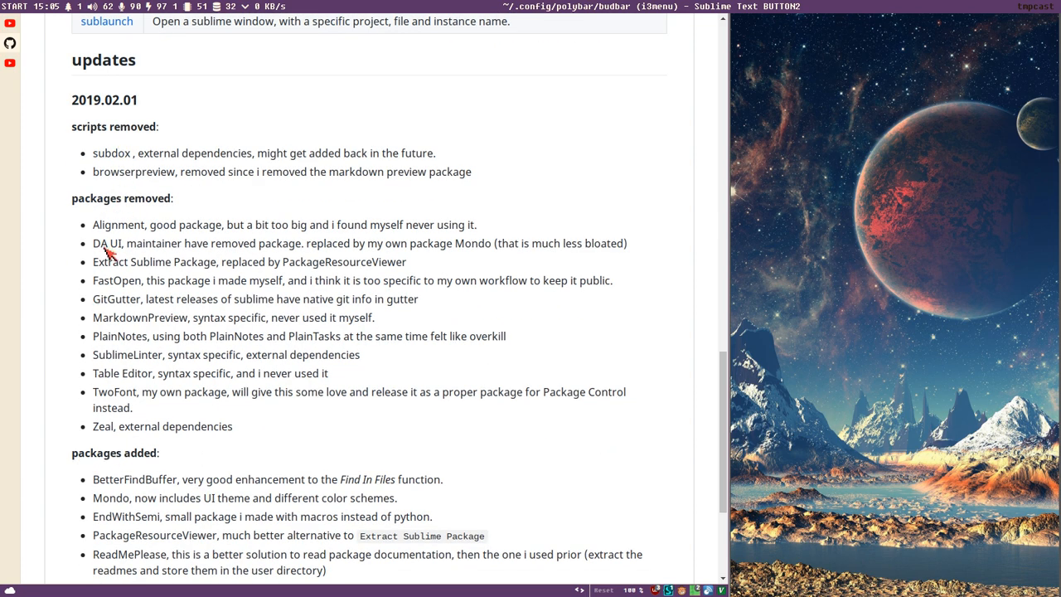
mouse_move(253, 261)
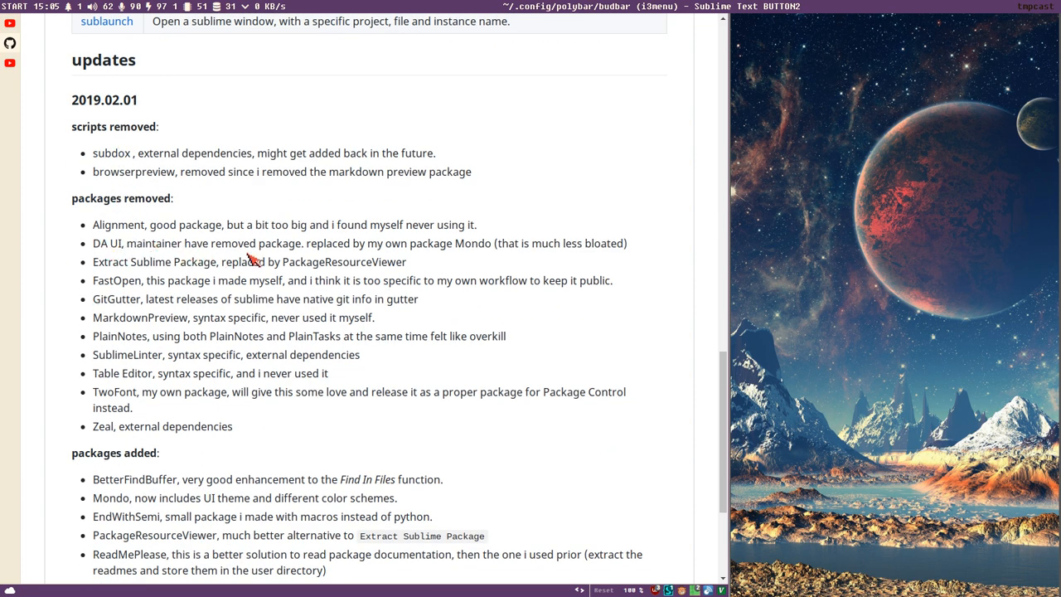
mouse_move(463, 256)
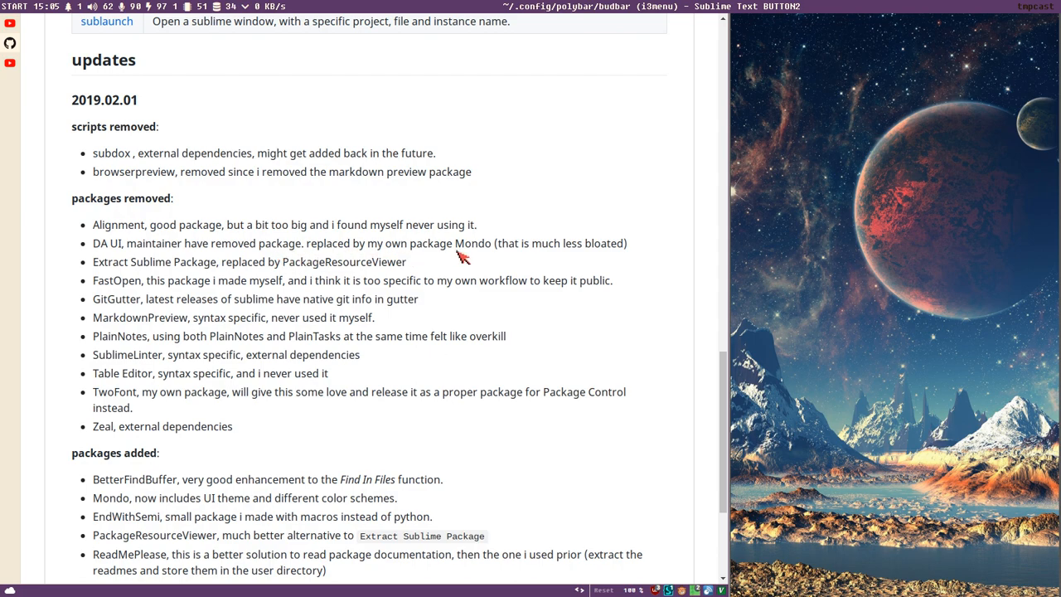
scroll("up", 3)
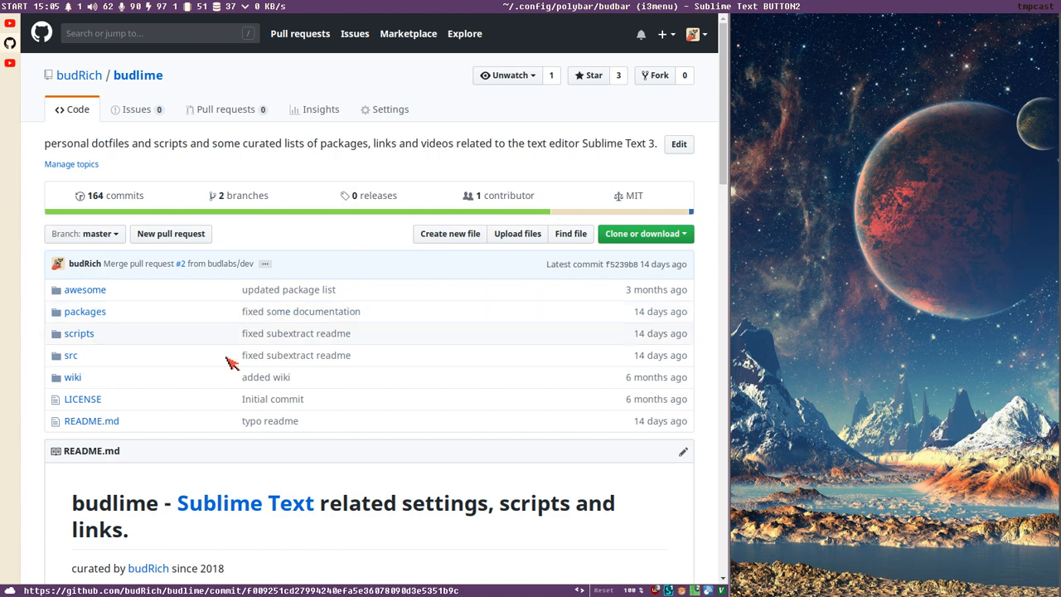
scroll("down", 3)
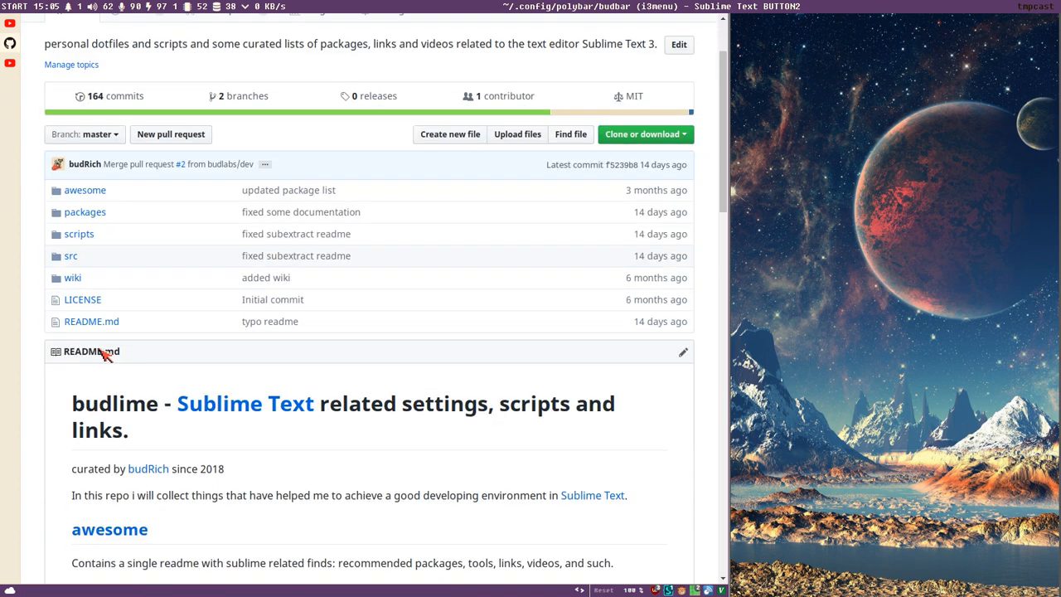
scroll("up", 3)
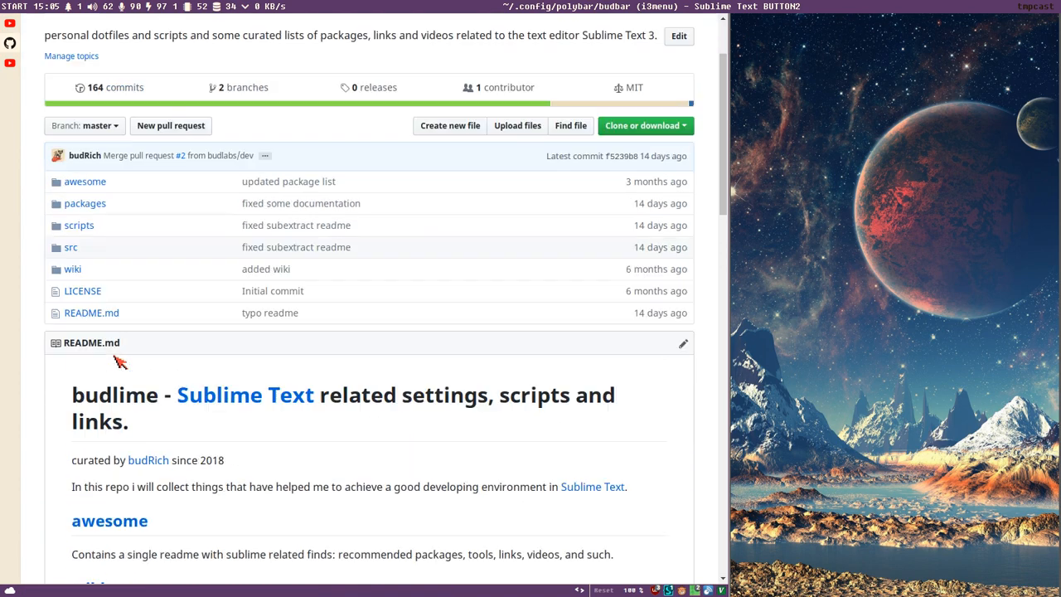
scroll("up", 3)
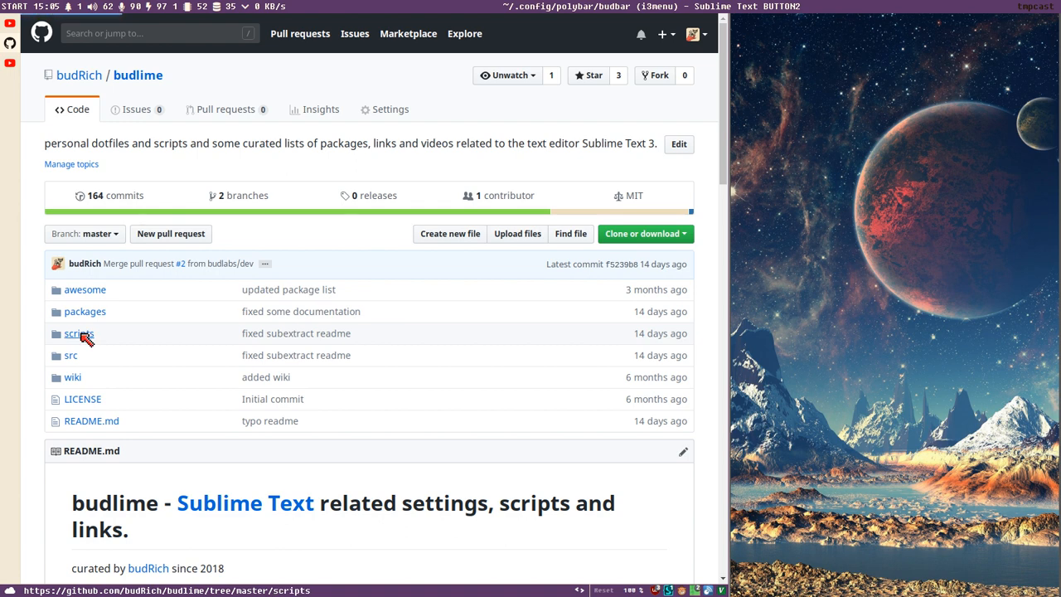
left_click(79, 334)
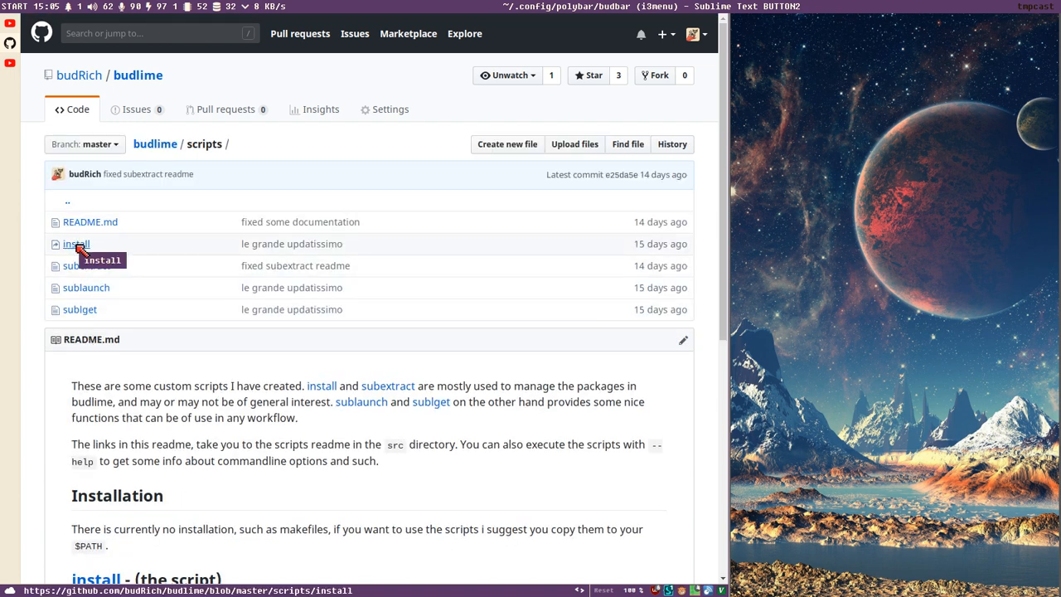
left_click(138, 75)
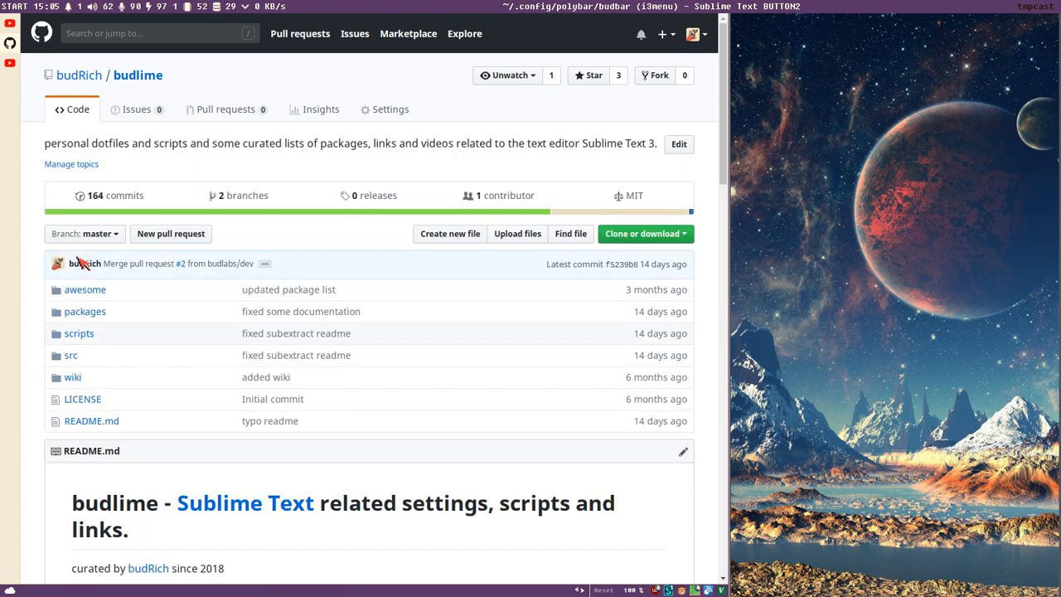
mouse_move(84, 311)
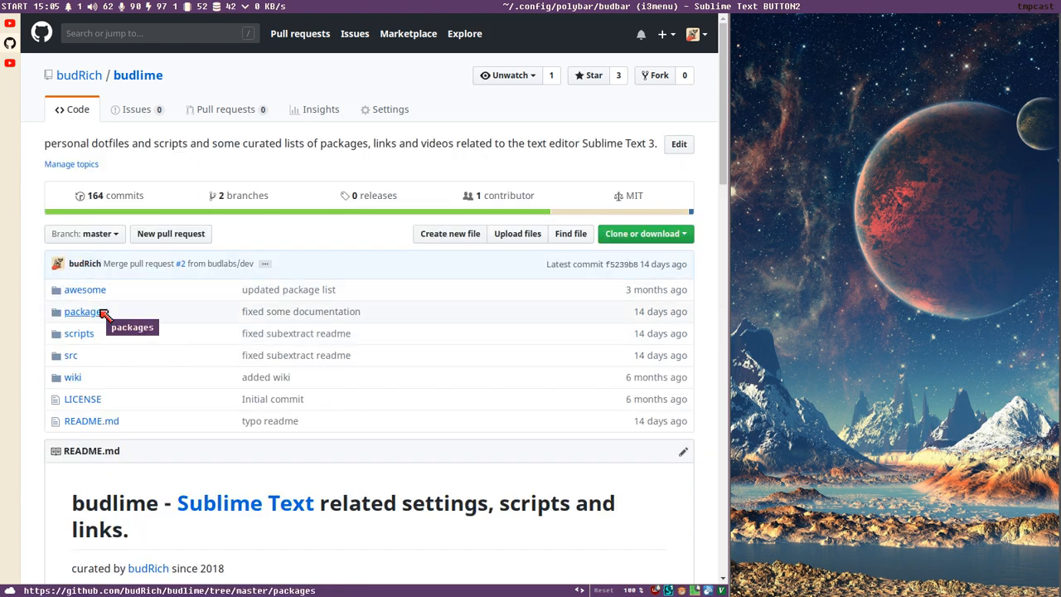
scroll("down", 3)
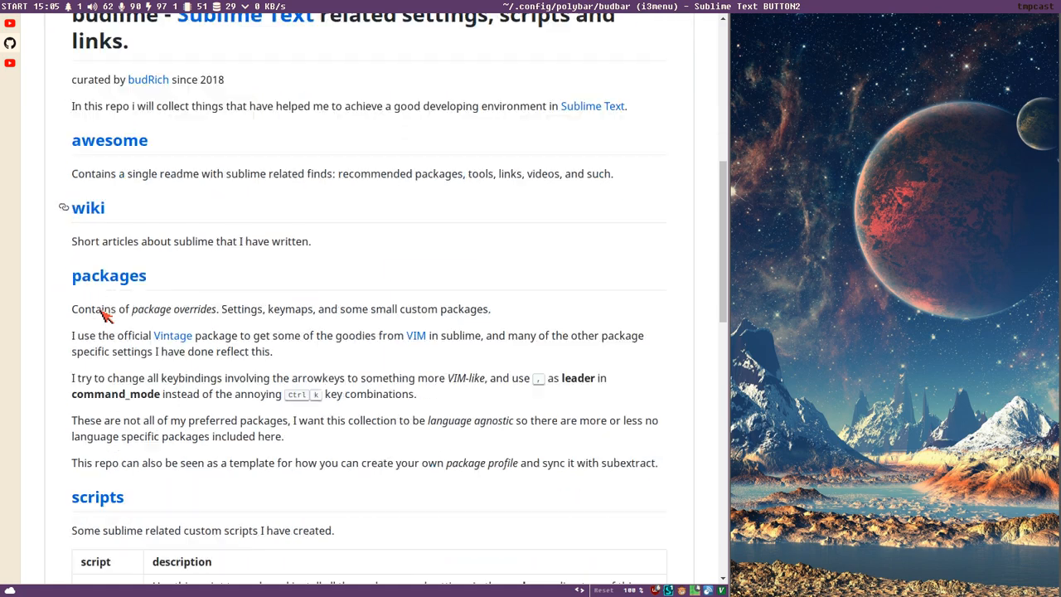
scroll("down", 3)
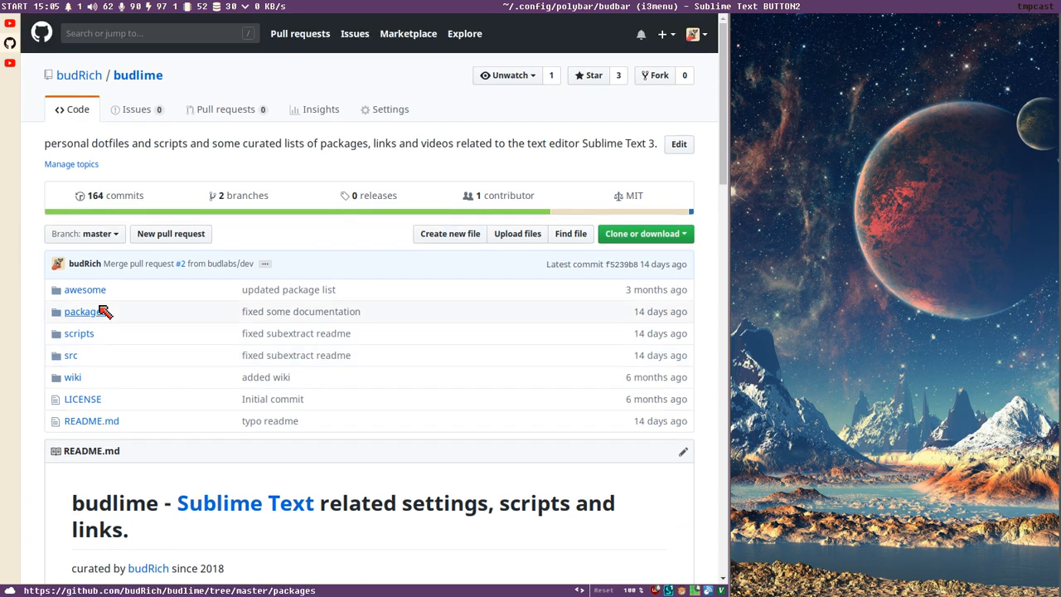
scroll("down", 3)
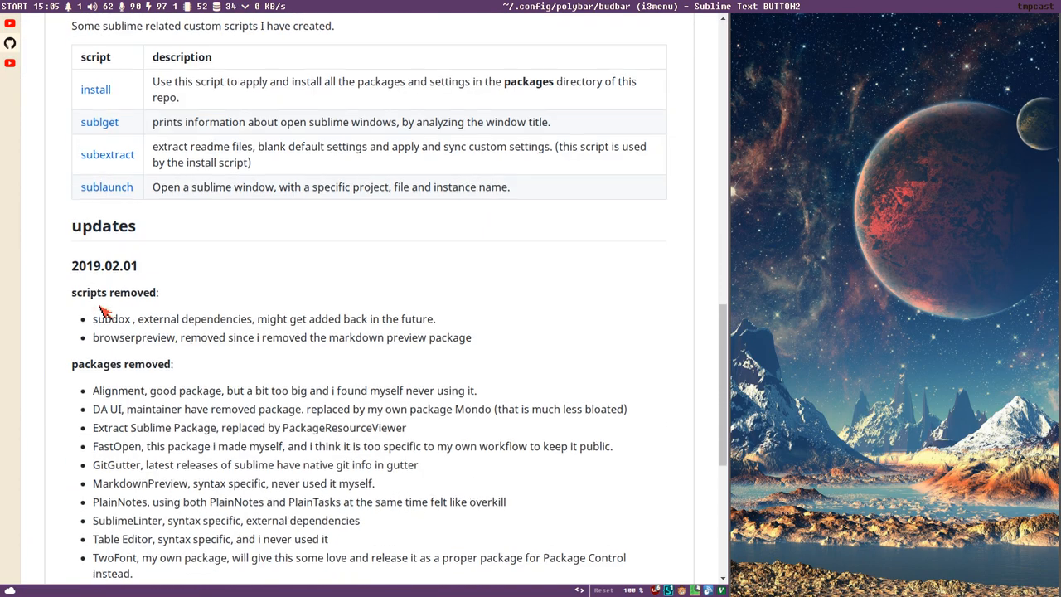
scroll("up", 3)
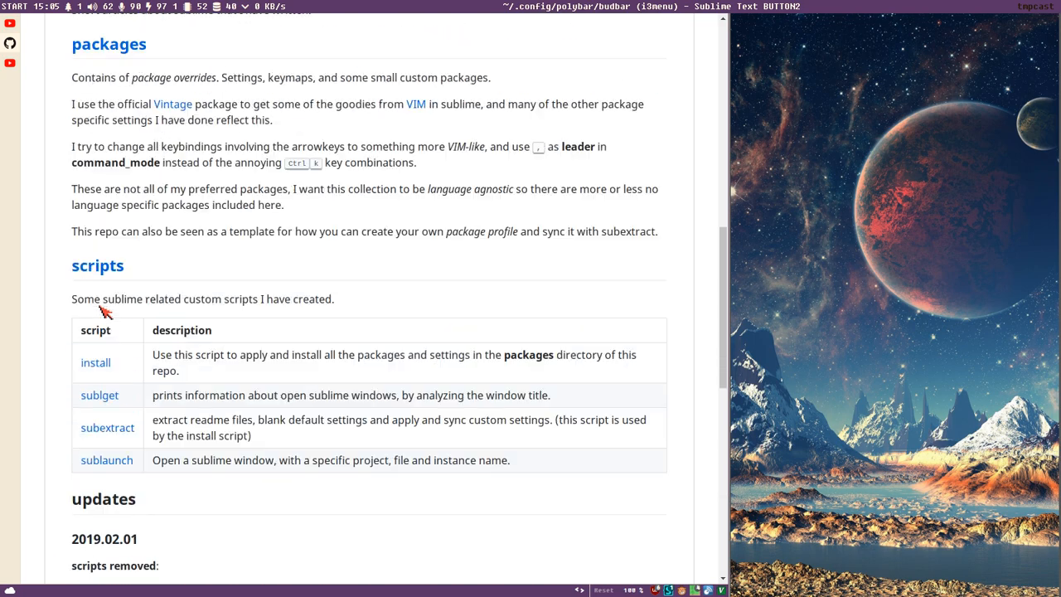
scroll("down", 3)
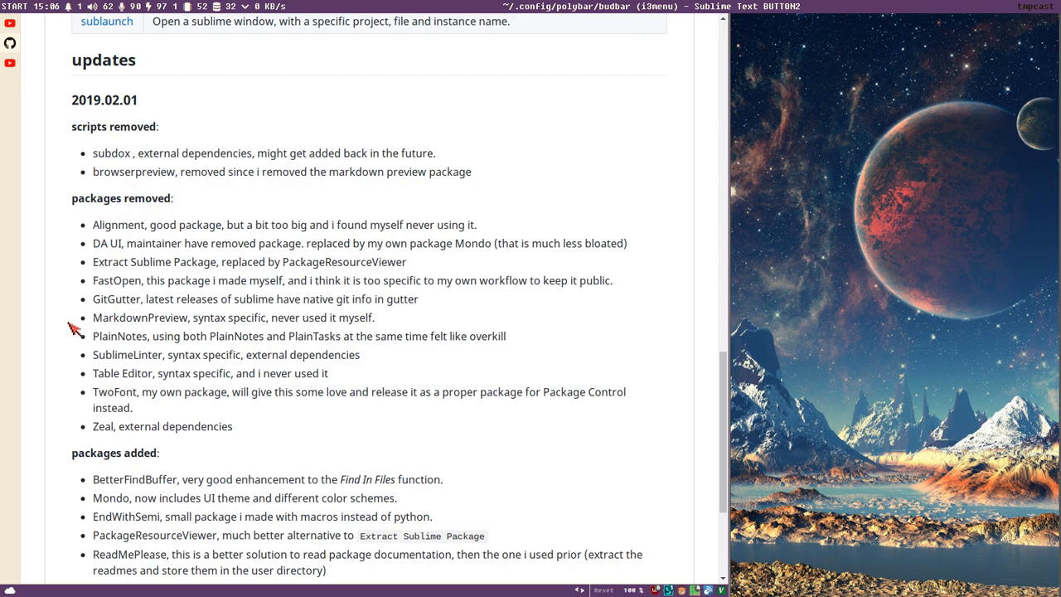
scroll("up", 3)
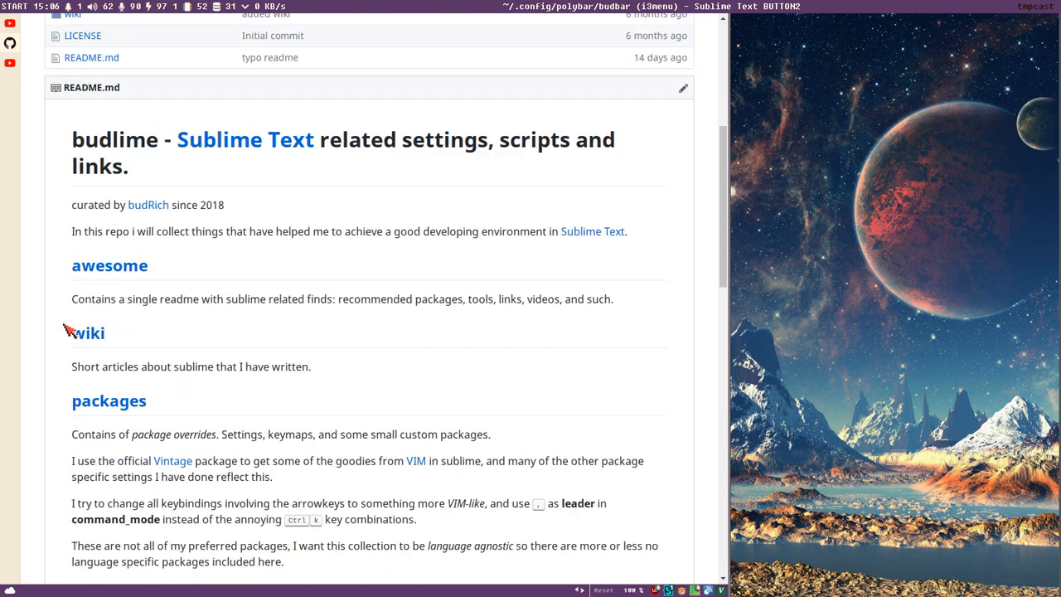
scroll("up", 3)
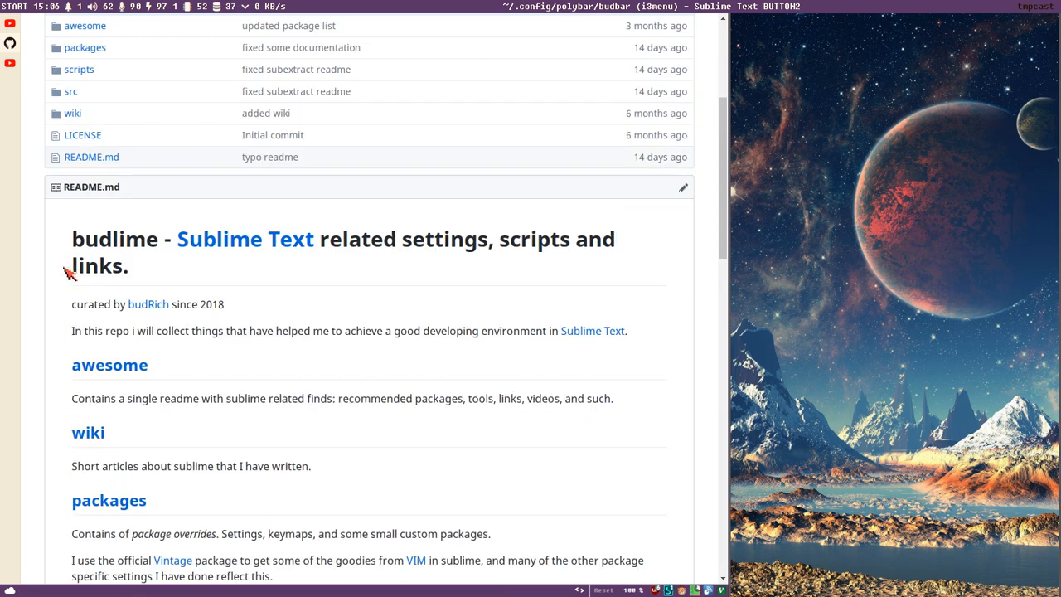
scroll("up", 3)
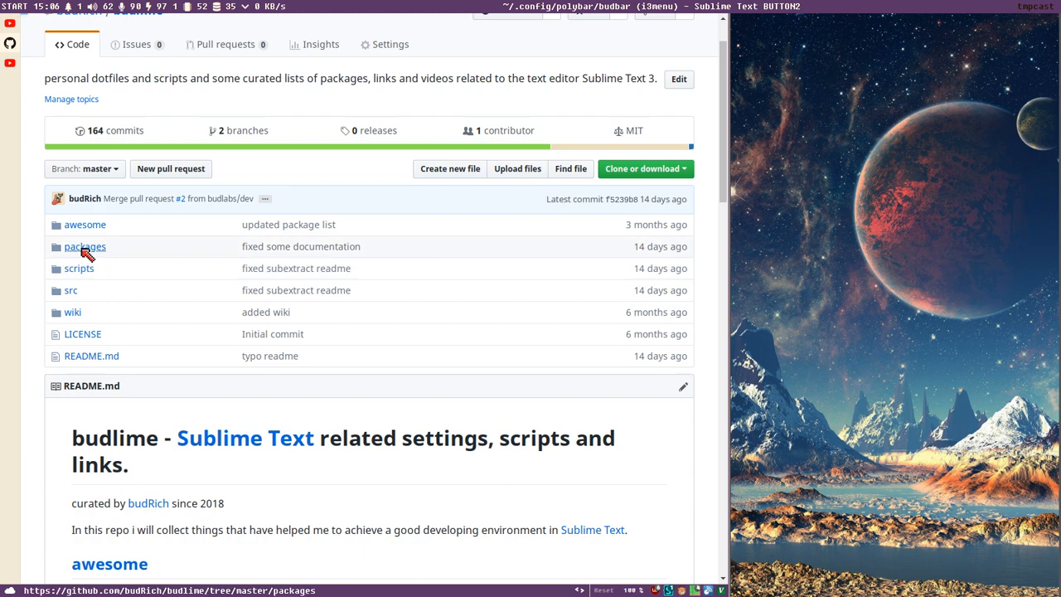
left_click(84, 247)
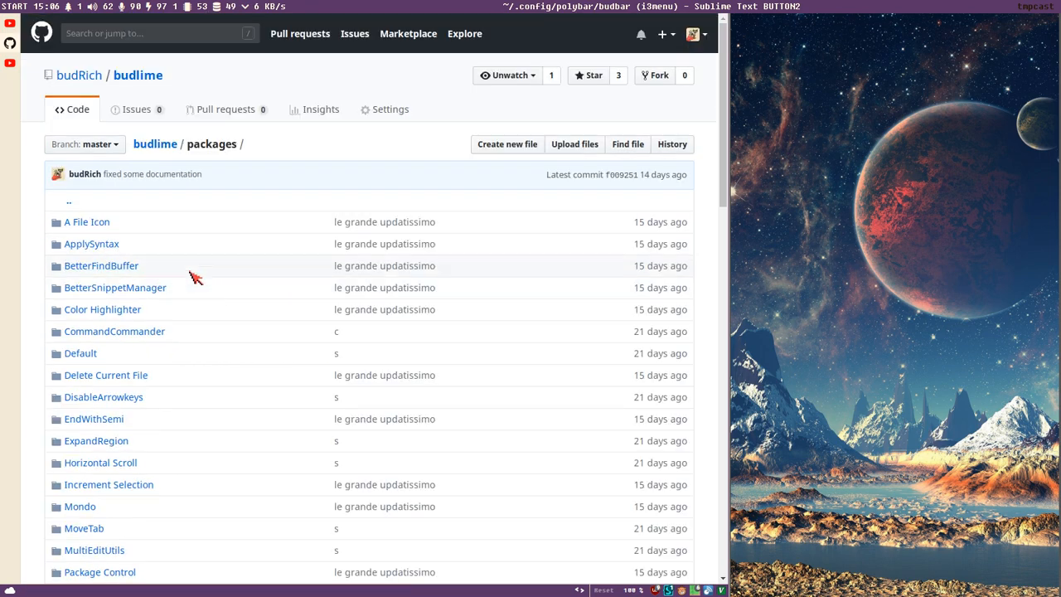
scroll("down", 3)
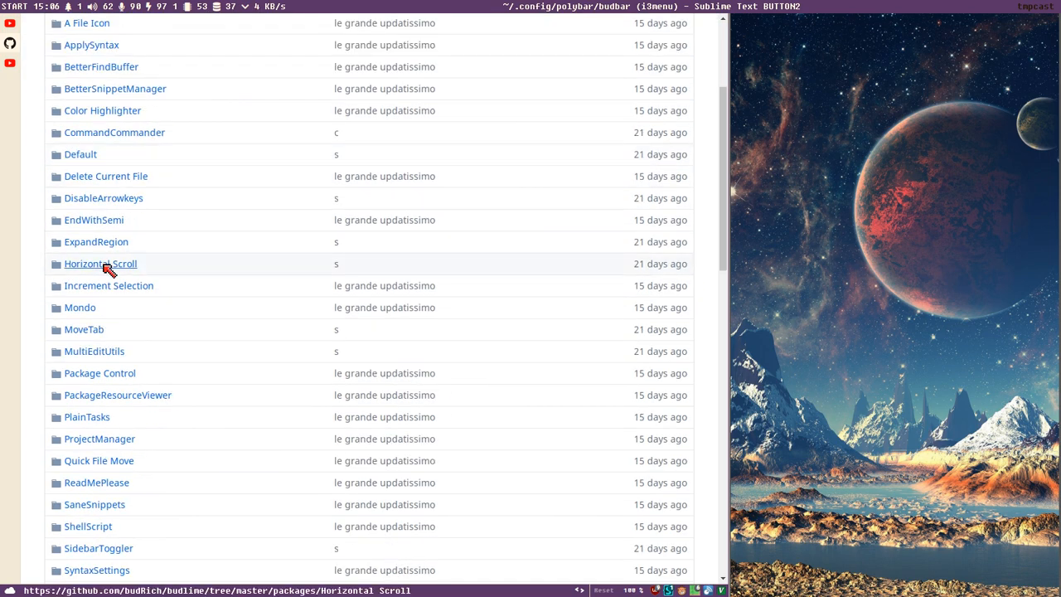
scroll("down", 3)
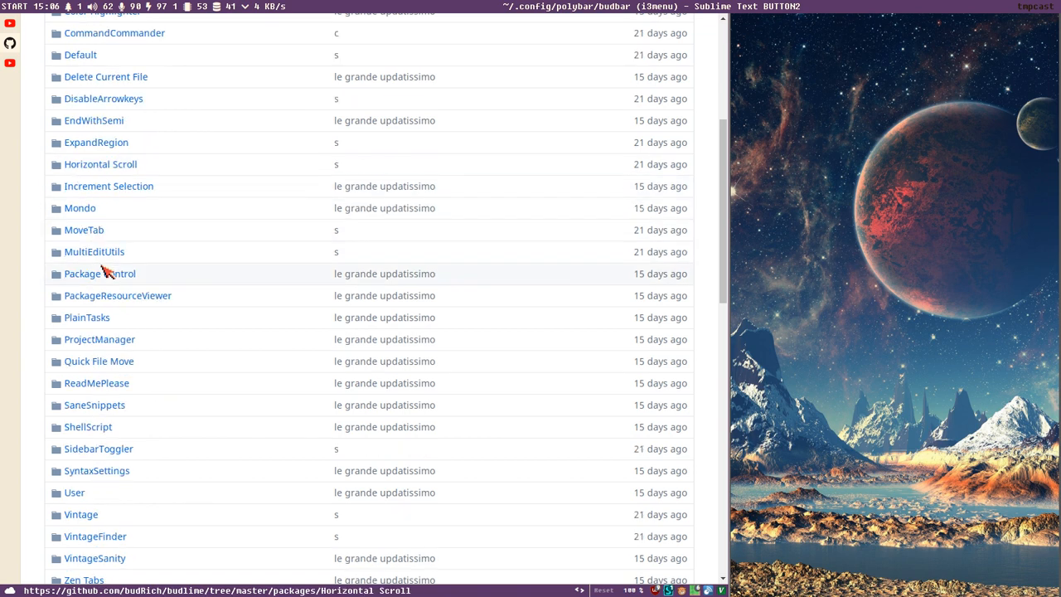
mouse_move(88, 427)
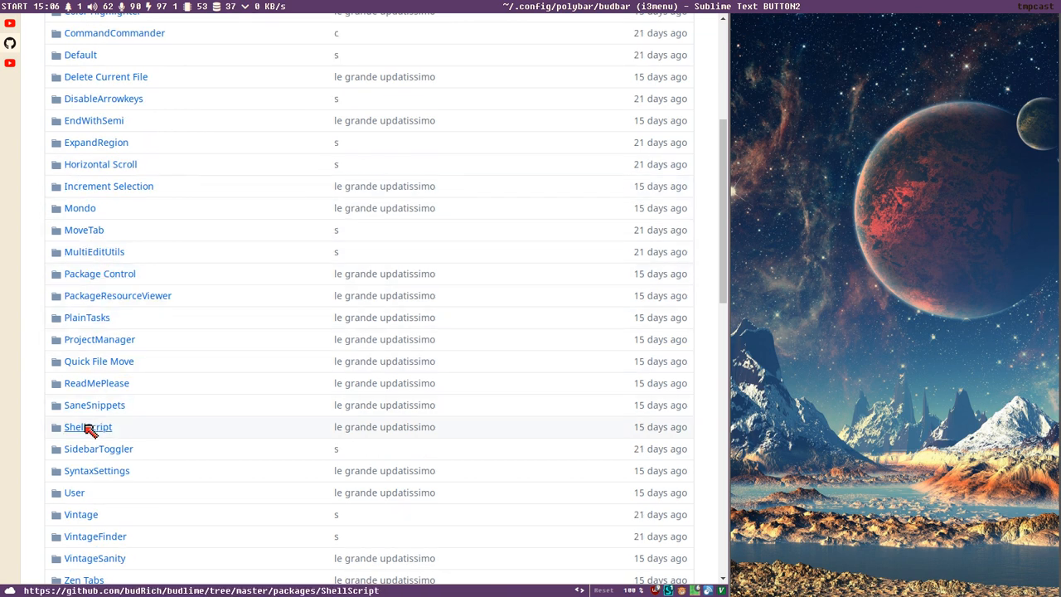
scroll("down", 3)
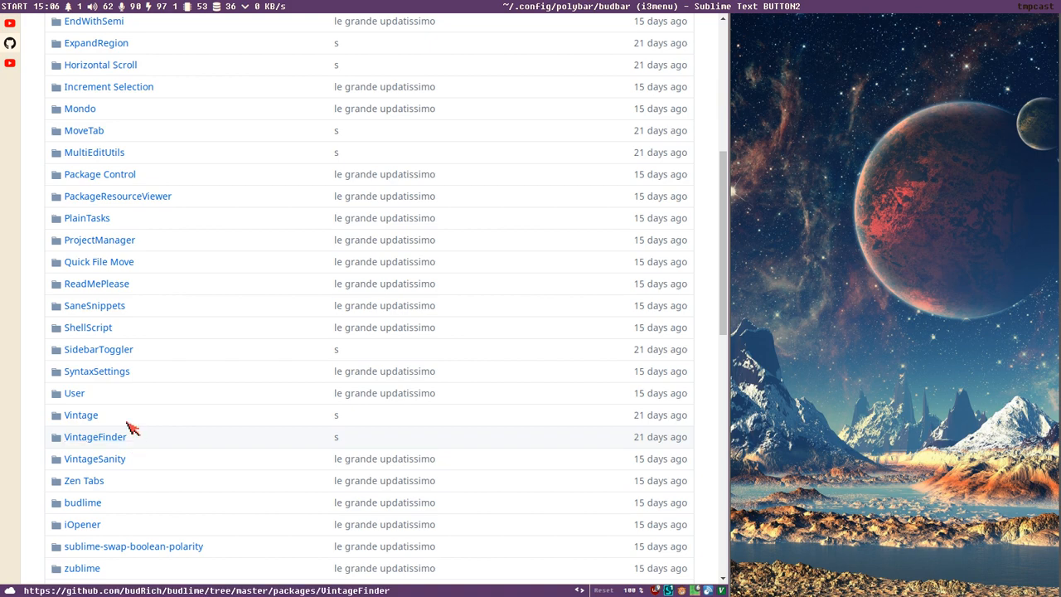
scroll("down", 3)
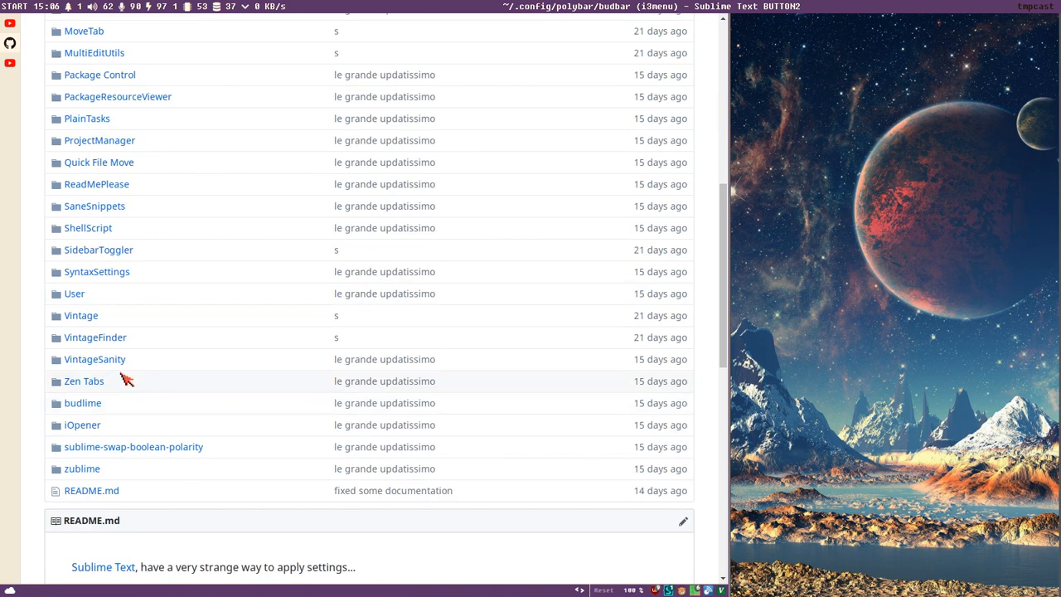
scroll("up", 3)
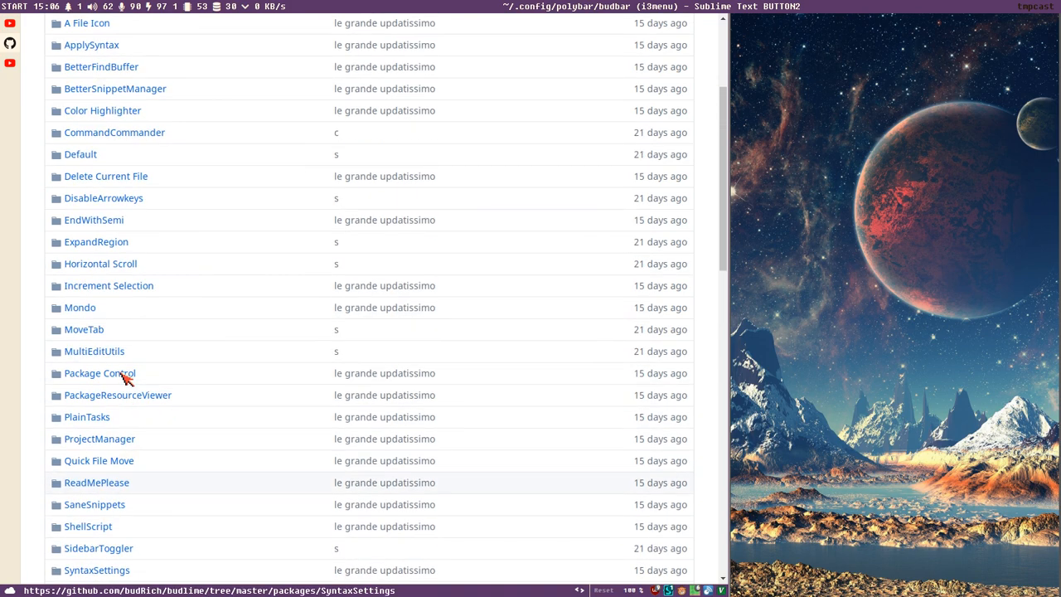
scroll("up", 3)
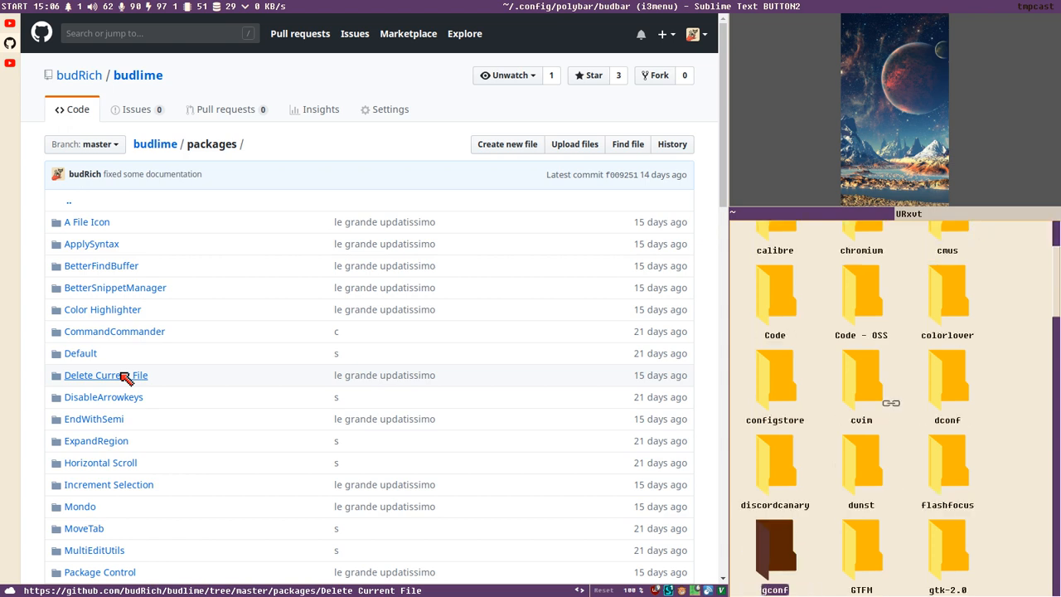
Step: Scroll ~/.config down to reach and open sublime-text-3
scroll("down", 3)
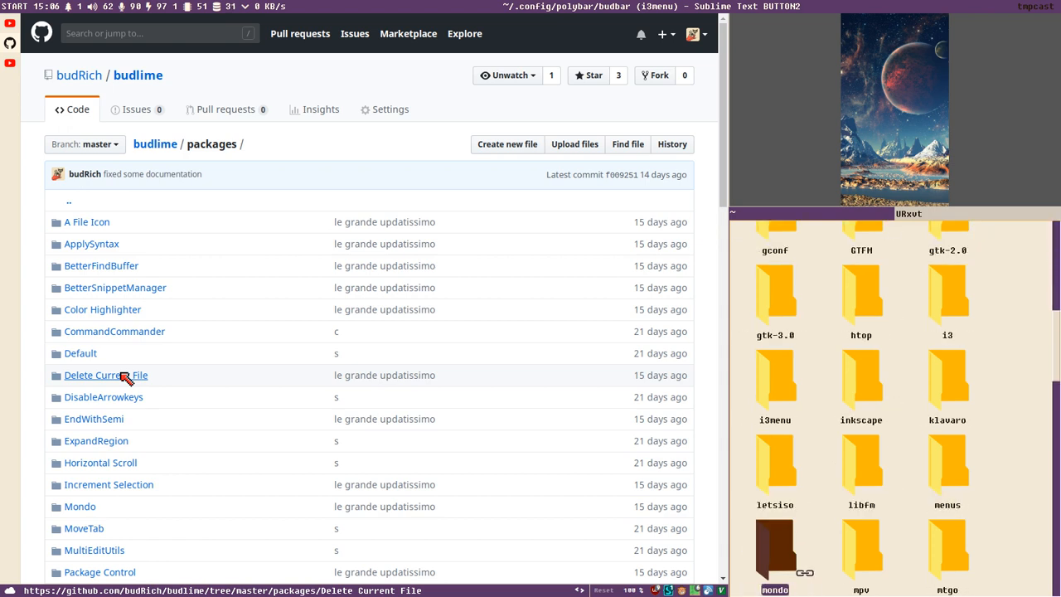
scroll("down", 3)
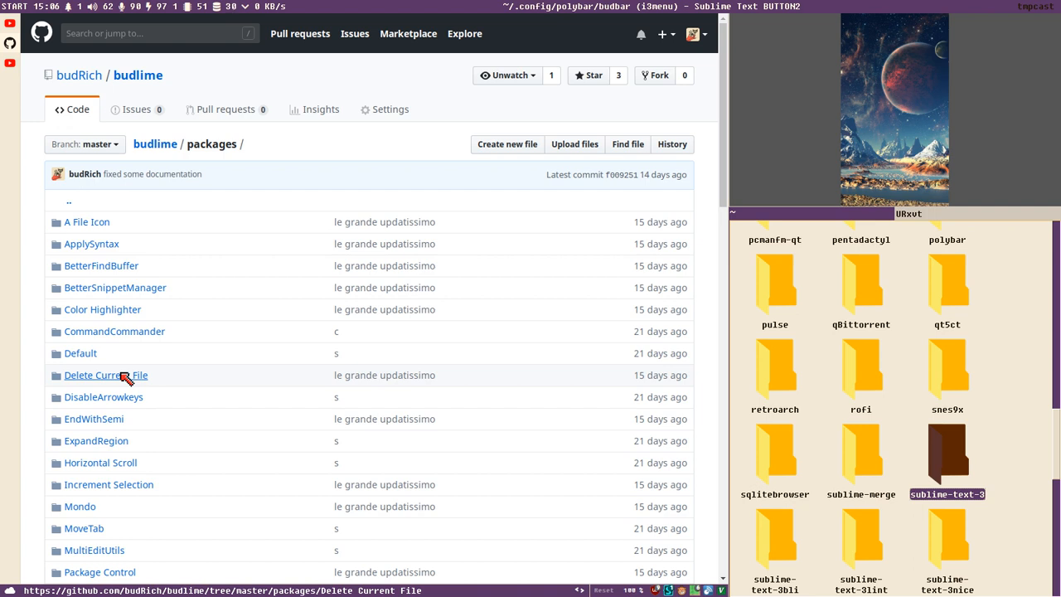
scroll("down", 3)
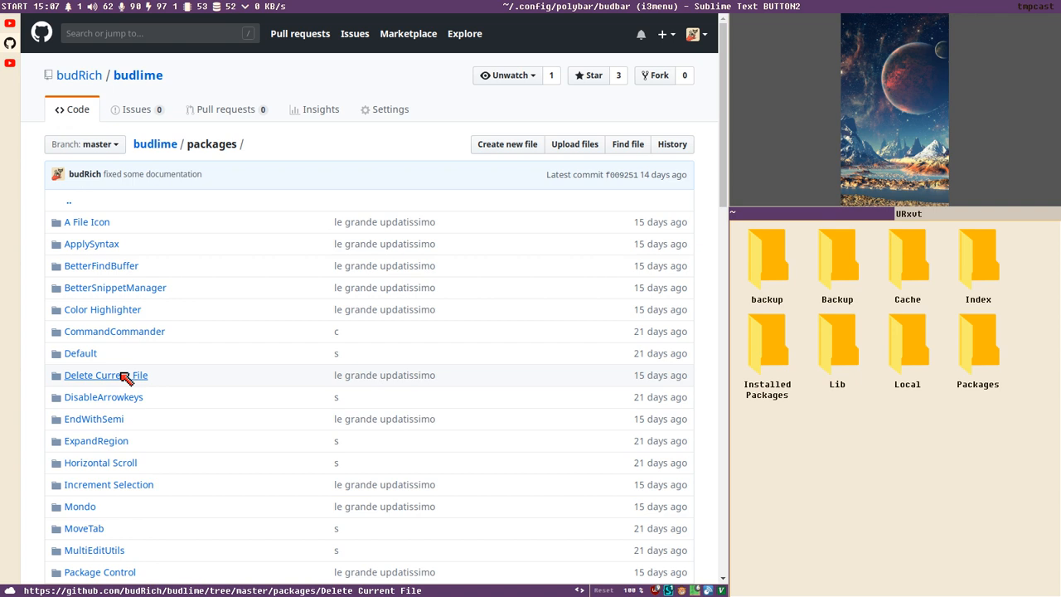
Step: Select Backup, Cache, Index, Installed Packages, Lib and Packages and confirm deletion
left_click(836, 261)
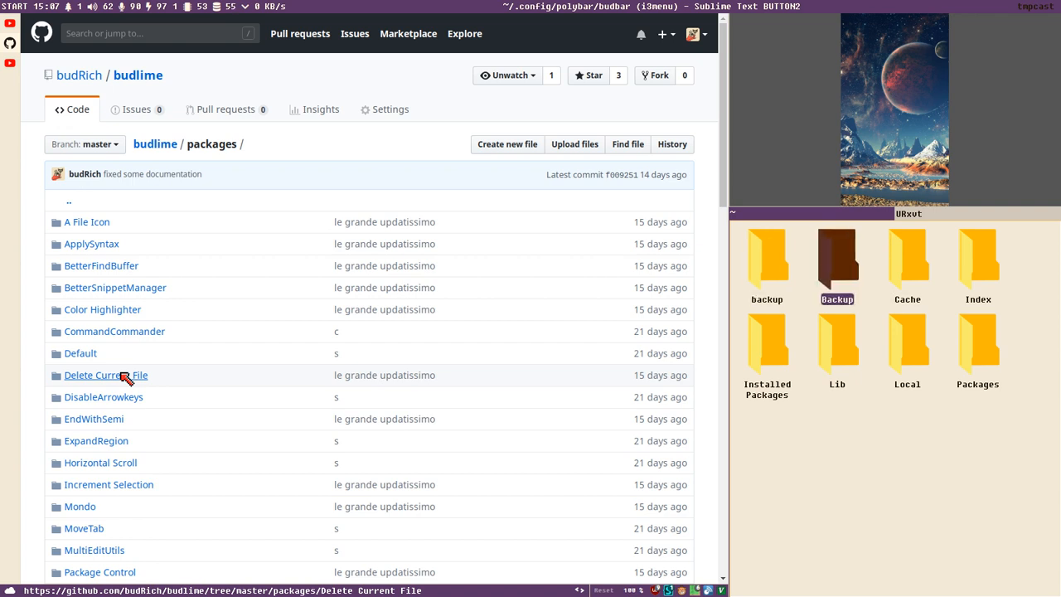
left_click(766, 257)
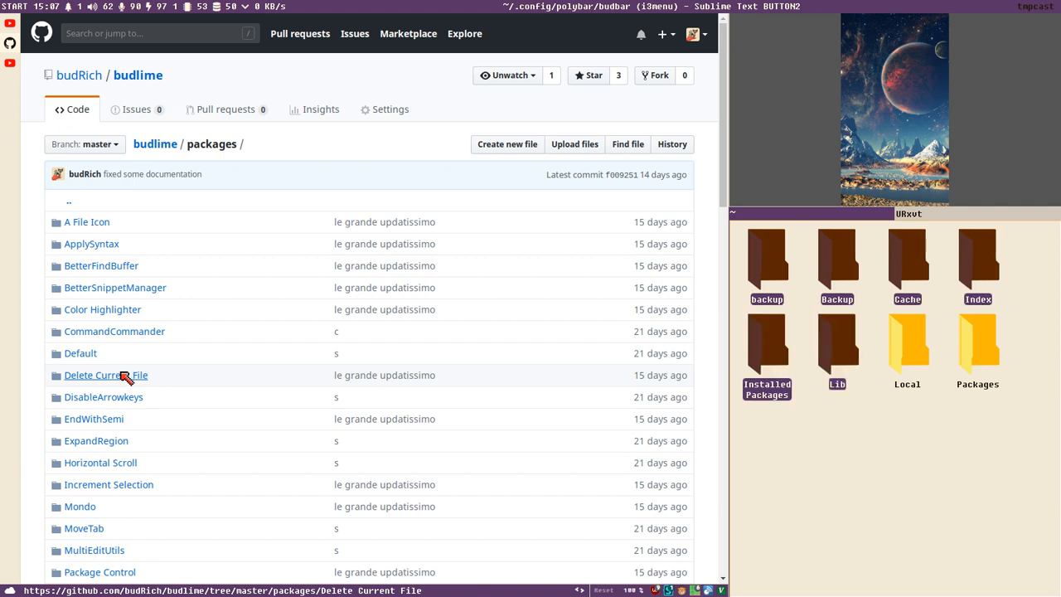
mouse_move(1009, 406)
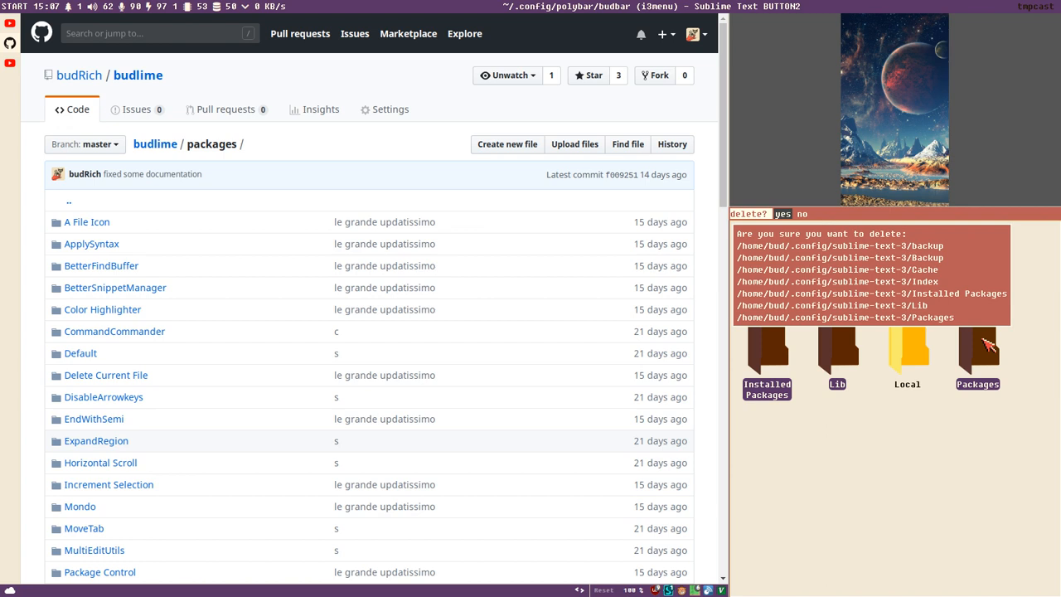
left_click(781, 214)
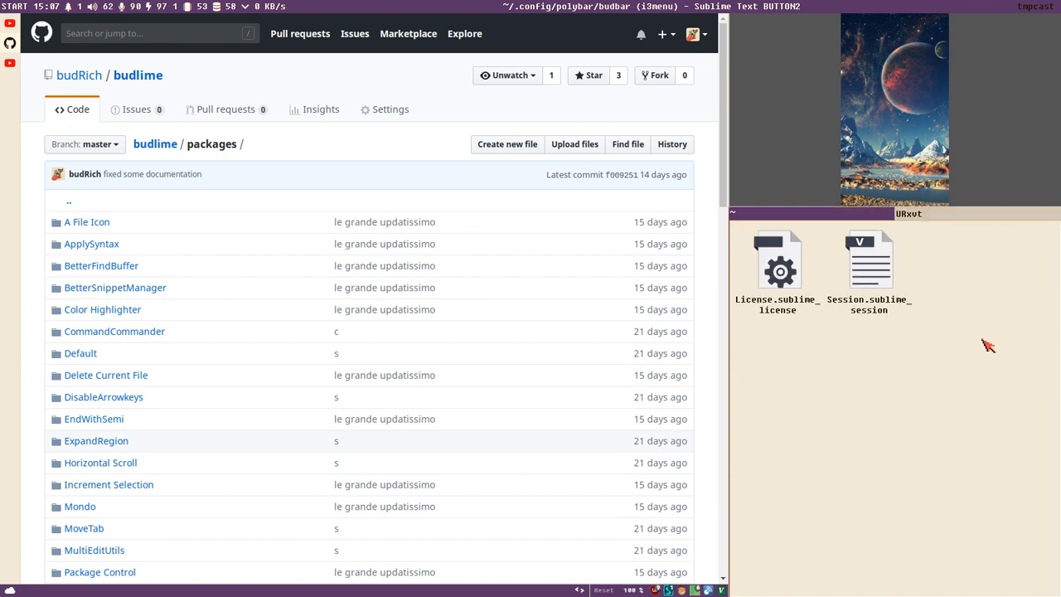
Step: Select License.sublime_license and Session.sublime_session, then return to ~/.config
left_click(778, 259)
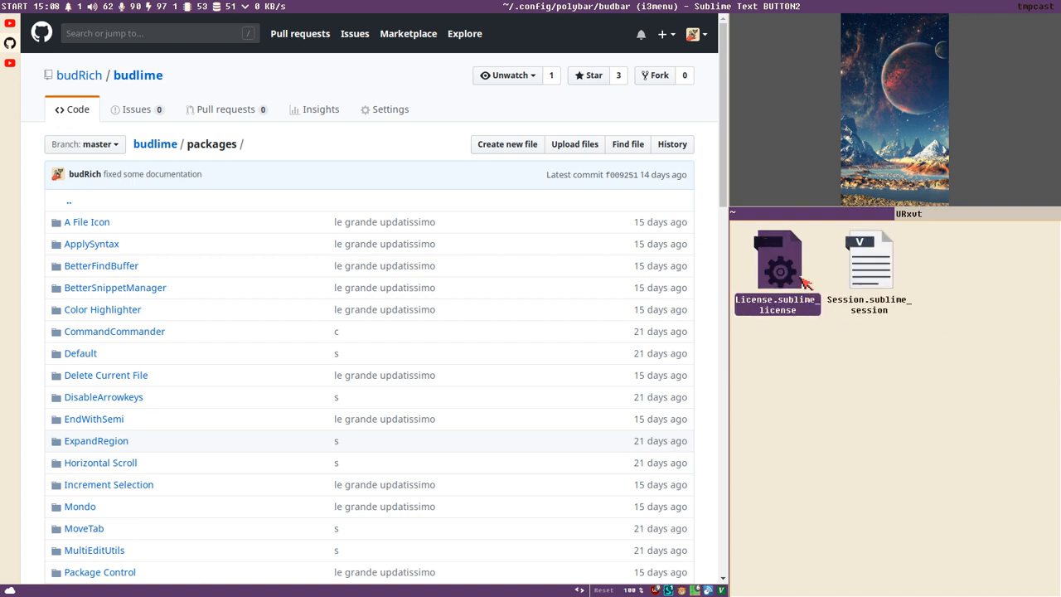
mouse_move(767, 300)
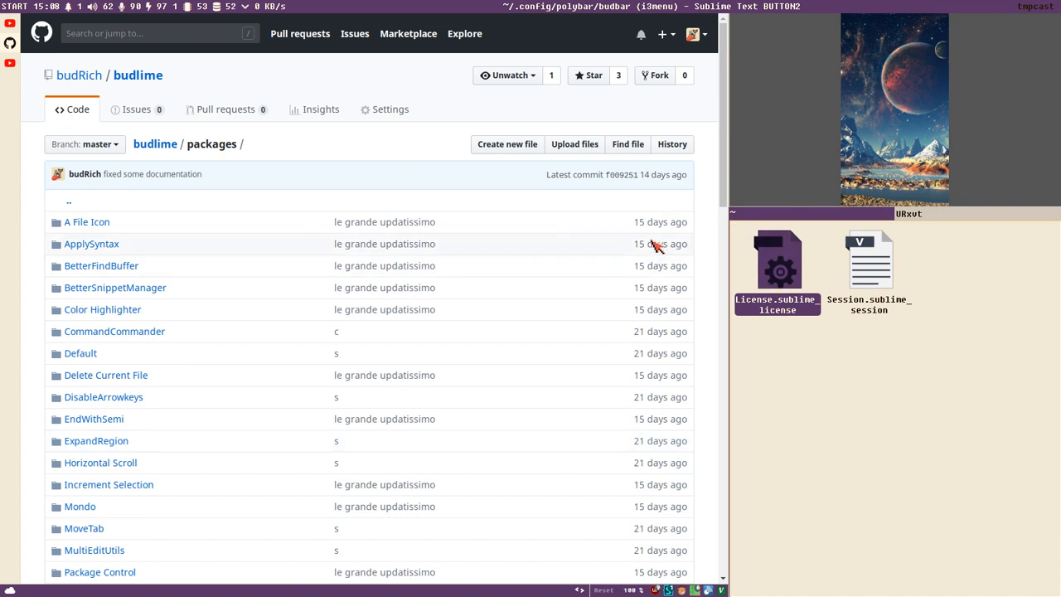
left_click(868, 260)
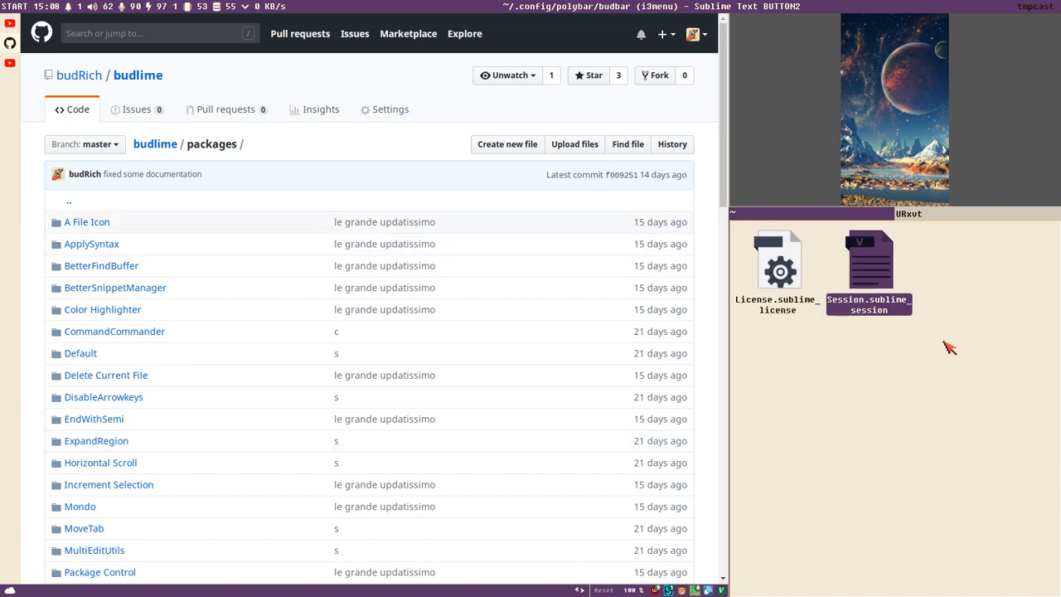
left_click(777, 262)
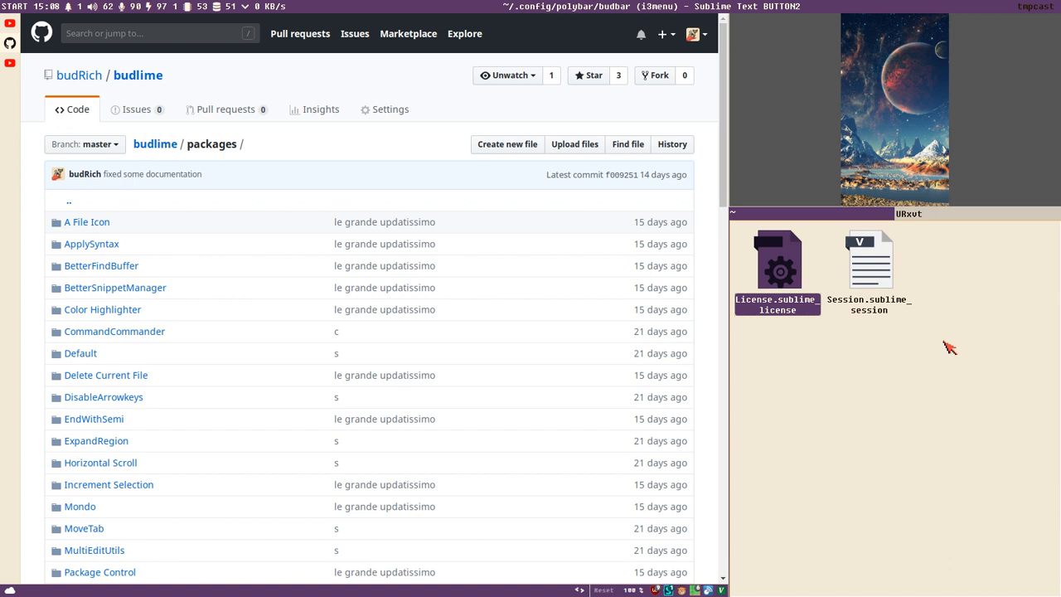
left_click(868, 259)
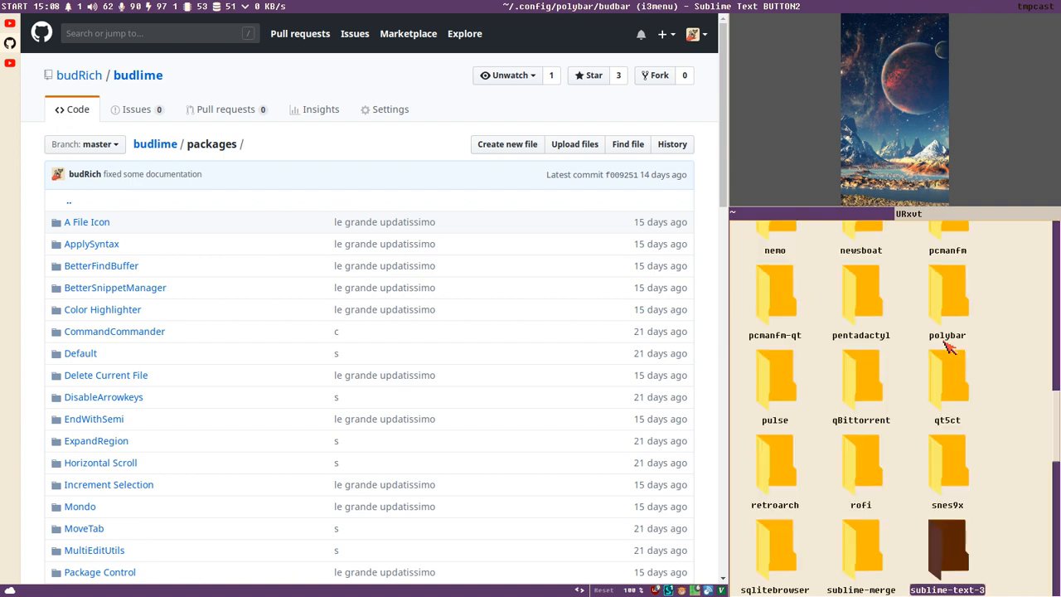
Step: Double-click sublime-text-3 in ~/.config and scroll its contents
scroll("down", 3)
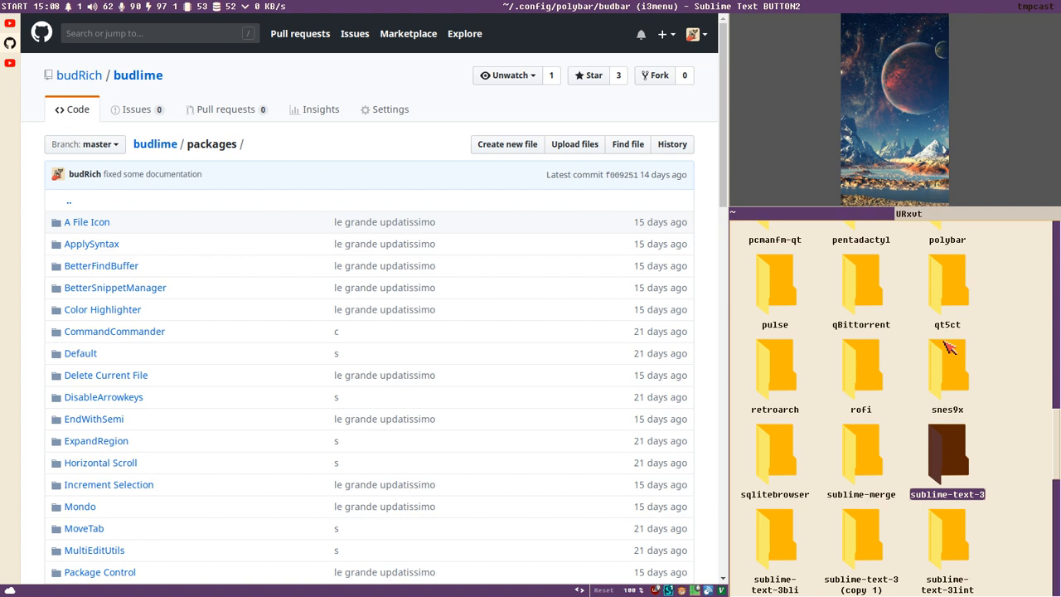
double_click(947, 452)
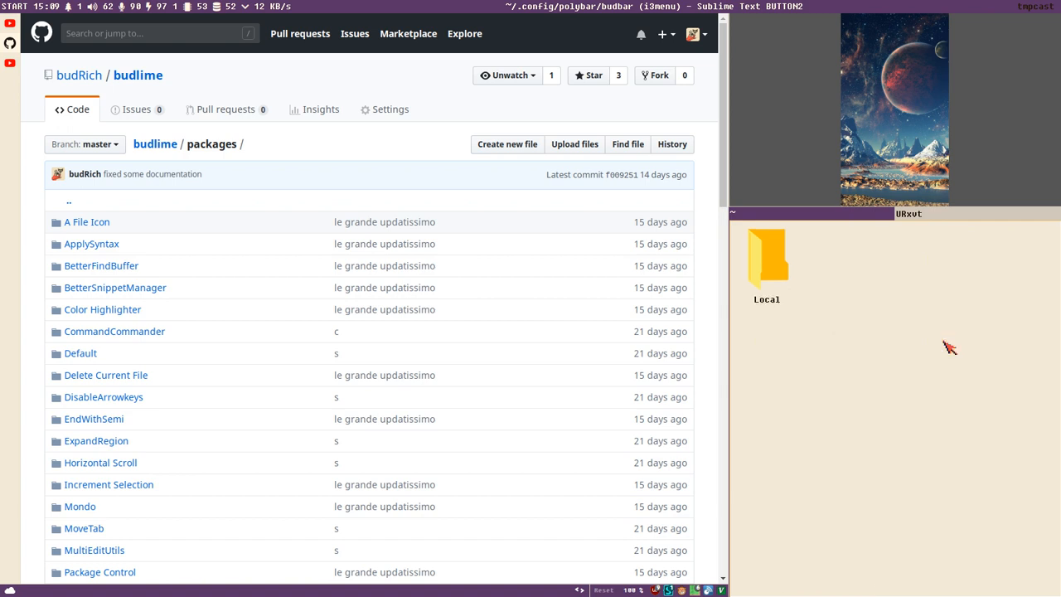
scroll("down", 3)
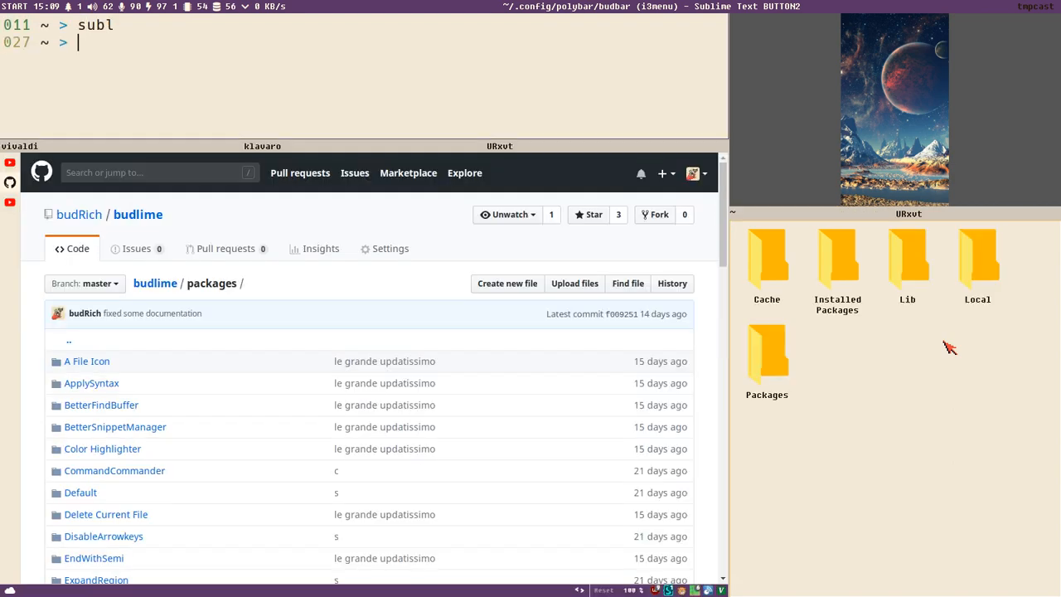
Step: Run subl, move the empty Sublime Text window, then close it
key("Return")
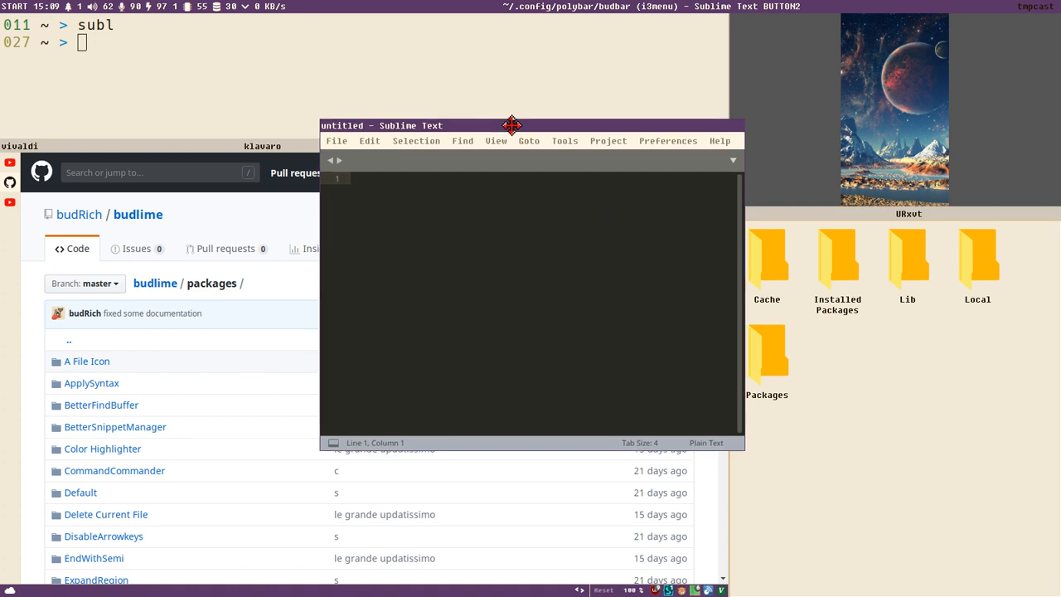
left_click_drag(511, 125, 431, 187)
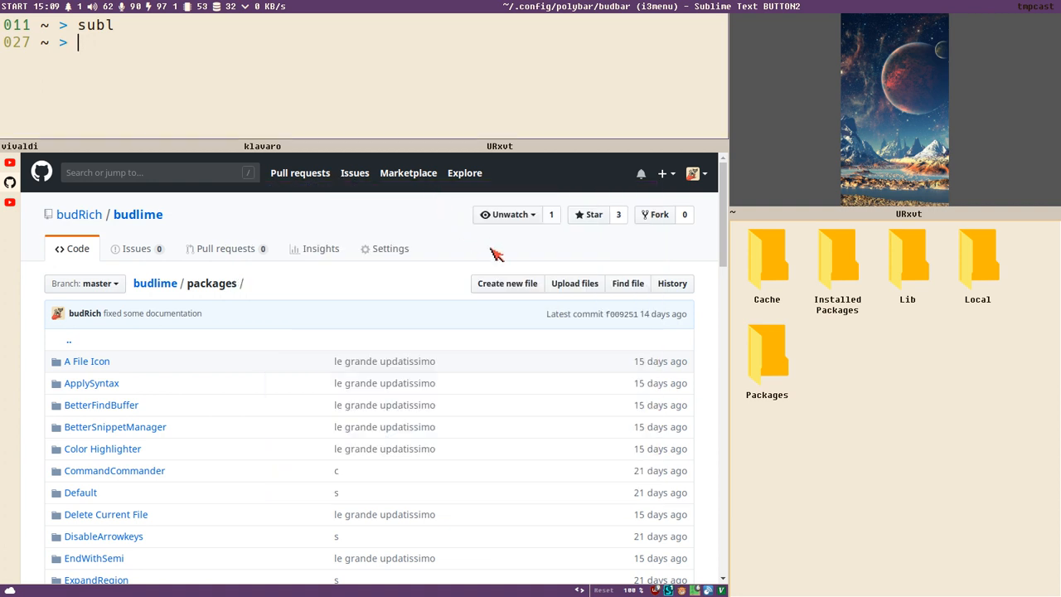
mouse_move(315, 324)
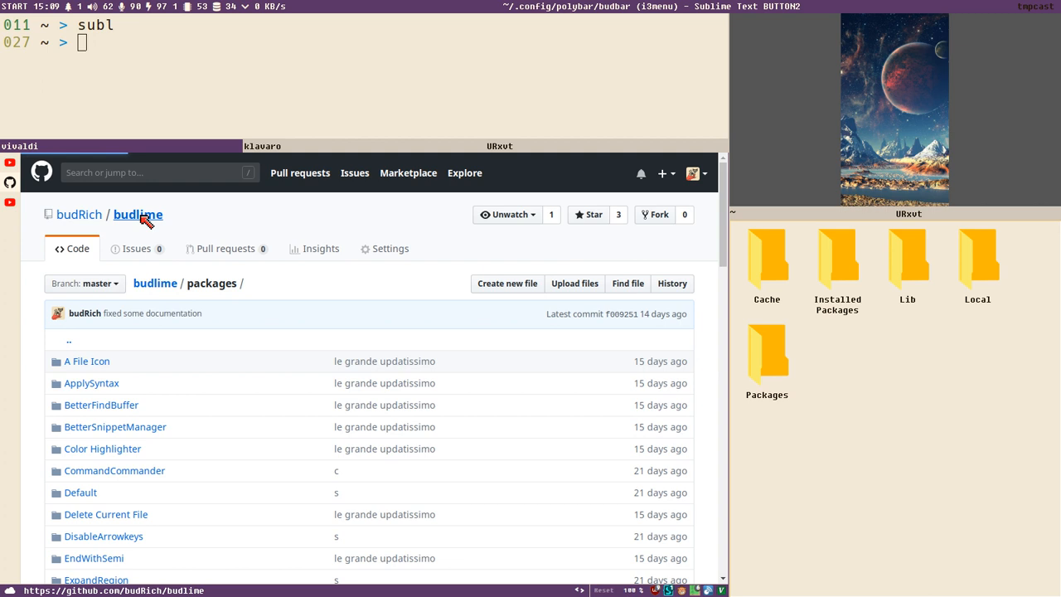
Step: Open the budlime repository page and show its SSH clone address
left_click(138, 214)
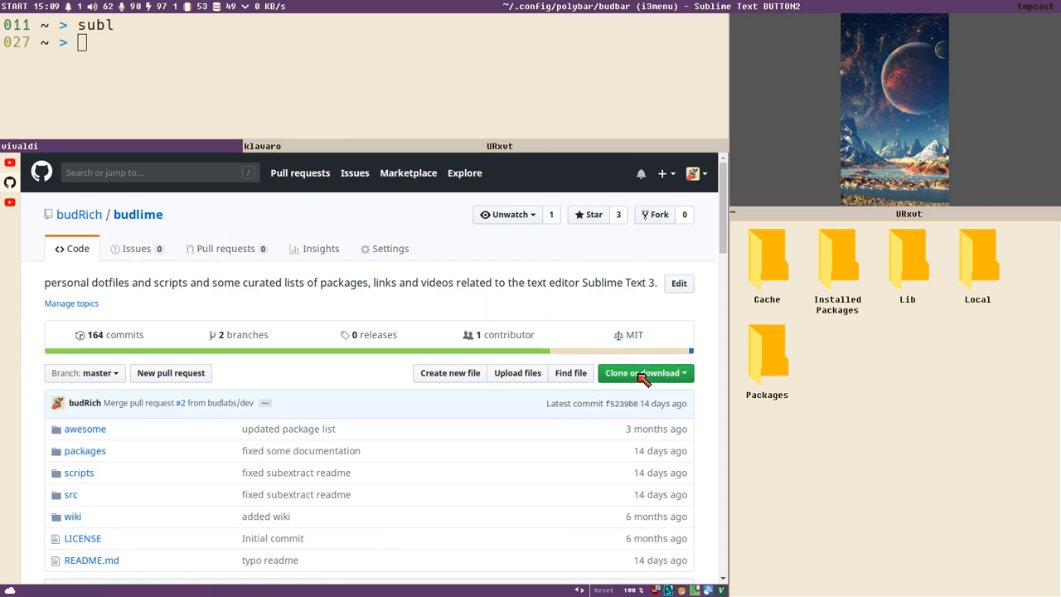
left_click(645, 372)
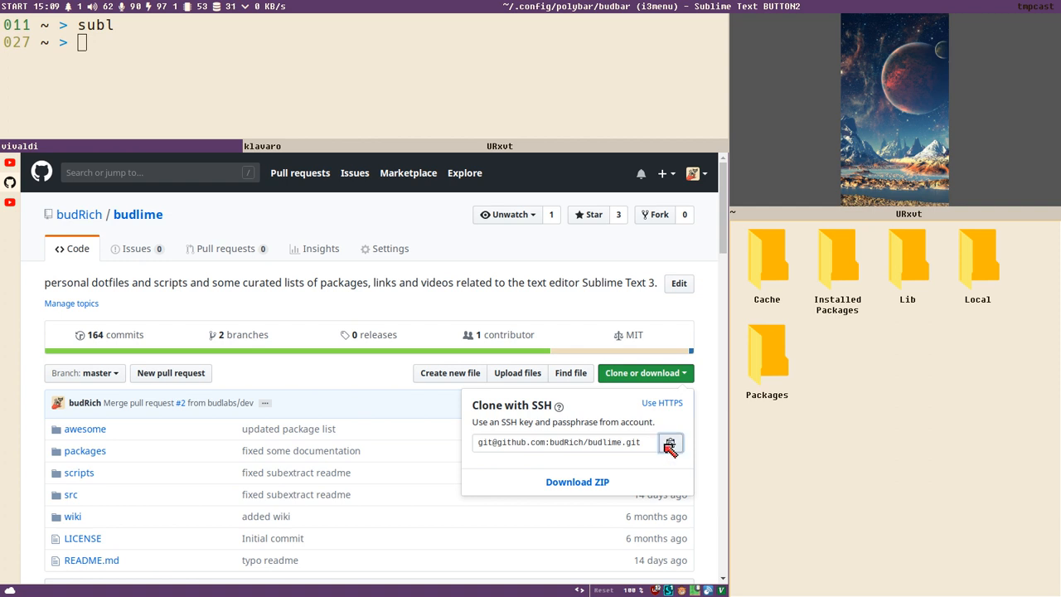
mouse_move(489, 126)
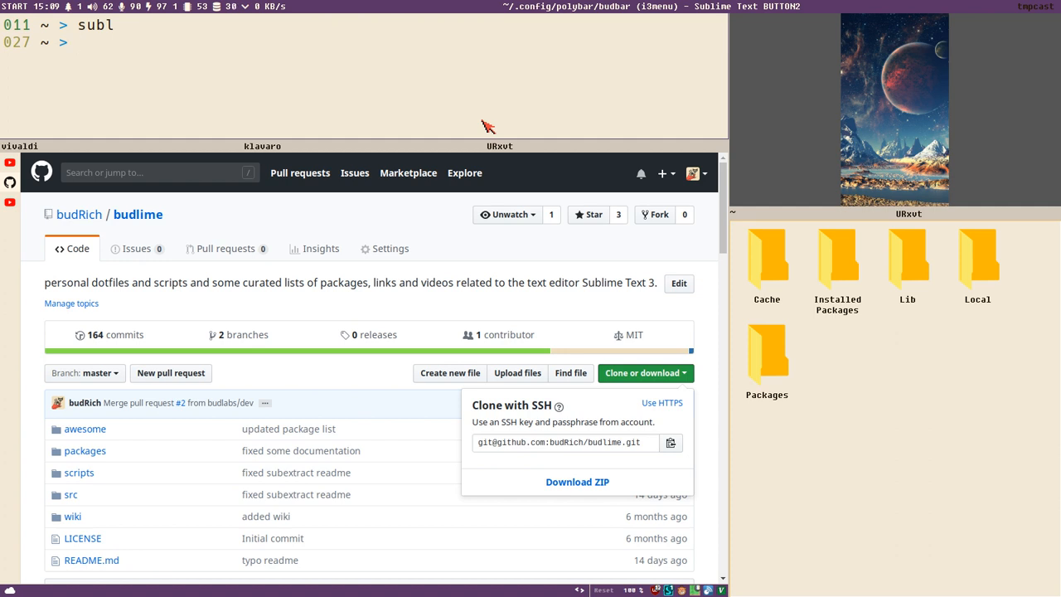
type("gc")
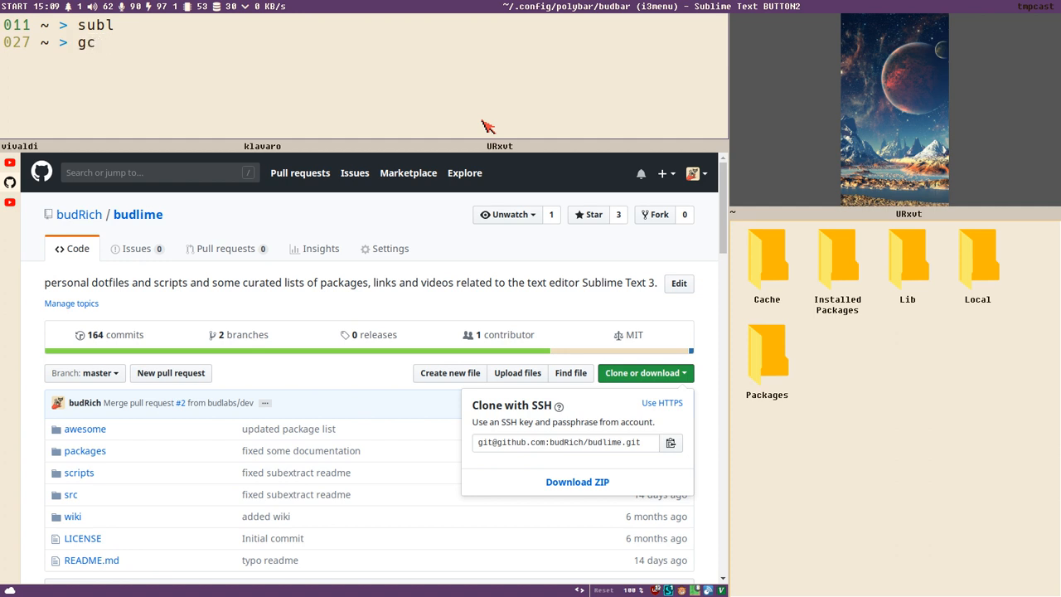
type("git@github.com:budRich/budlime.git")
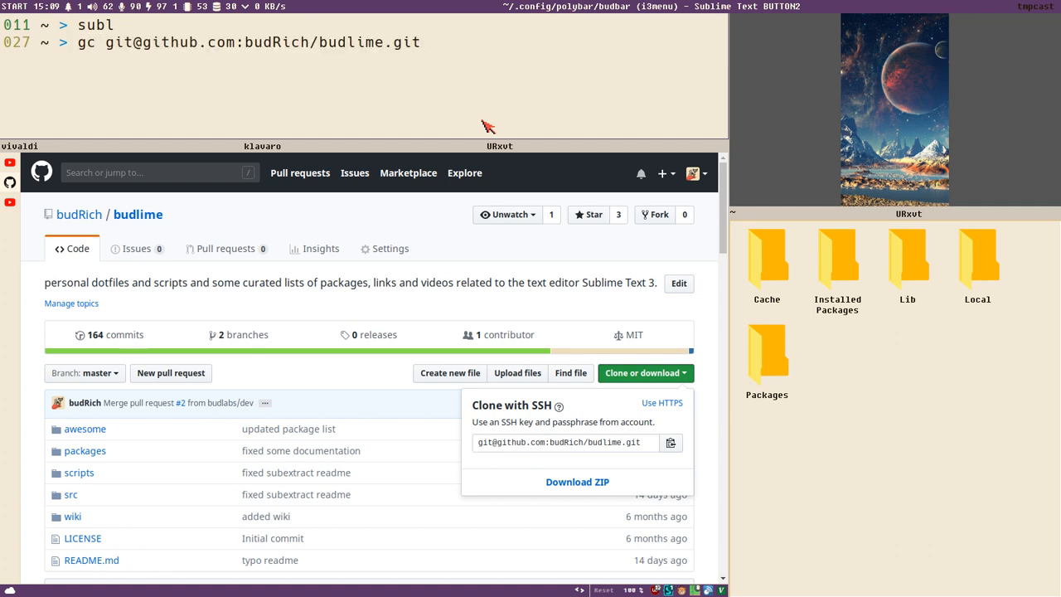
key("Return")
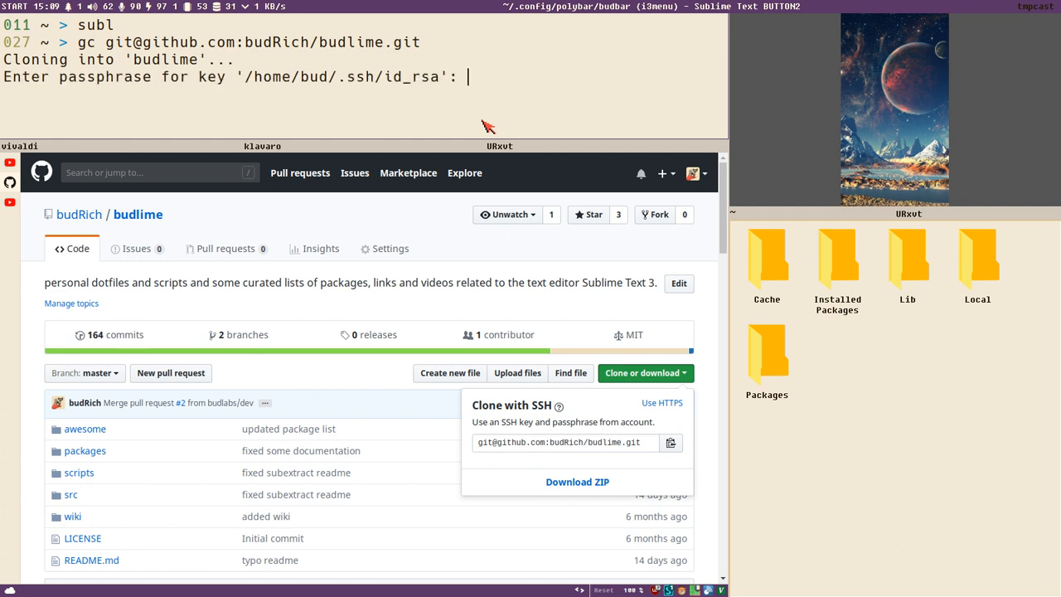
key("Return")
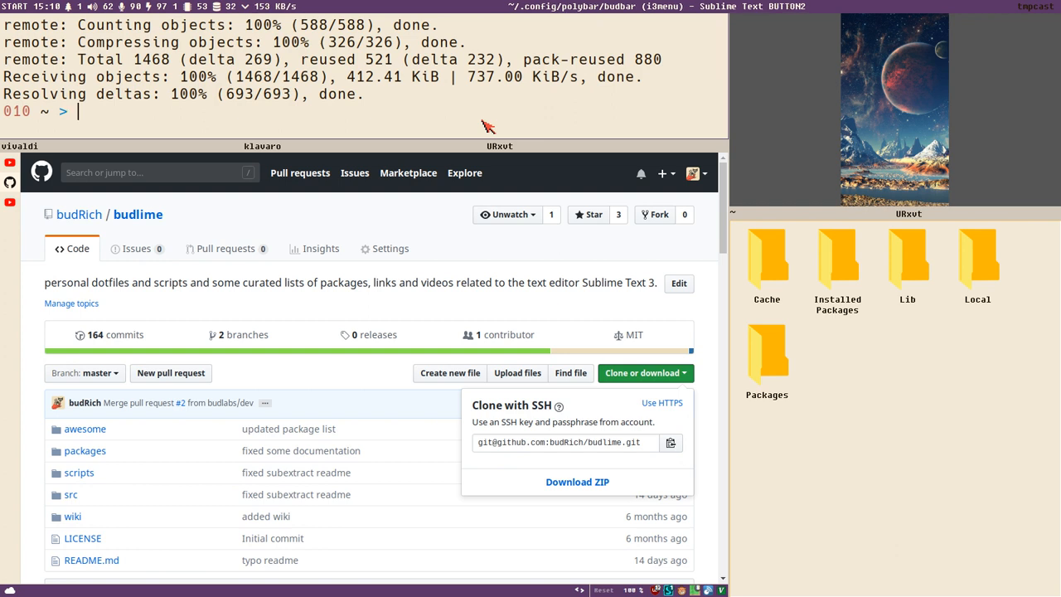
Step: Change into the budlime scripts folder
type("cd budlime/")
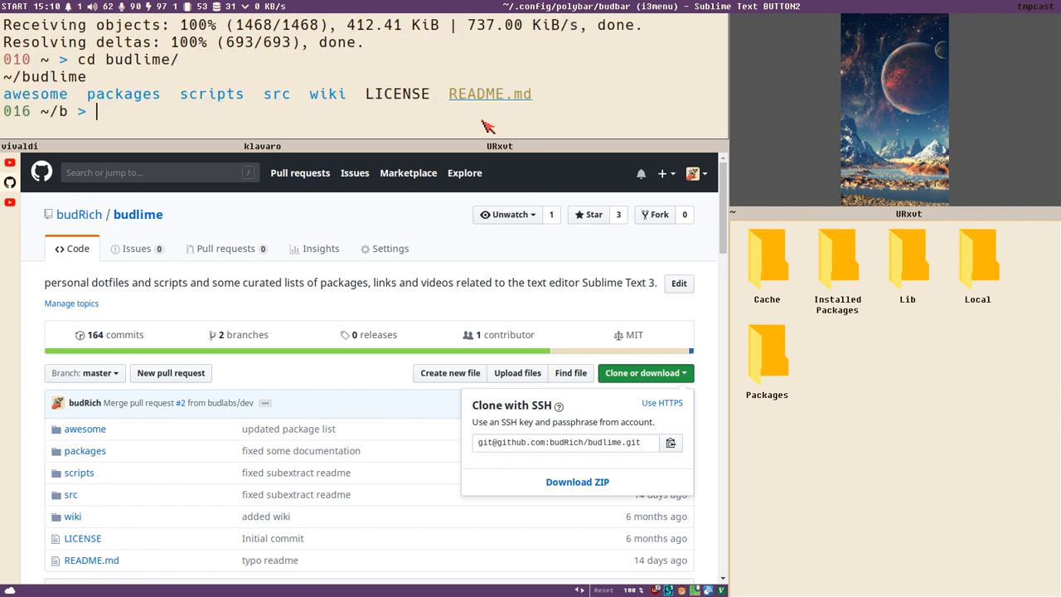
type("cd scrip")
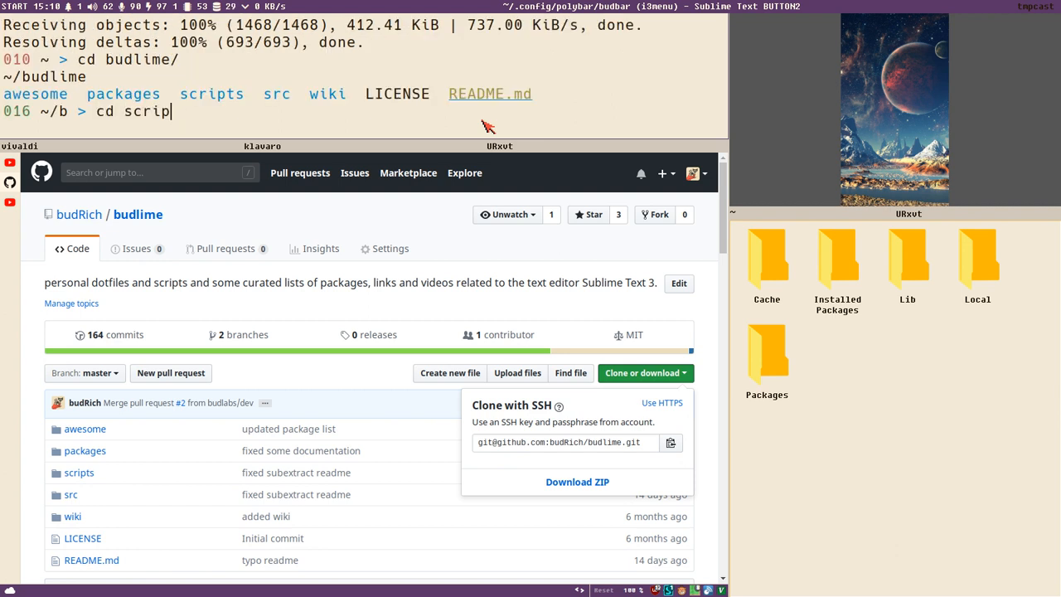
key("Return")
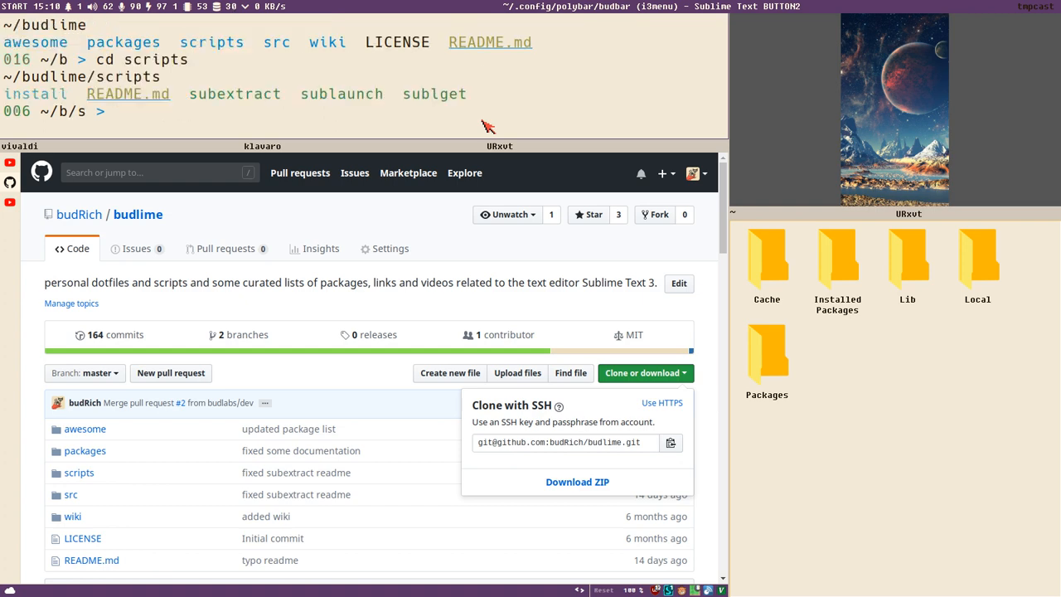
type("cat")
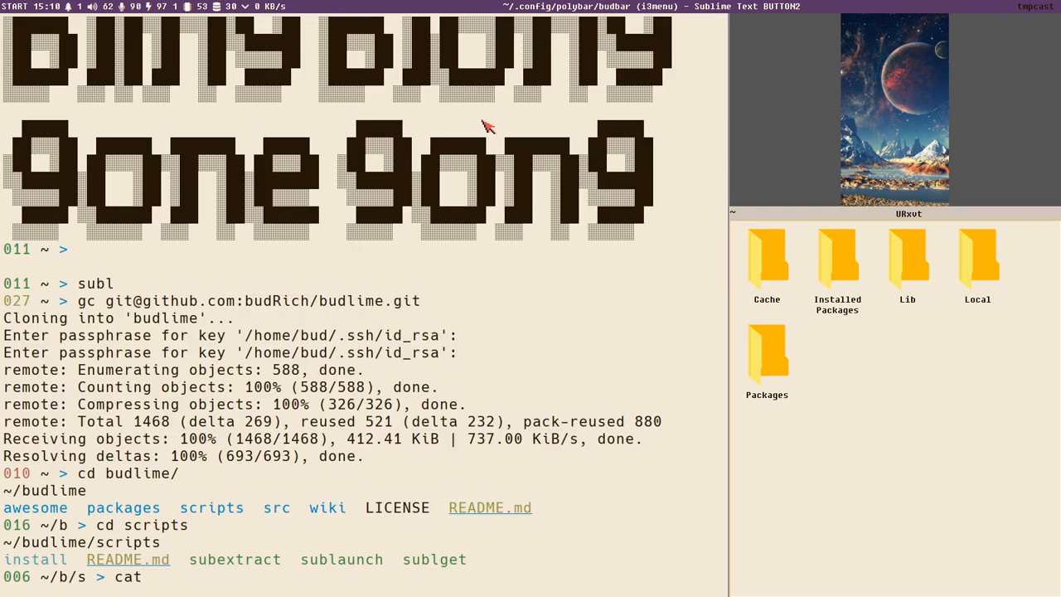
Step: Run cat install to print the budlime install script
type("install")
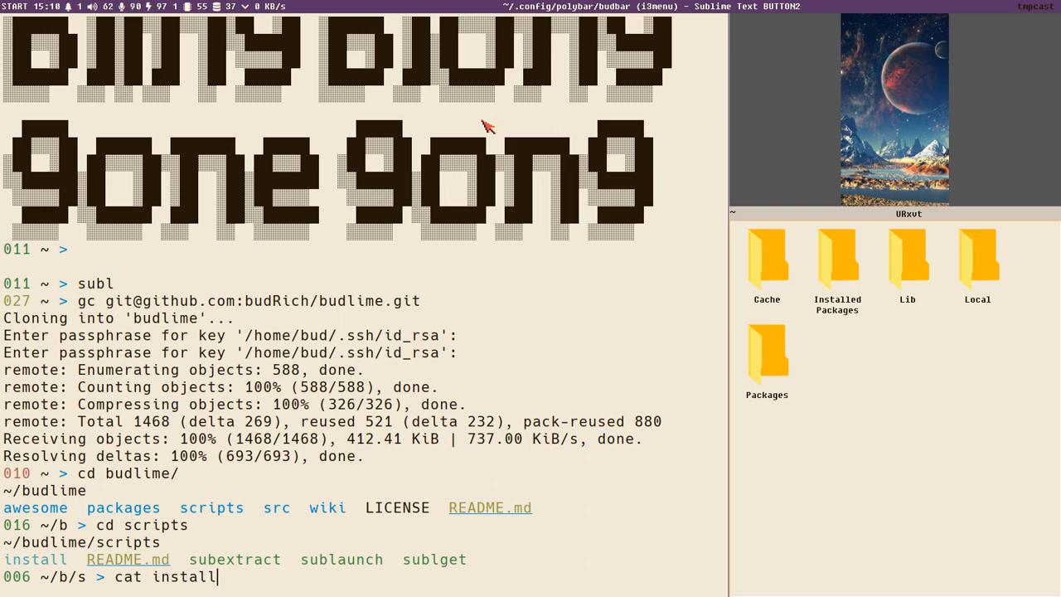
key("Return")
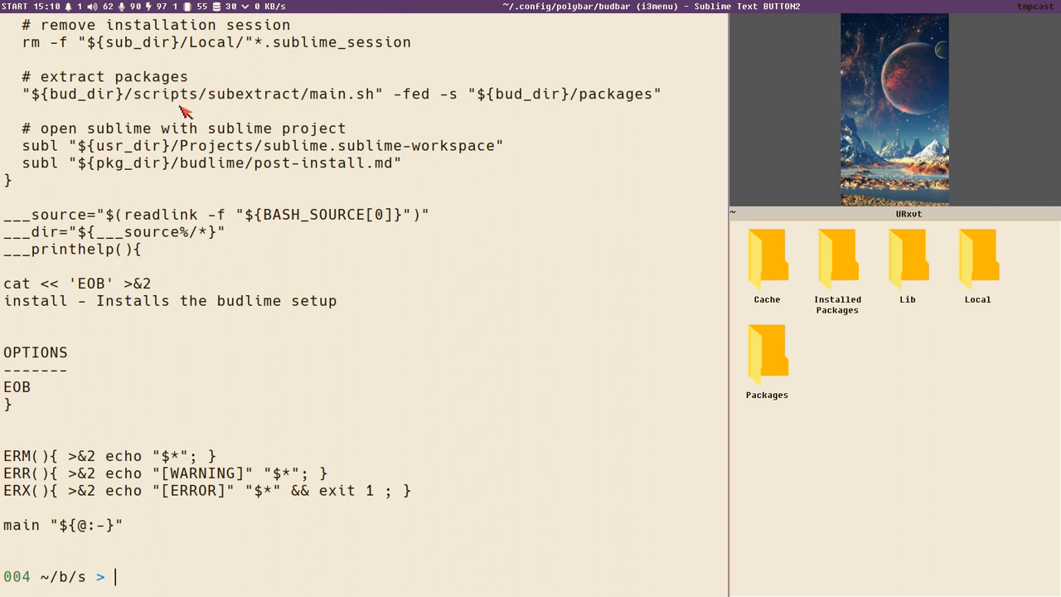
Step: Open the install script in Sublime Text with subl install
type("subl")
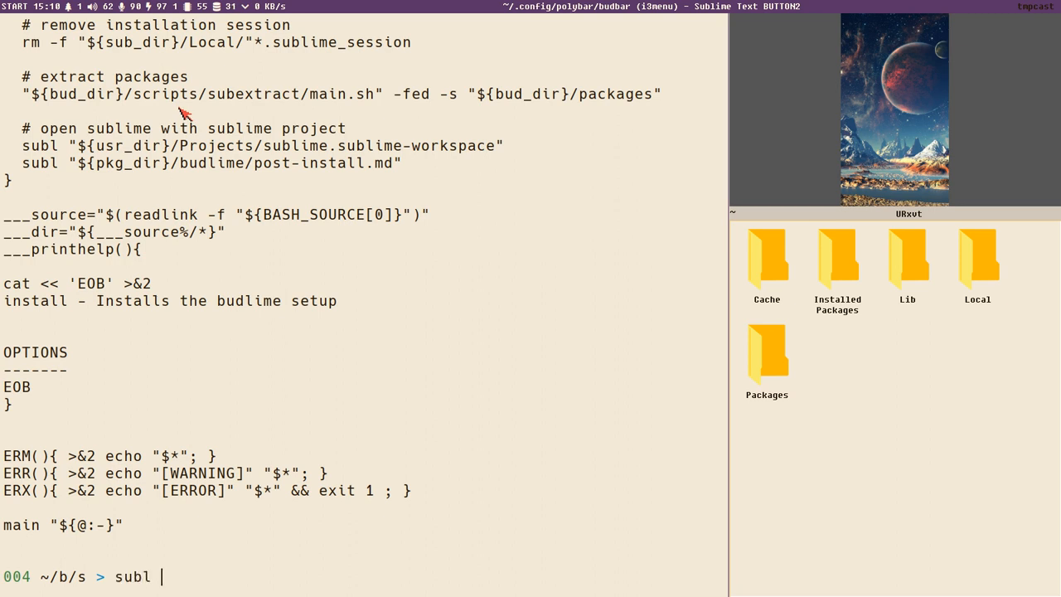
type("install")
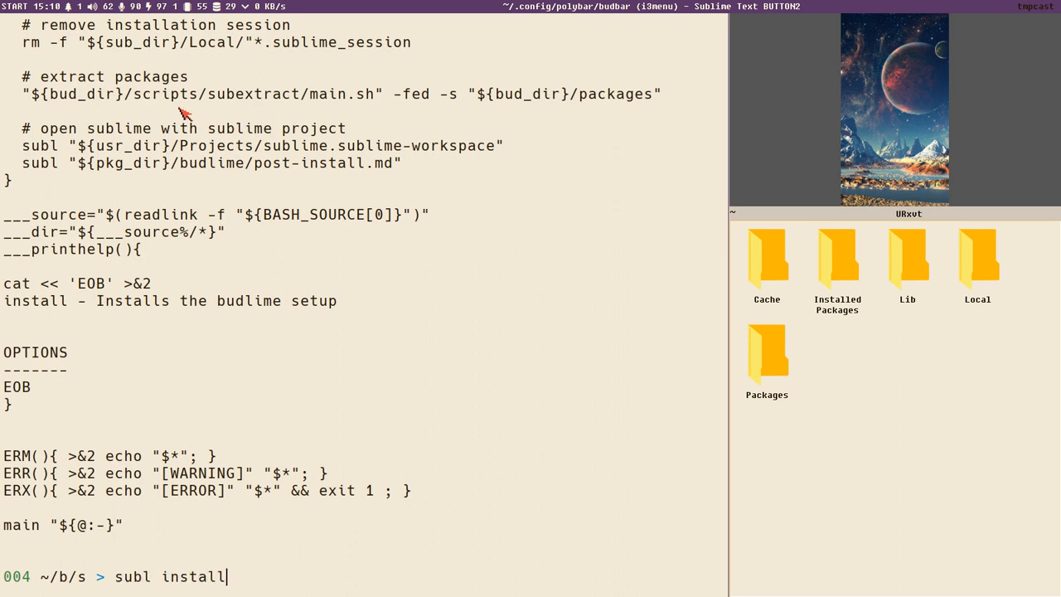
key("Return")
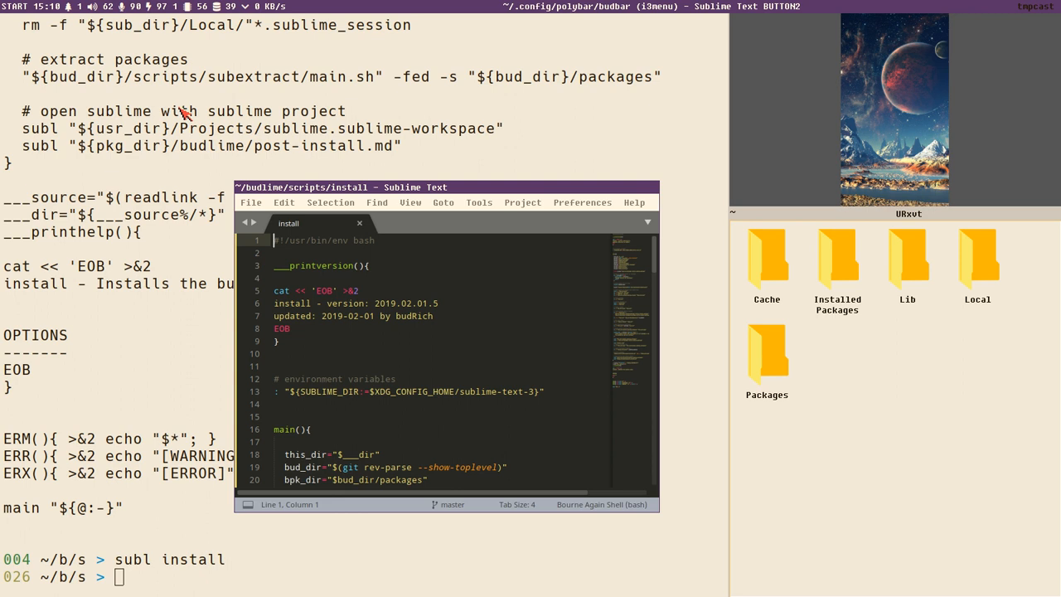
left_click(286, 391)
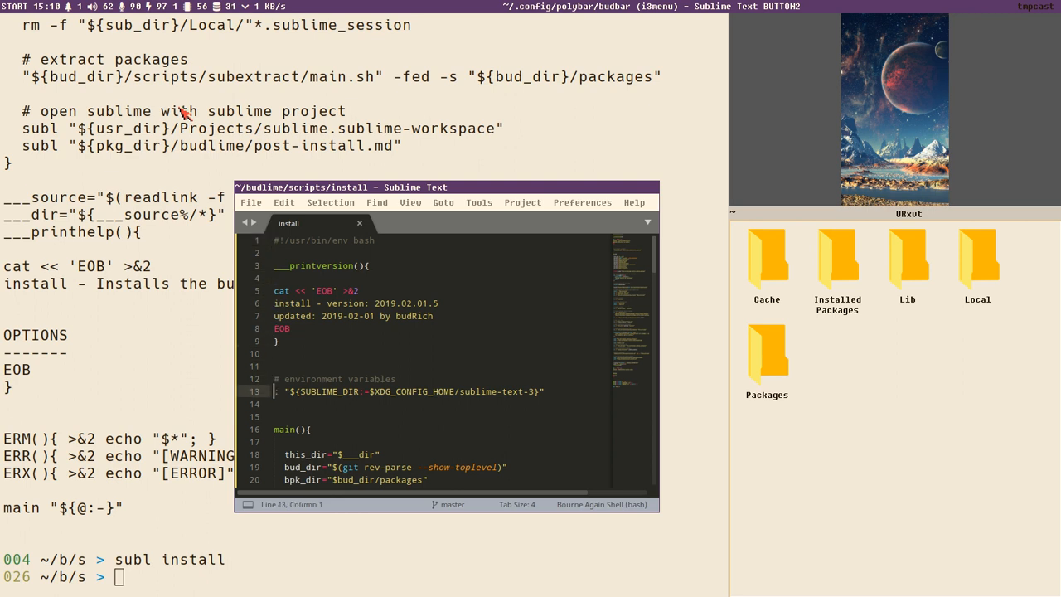
Step: Scroll to line 91 and change scripts/subextract/main.sh to src/subextract/main.sh
scroll("down", 3)
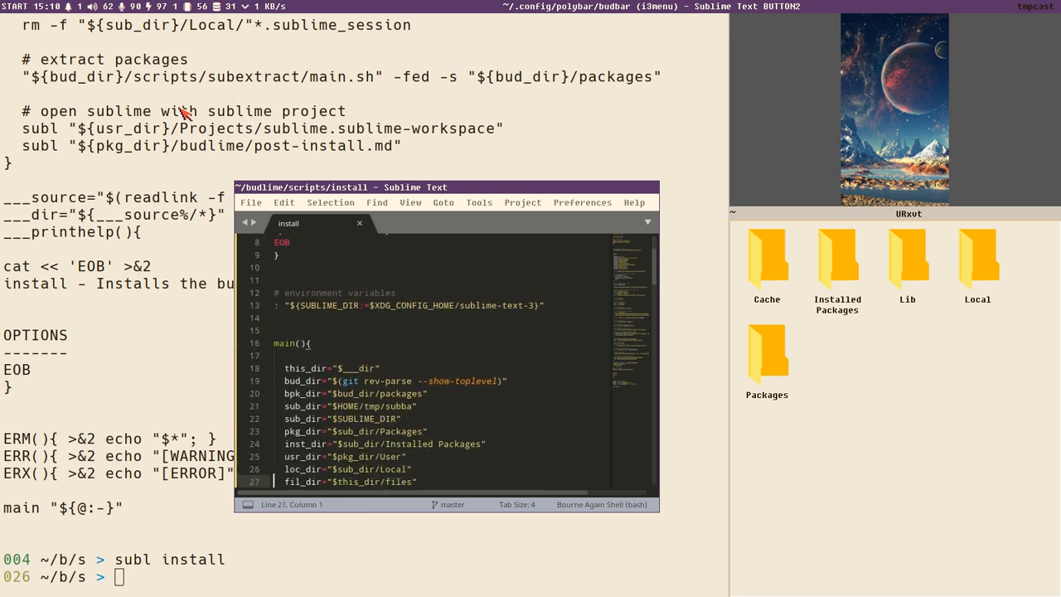
scroll("down", 3)
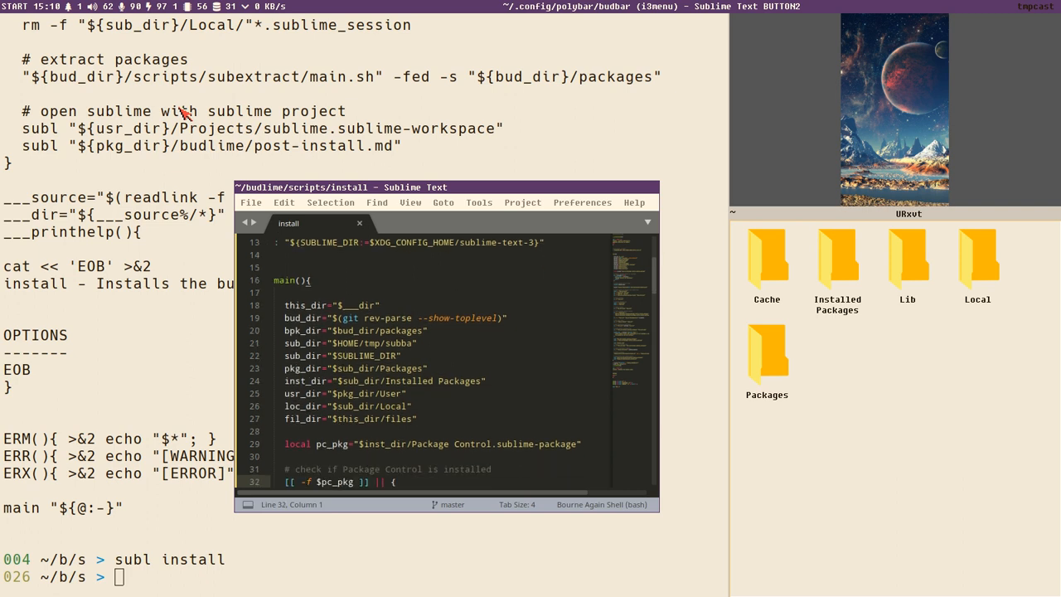
scroll("down", 3)
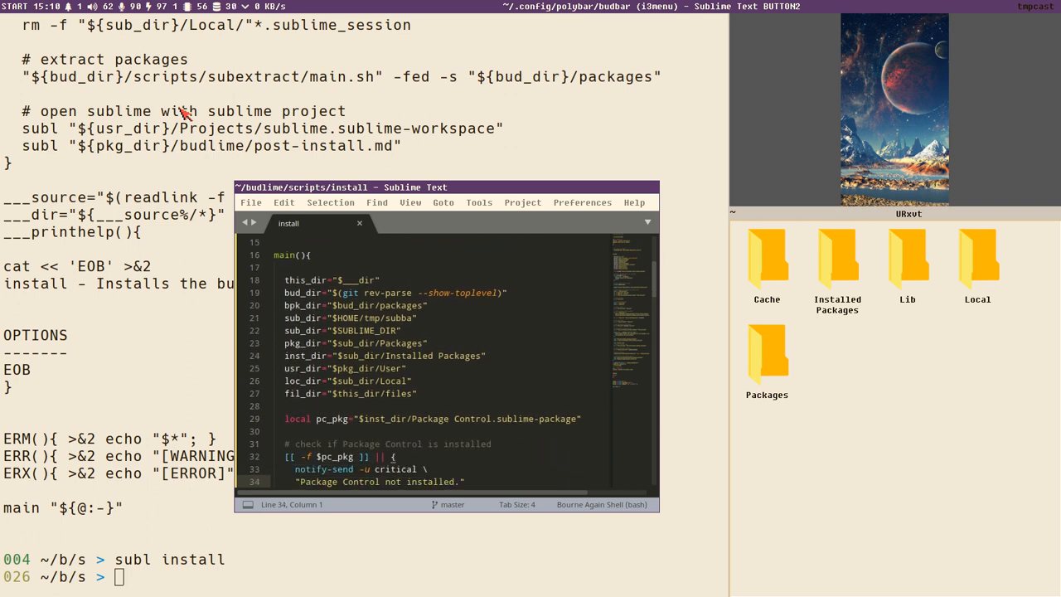
scroll("down", 3)
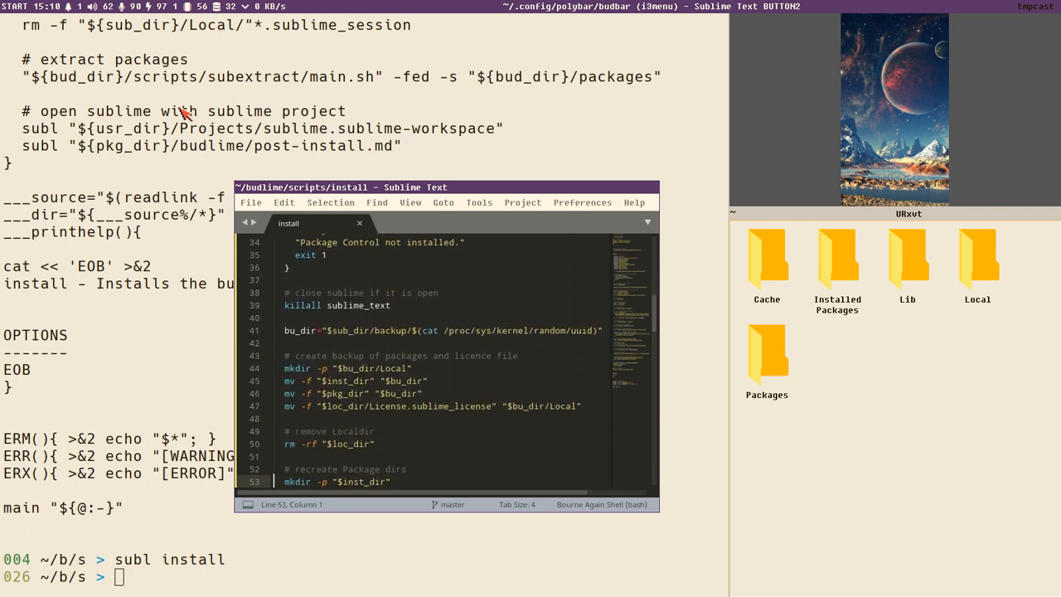
scroll("down", 3)
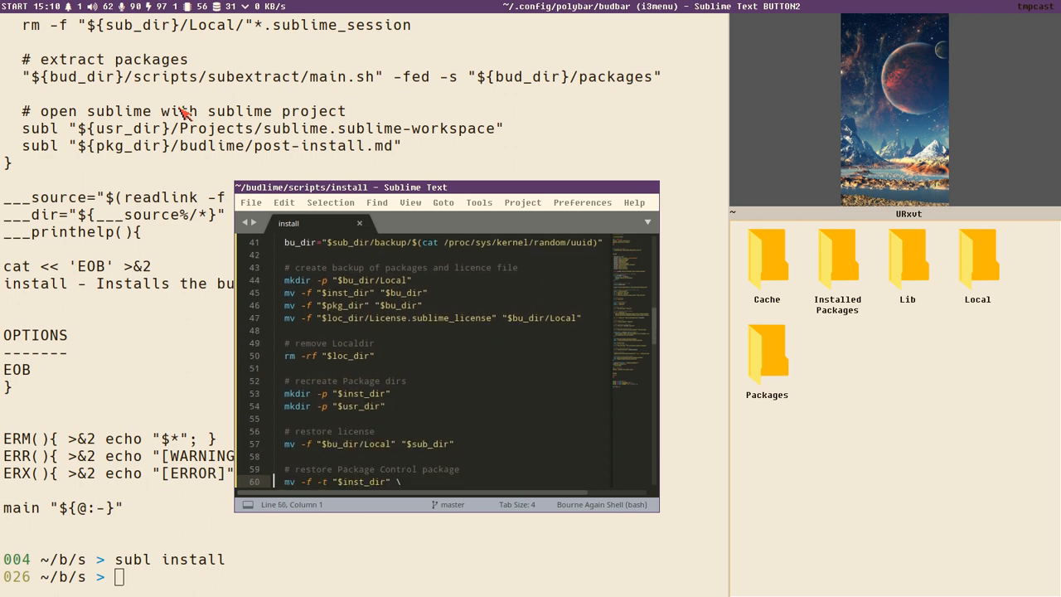
scroll("down", 3)
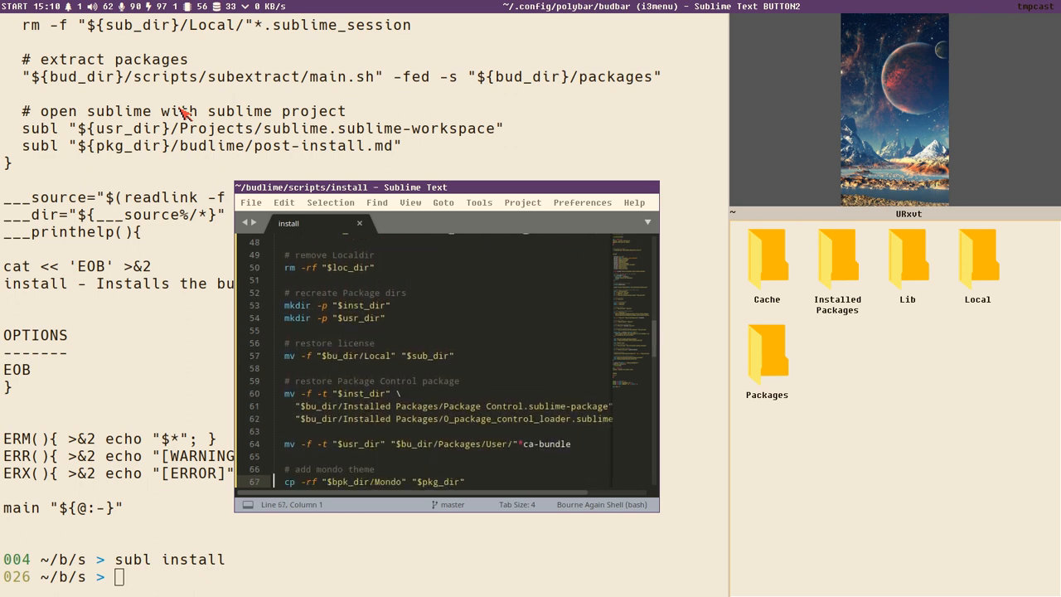
scroll("down", 3)
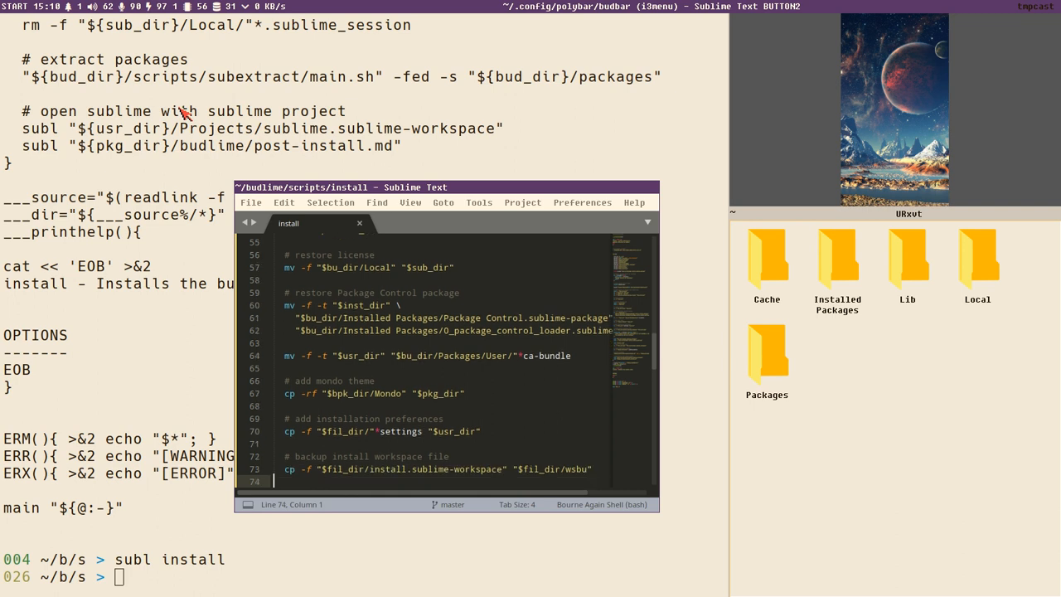
scroll("down", 3)
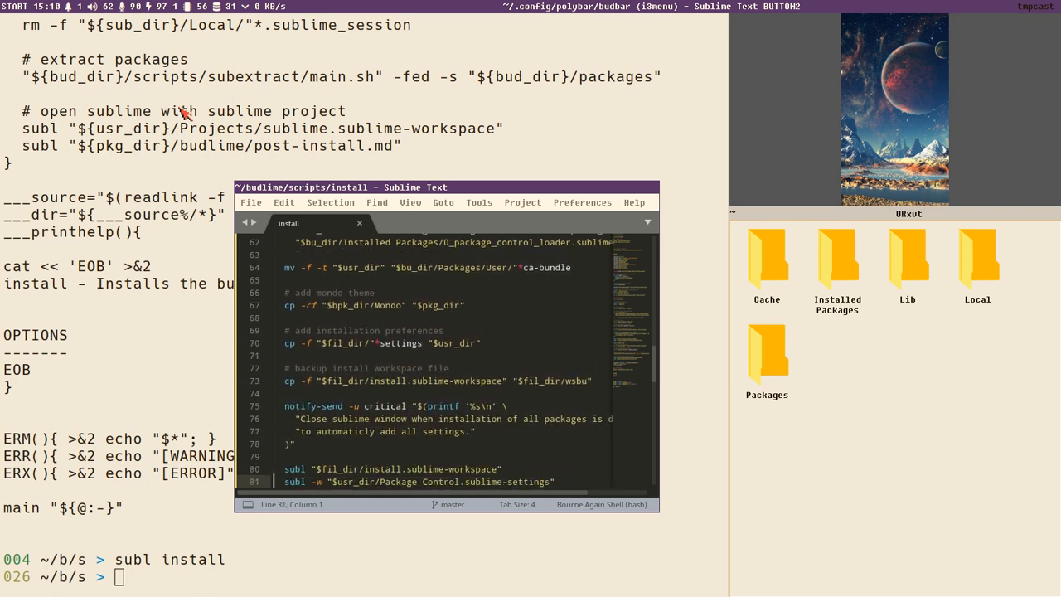
scroll("down", 3)
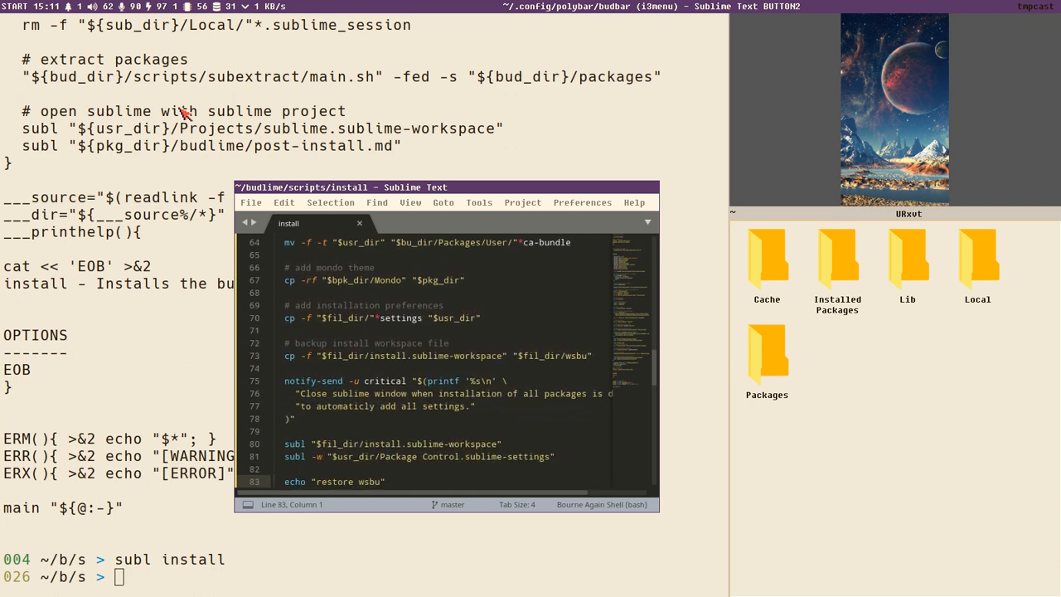
scroll("down", 3)
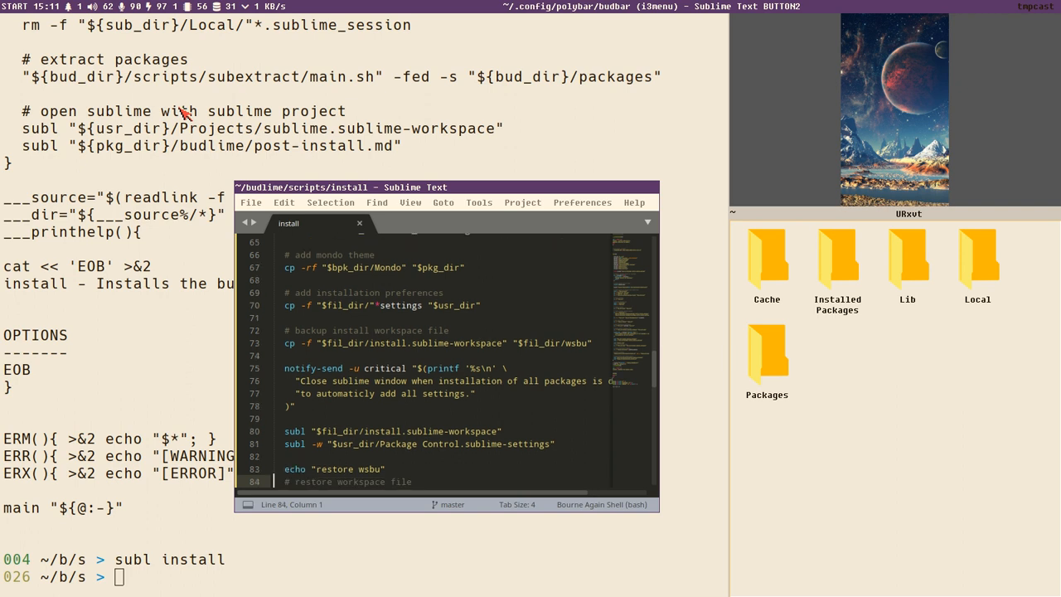
scroll("down", 3)
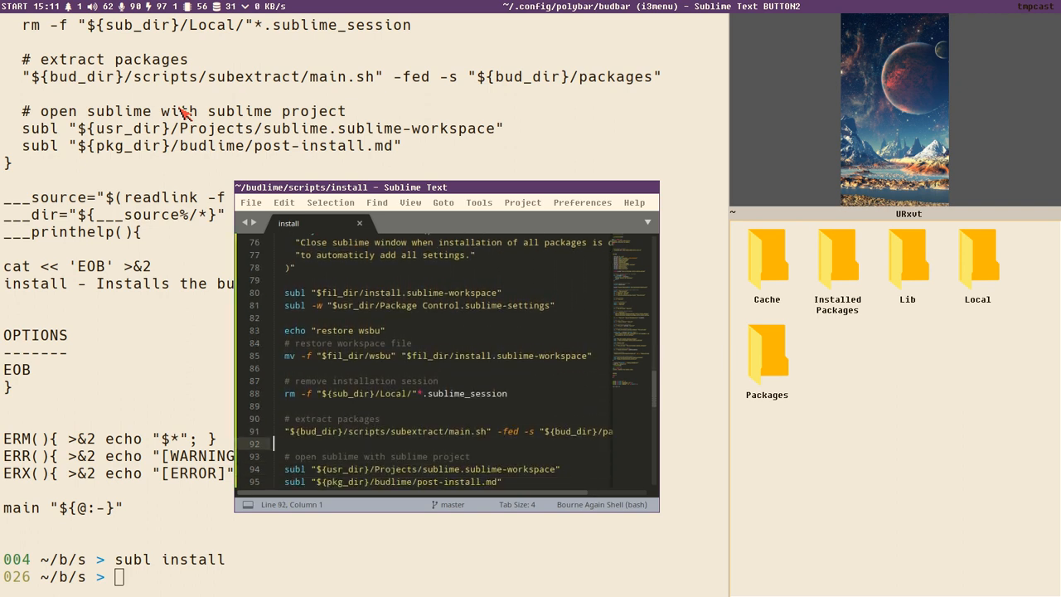
left_click(379, 431)
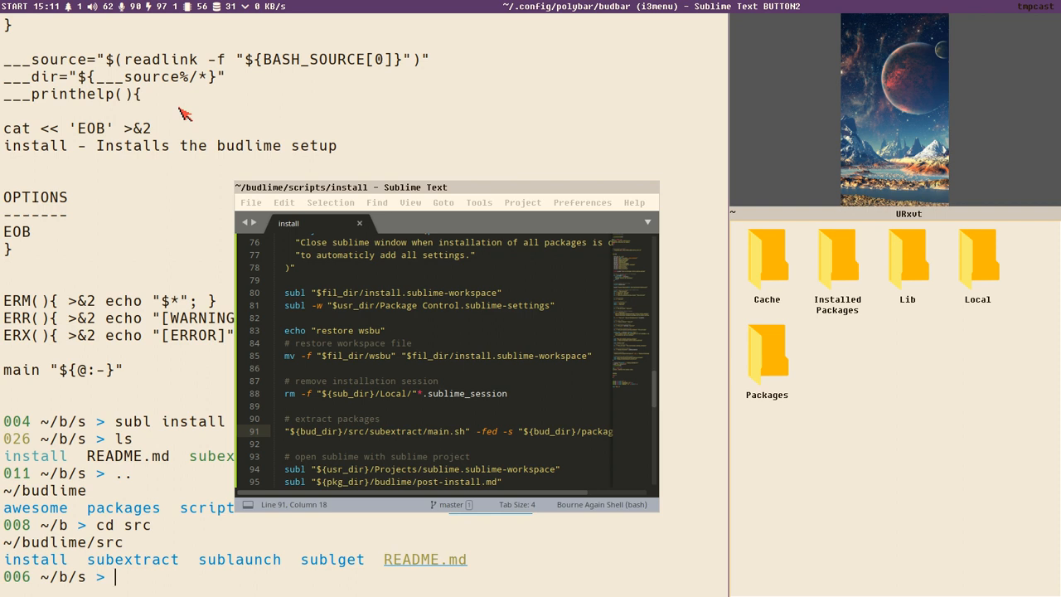
mouse_move(448, 388)
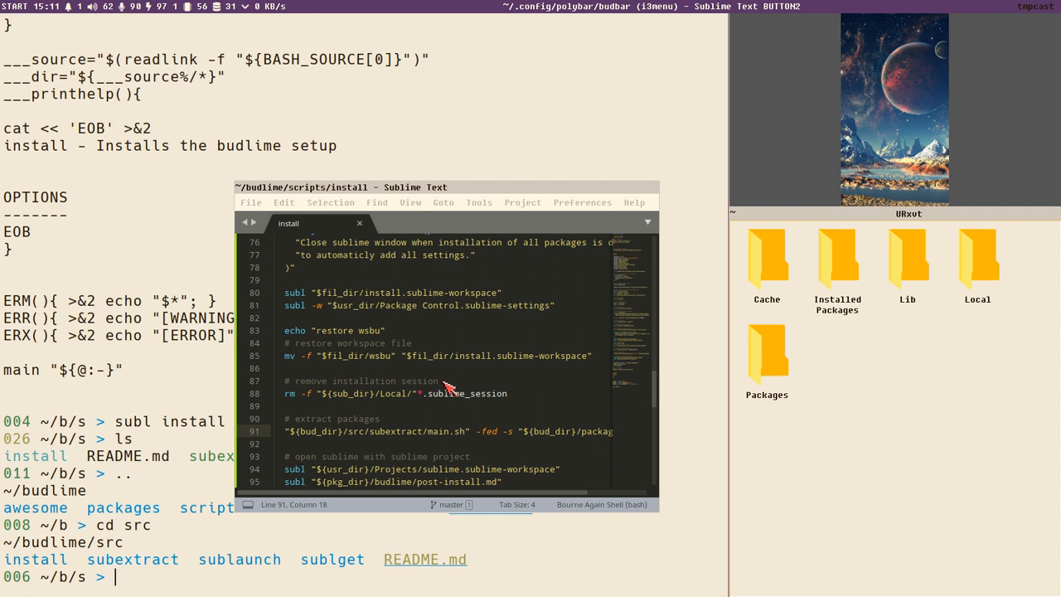
Step: Run ./install from ~/budlime/scripts, note the Package Control warning, and relaunch subl
left_click(448, 393)
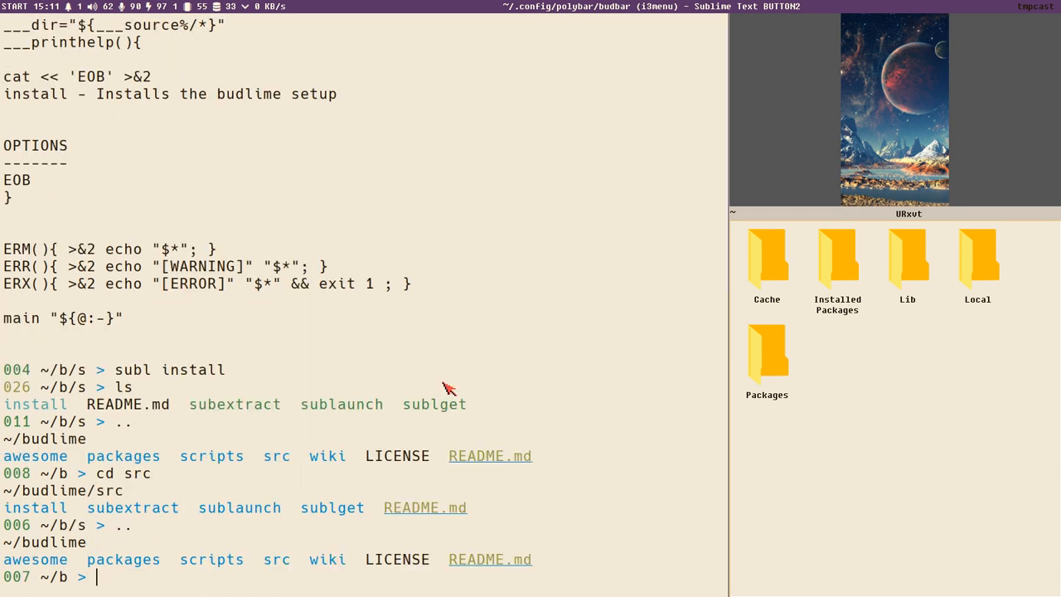
type("cd script")
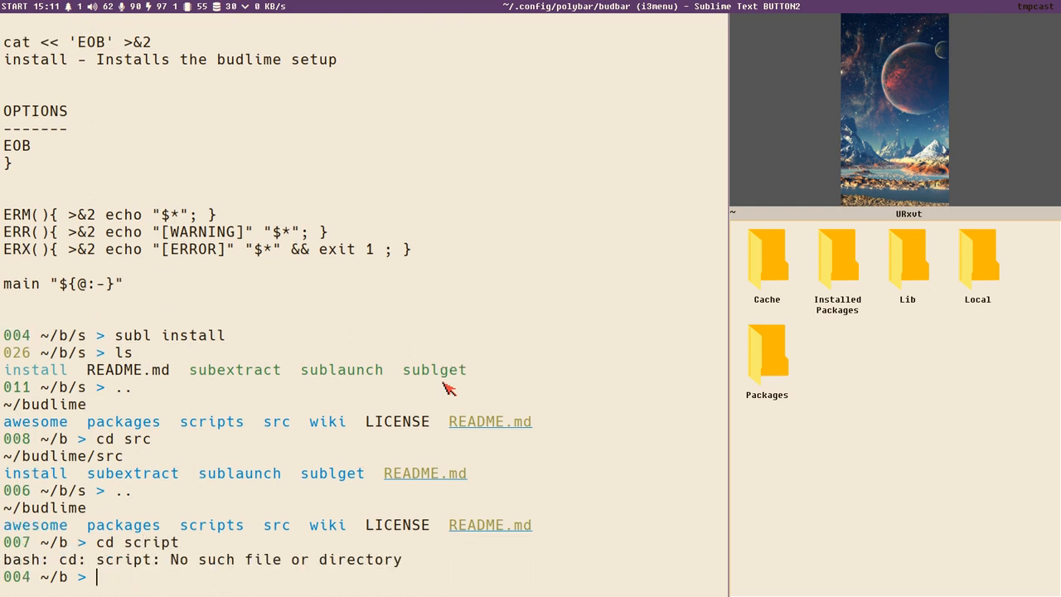
type("cd scripts")
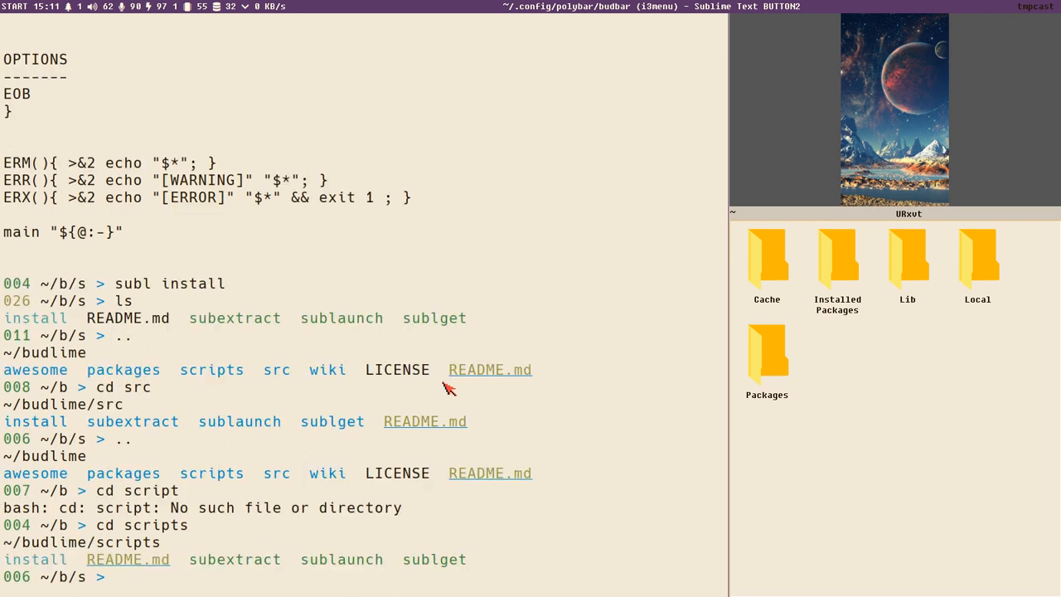
type("./install")
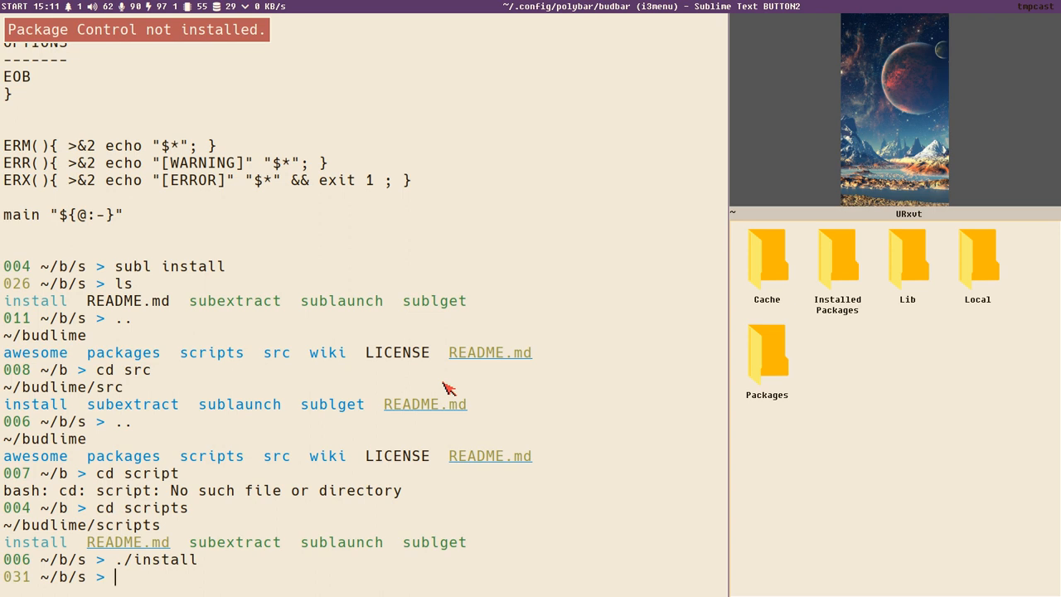
type("subl")
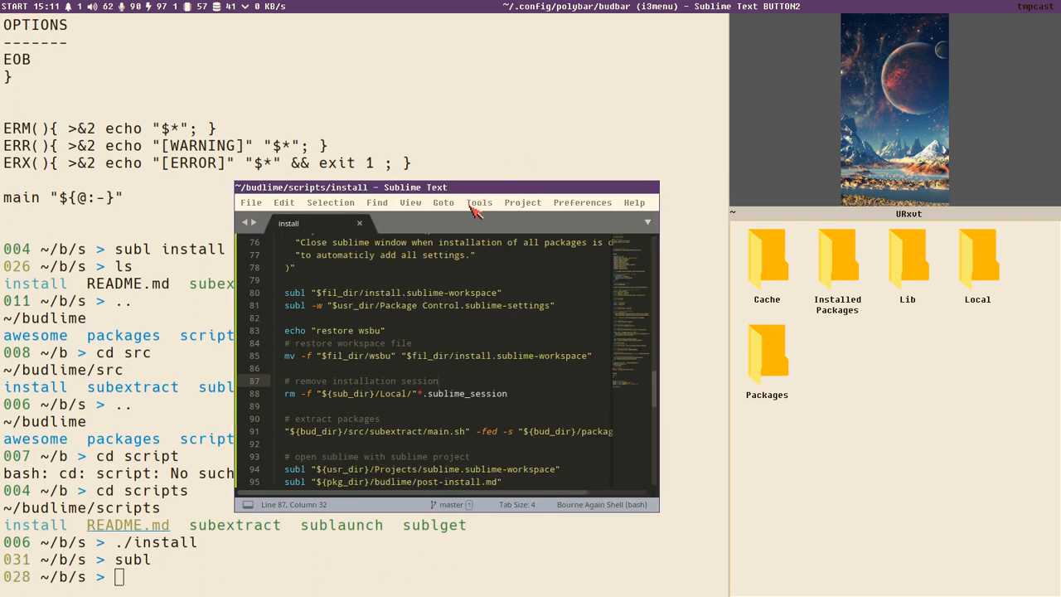
Step: Run Tools > Install Package Control and confirm the success message
left_click(479, 202)
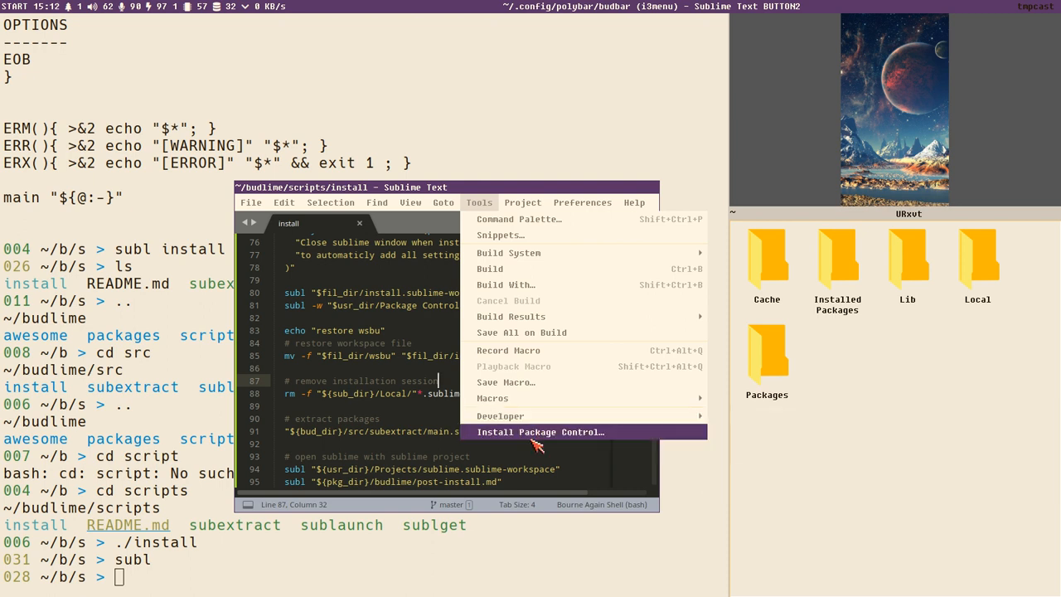
left_click(538, 432)
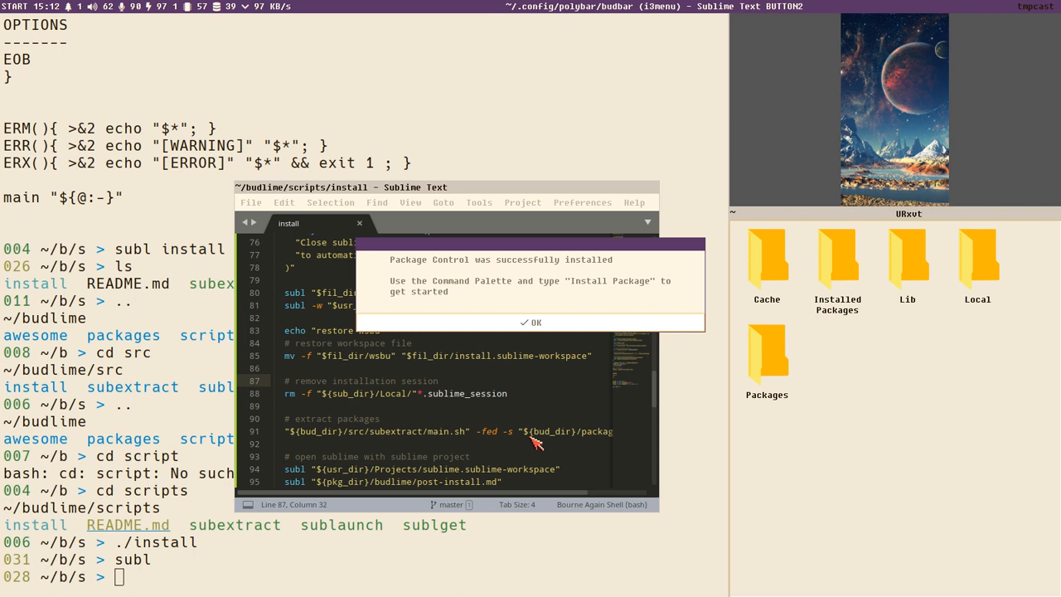
left_click(531, 322)
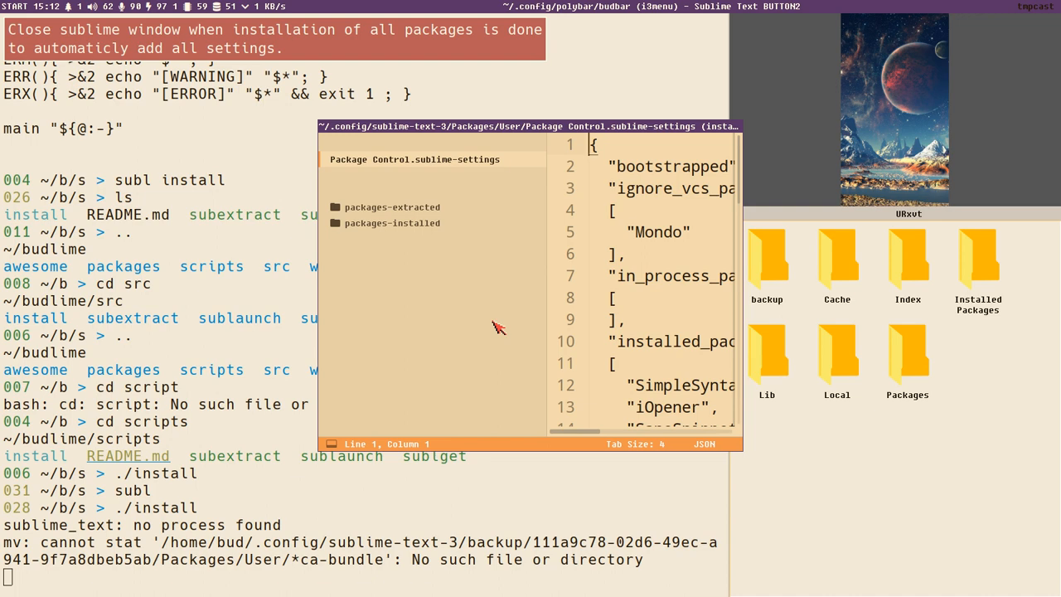
mouse_move(475, 308)
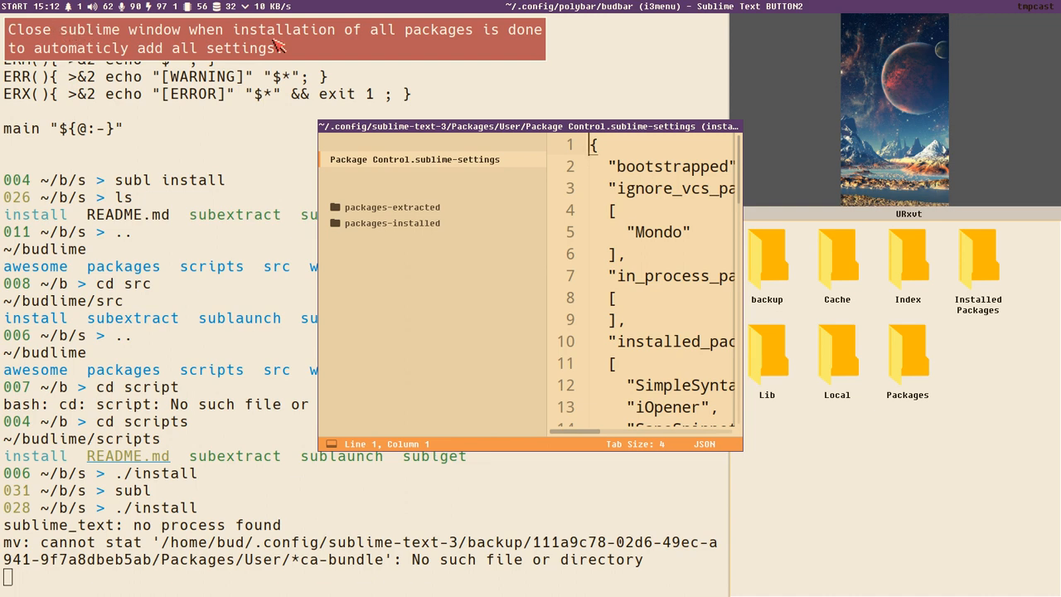
mouse_move(508, 60)
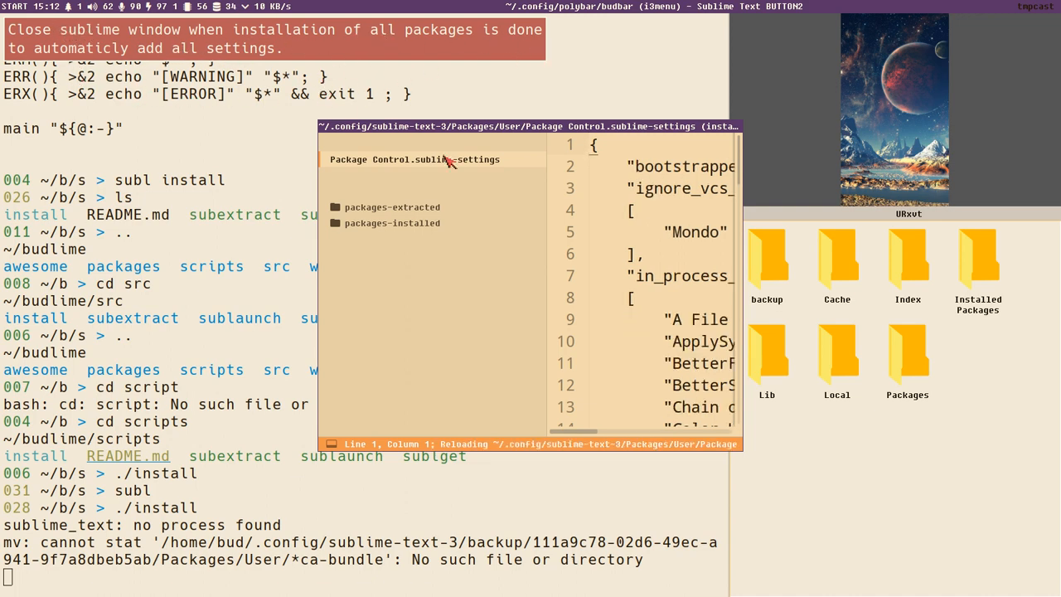
Step: Show Package Control.sublime-settings to watch the in-process package list
left_click(634, 228)
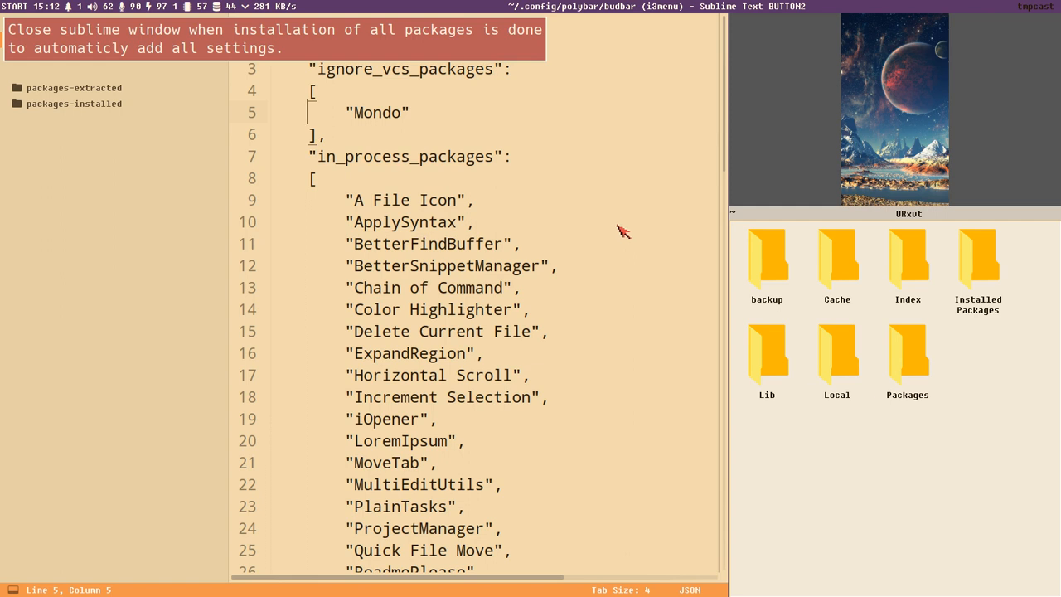
mouse_move(328, 155)
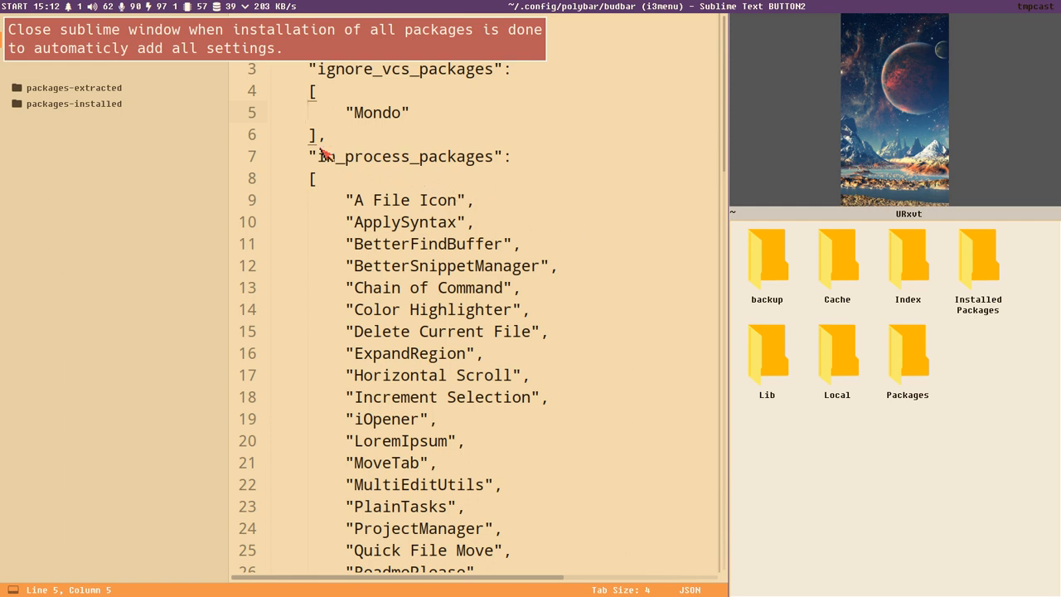
mouse_move(536, 186)
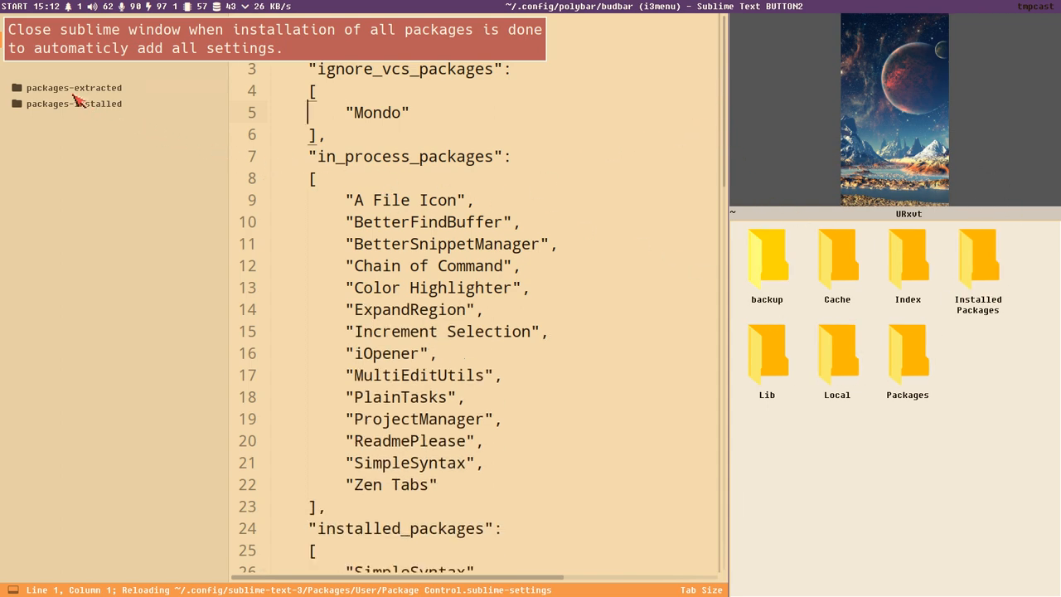
Step: Expand packages-extracted and packages-installed, read Package Control Messages, and return to the settings
left_click(74, 88)
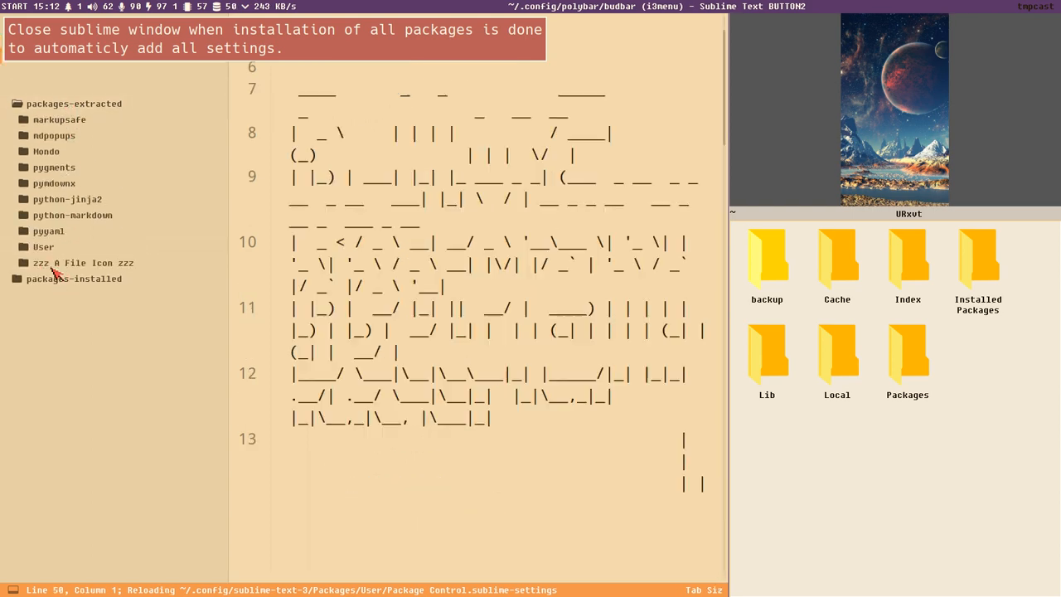
left_click(74, 279)
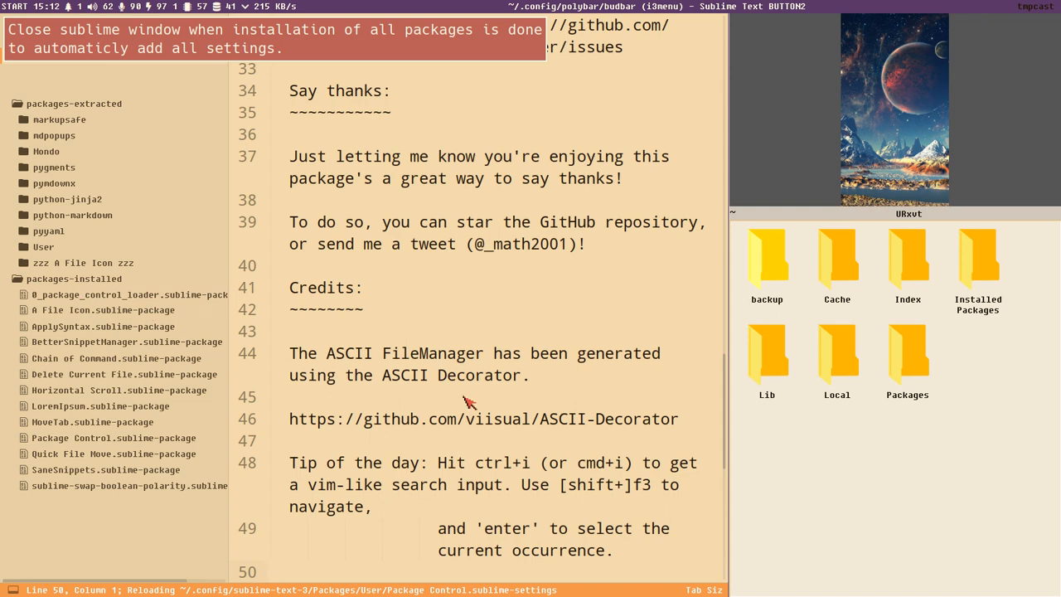
scroll("down", 3)
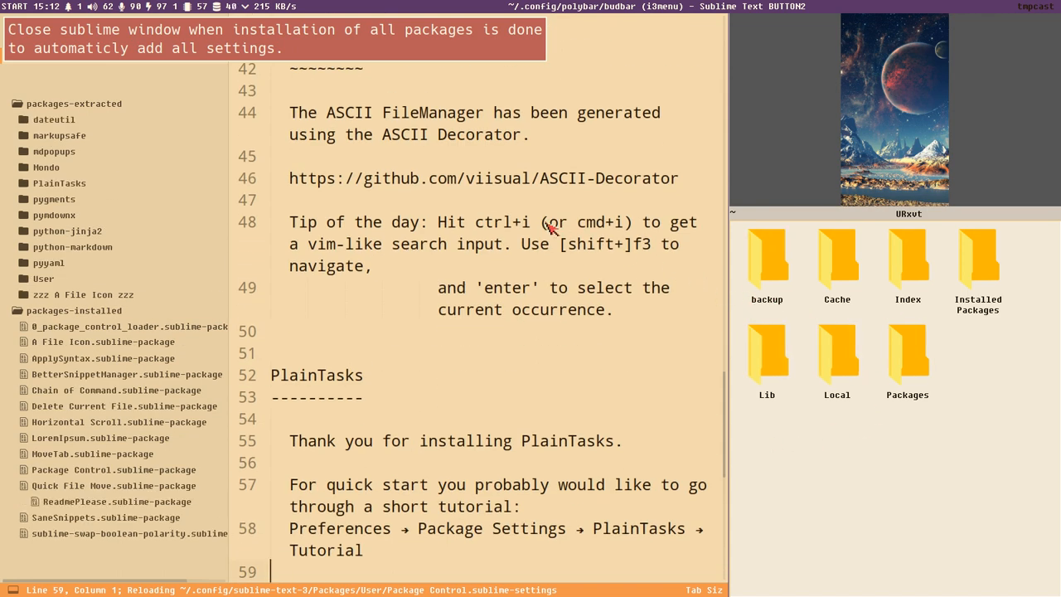
scroll("down", 3)
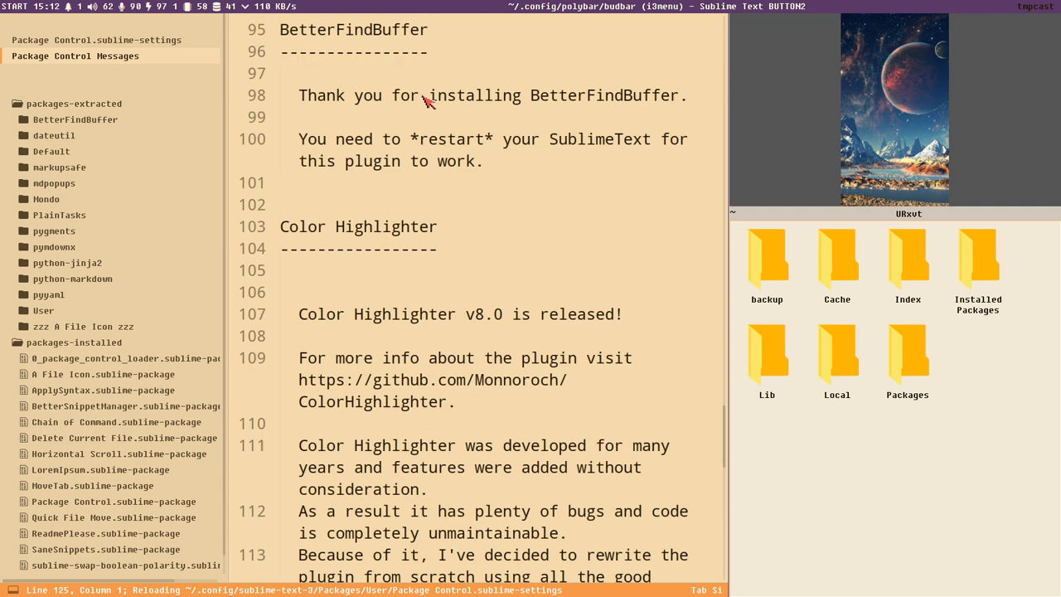
scroll("down", 3)
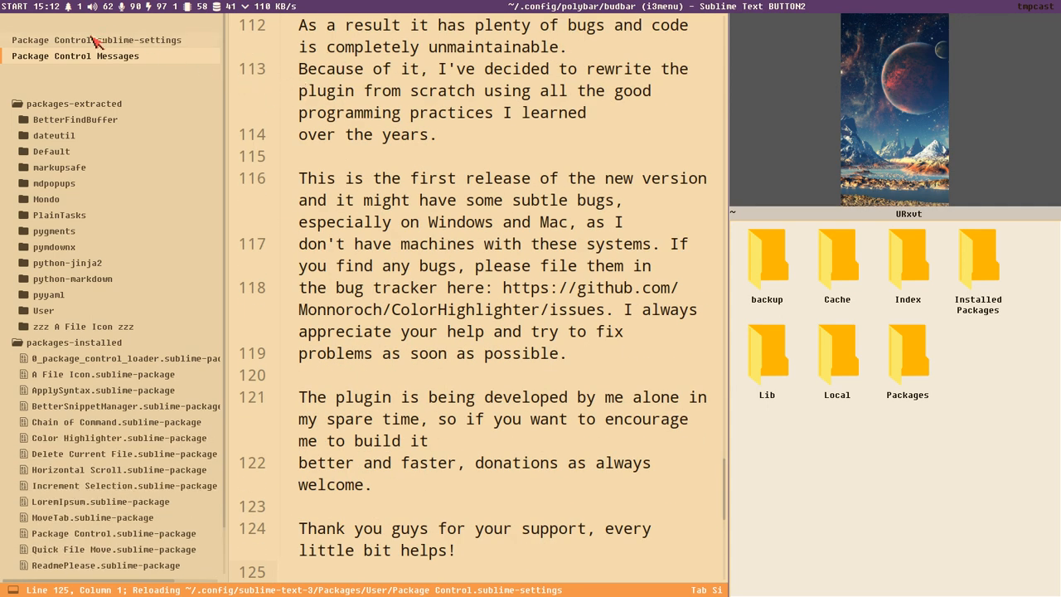
left_click(96, 40)
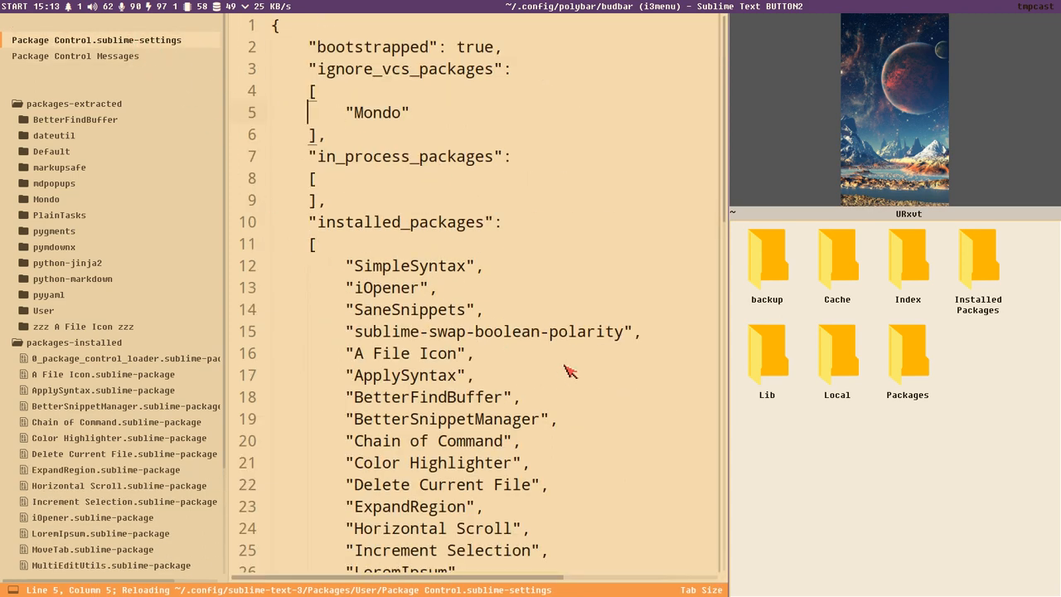
mouse_move(671, 211)
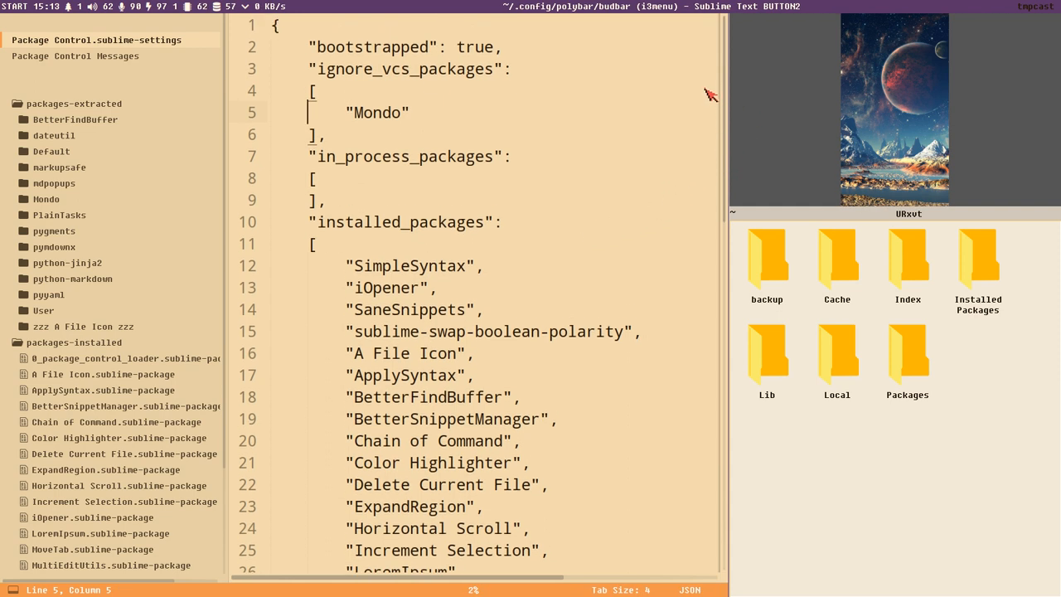
scroll("down", 3)
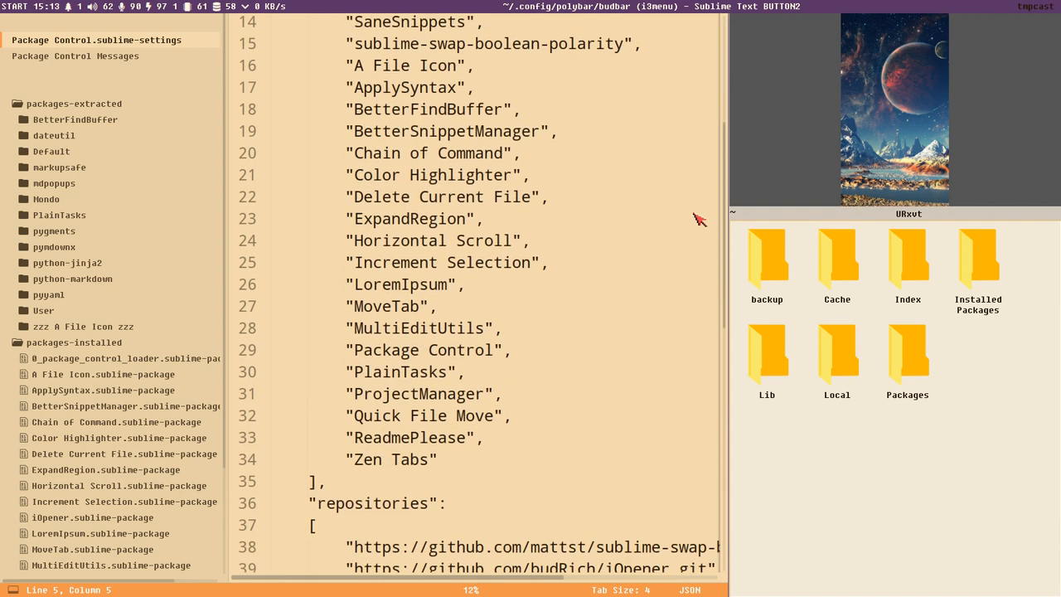
scroll("down", 3)
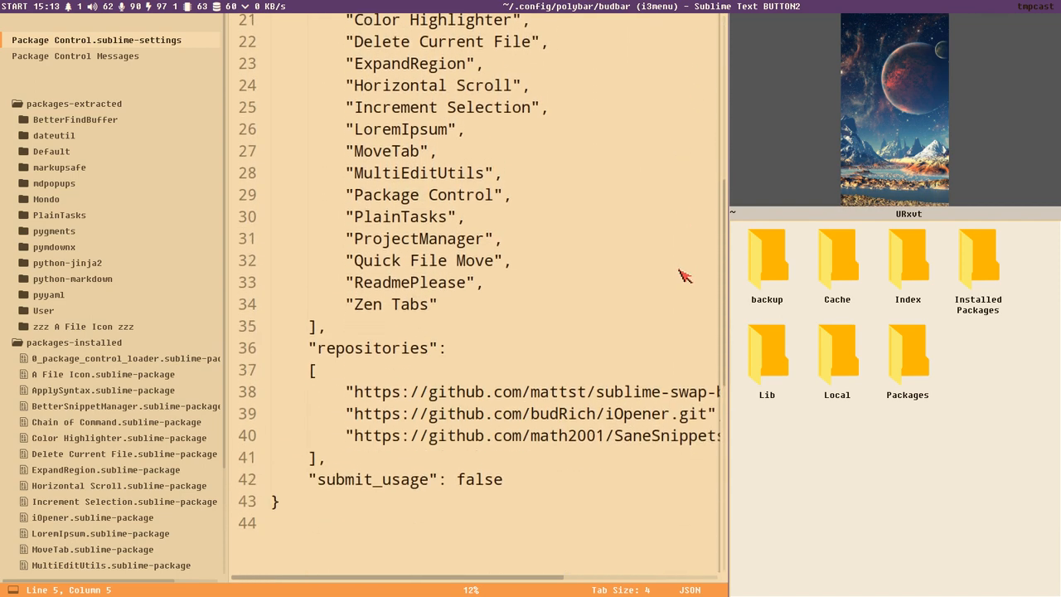
scroll("up", 3)
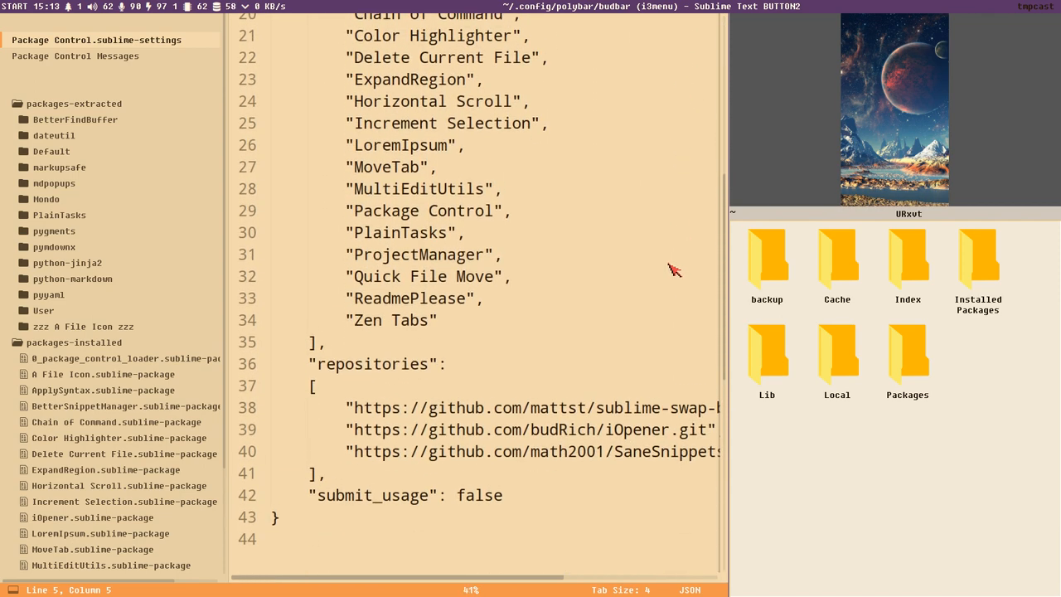
scroll("up", 3)
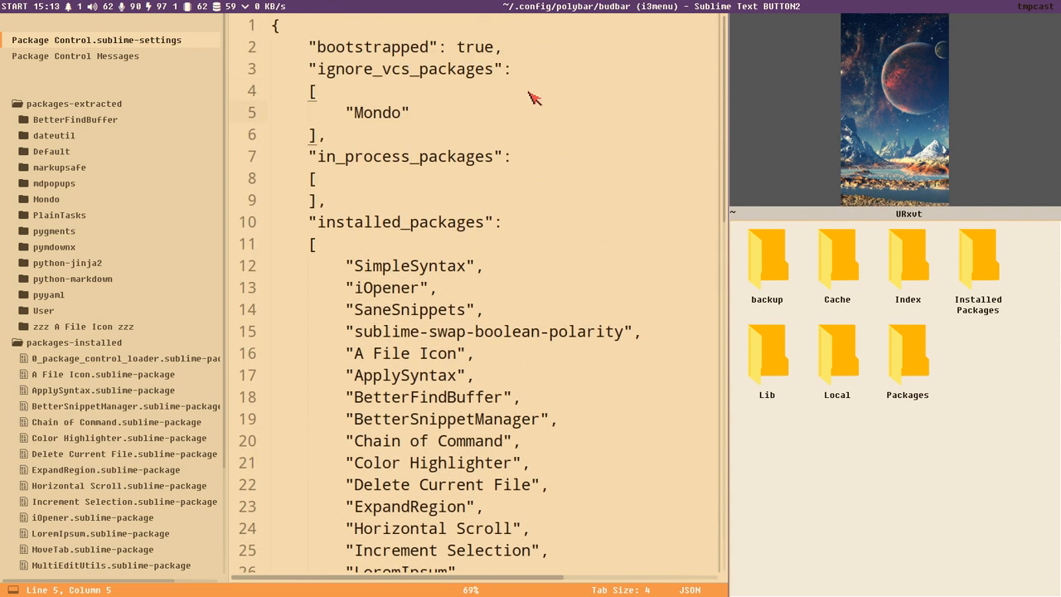
left_click(315, 157)
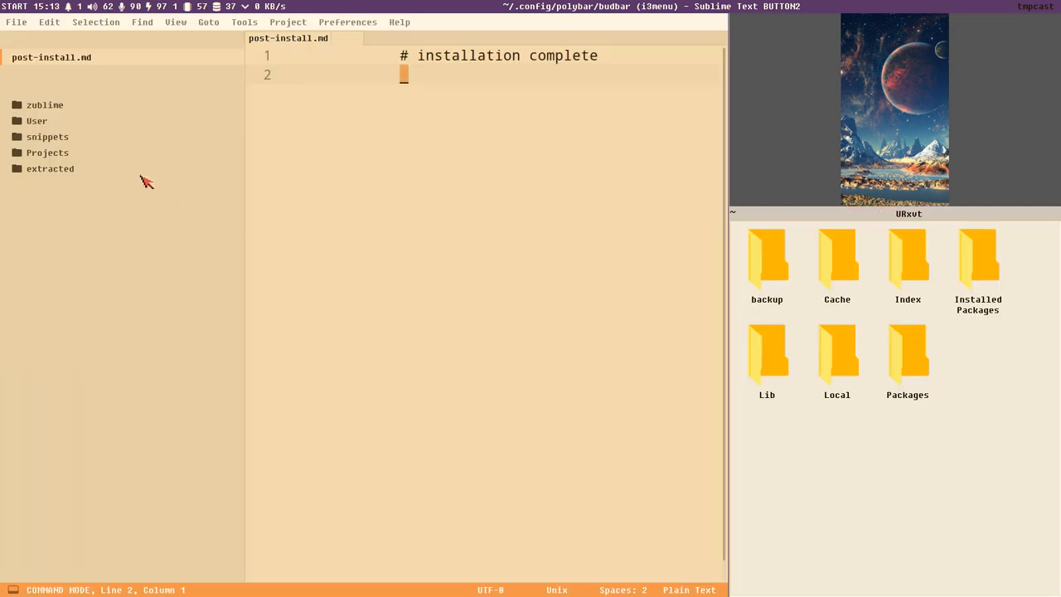
Step: Open zublime's Preferences.sublime-settings and expand the User and extracted sidebar folders
left_click(44, 104)
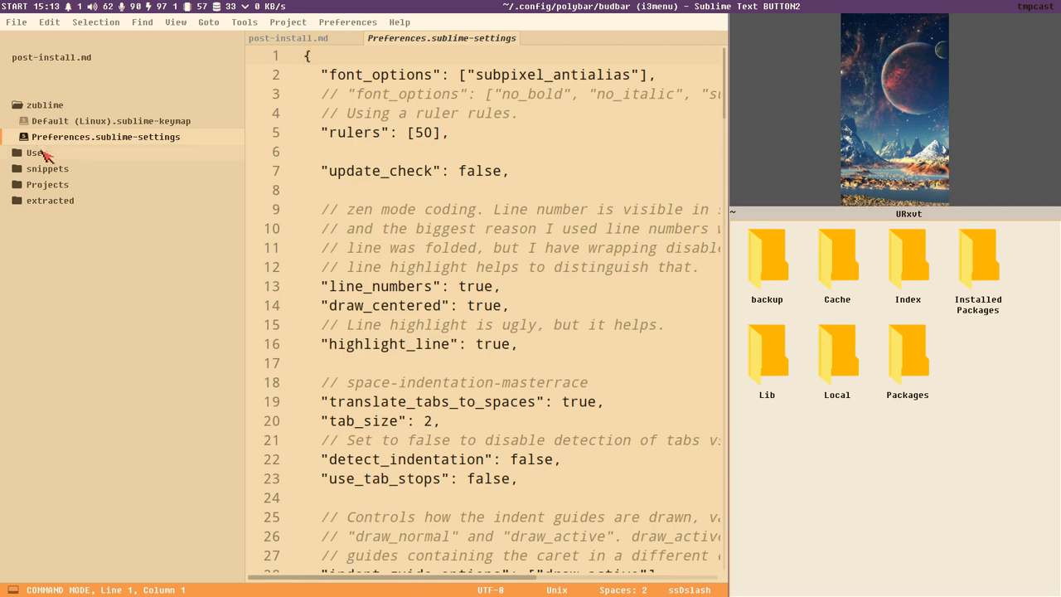
left_click(35, 152)
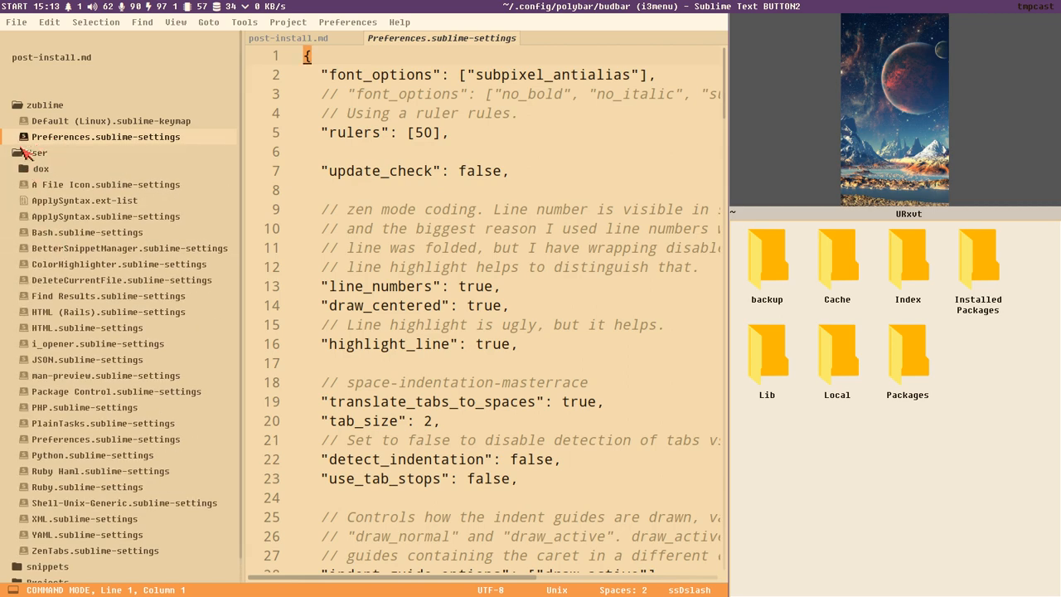
left_click(36, 153)
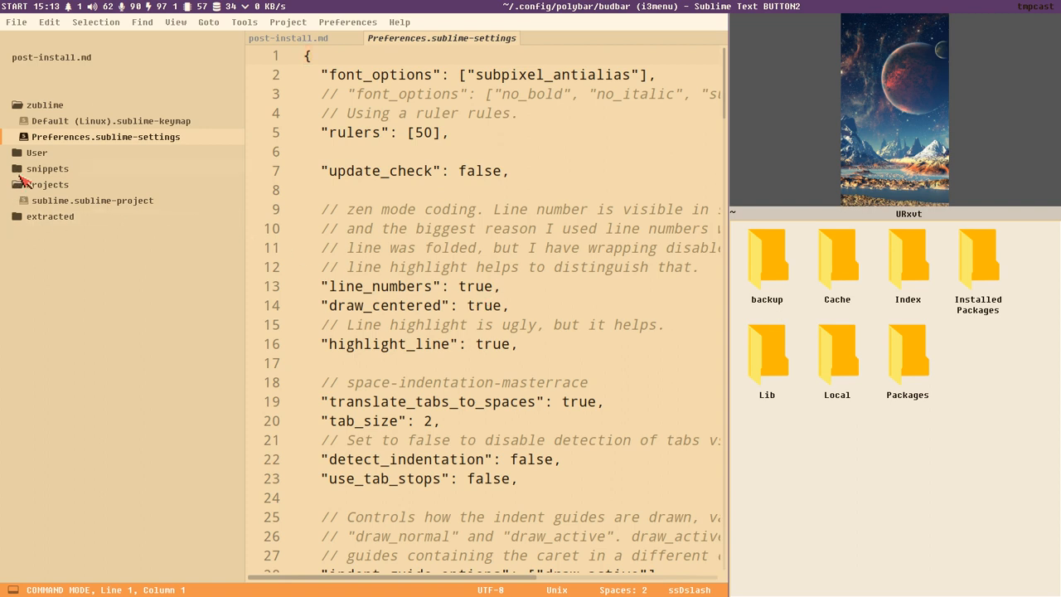
left_click(51, 216)
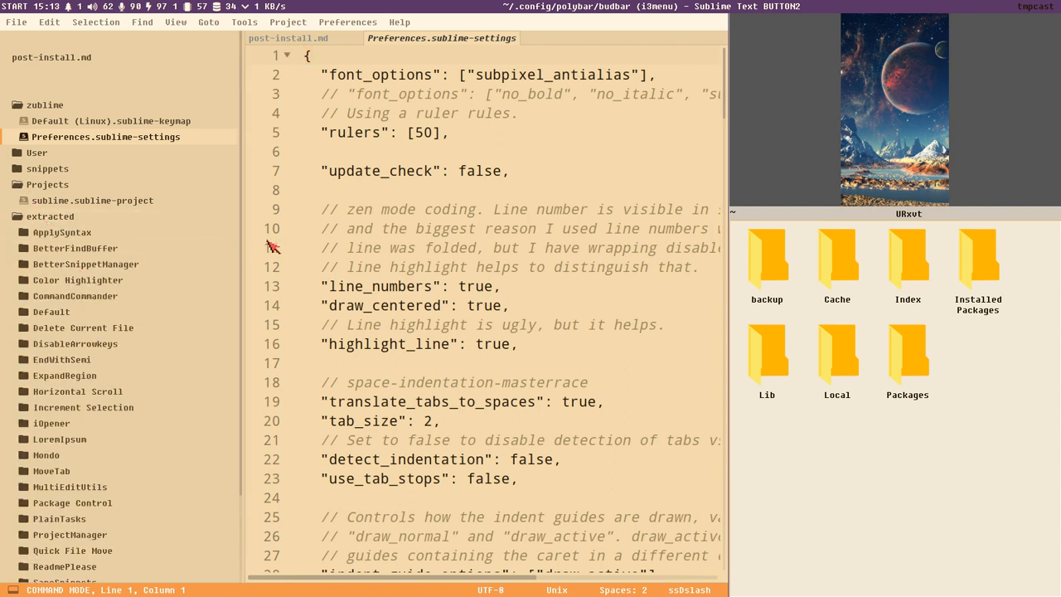
mouse_move(243, 192)
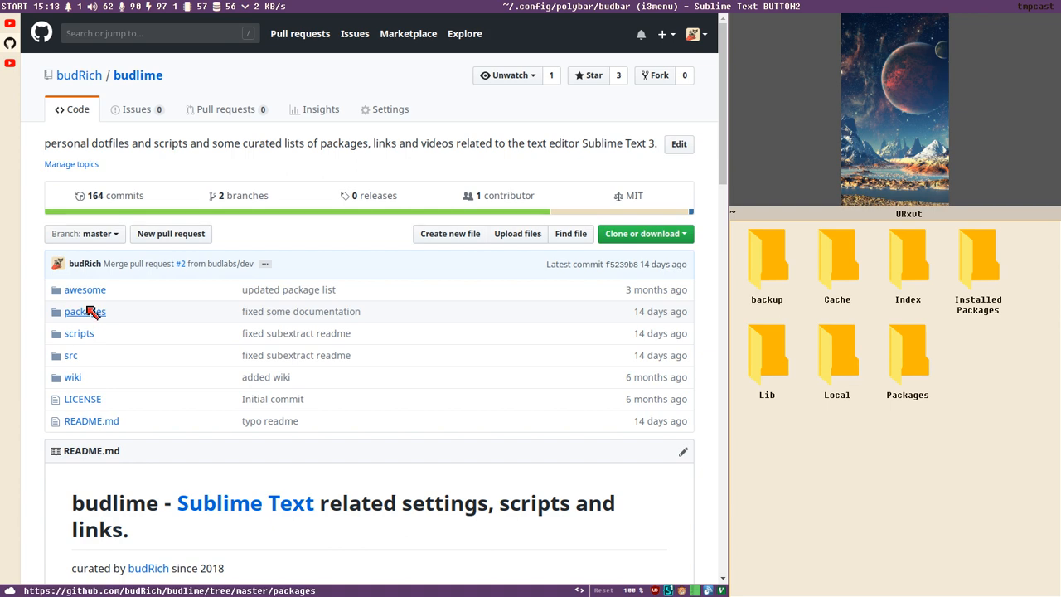
Step: Browse budlime's packages folder and README on GitHub, then switch back to Sublime Text
left_click(82, 311)
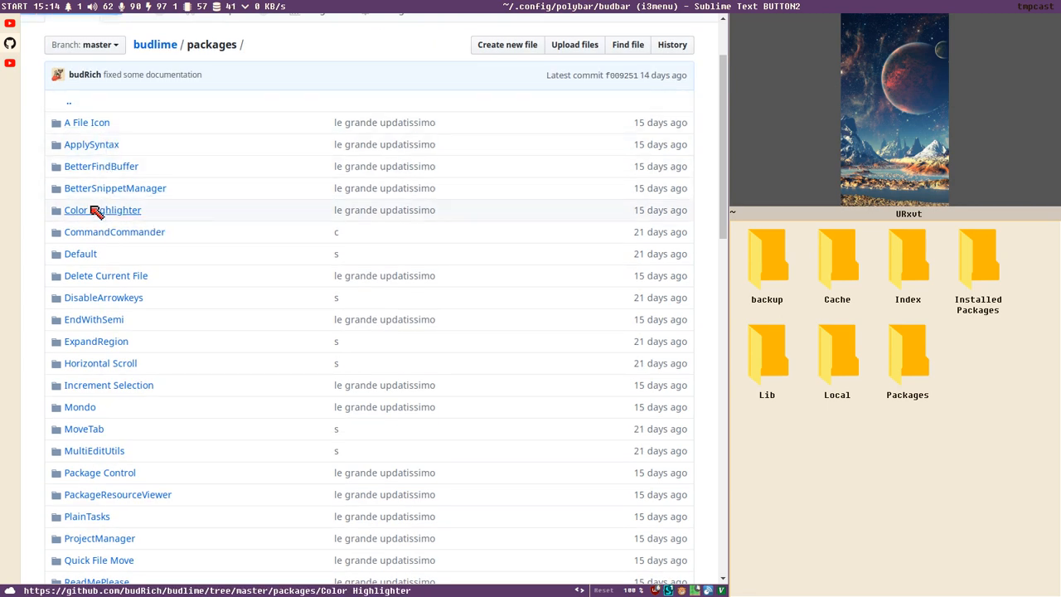
left_click(103, 210)
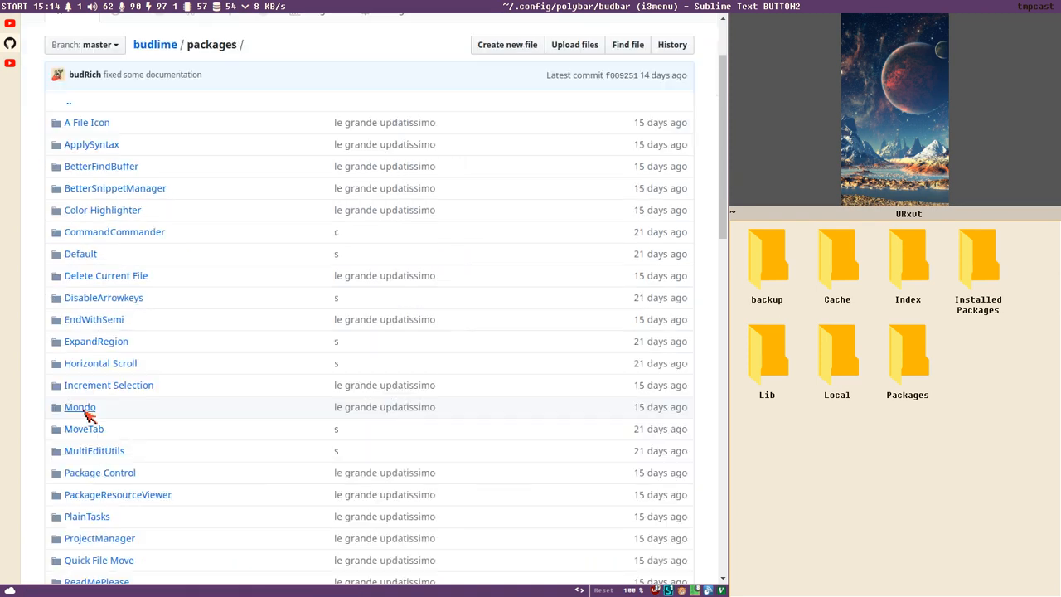
scroll("down", 3)
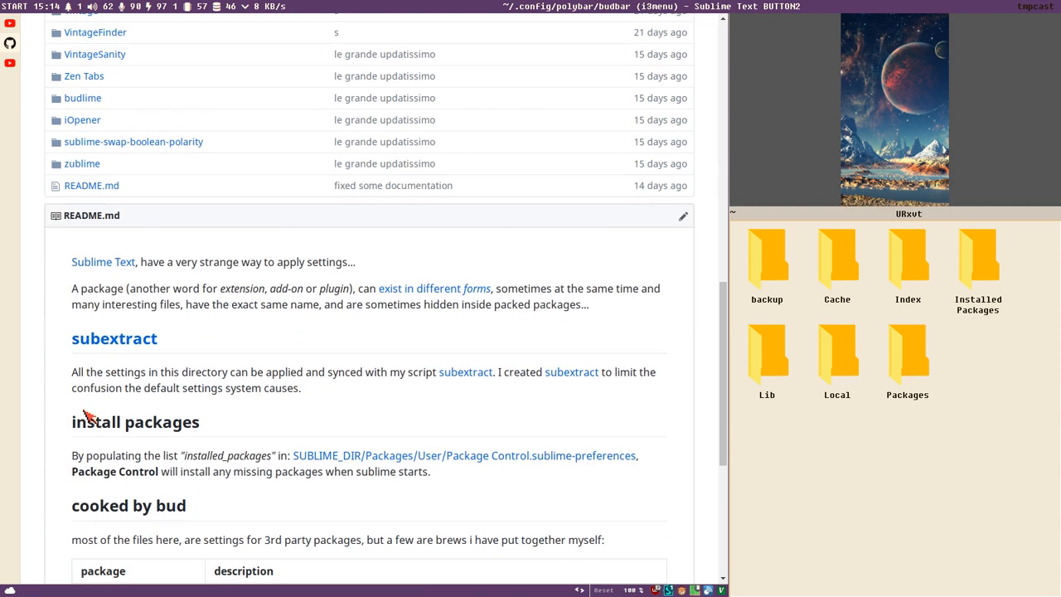
scroll("down", 3)
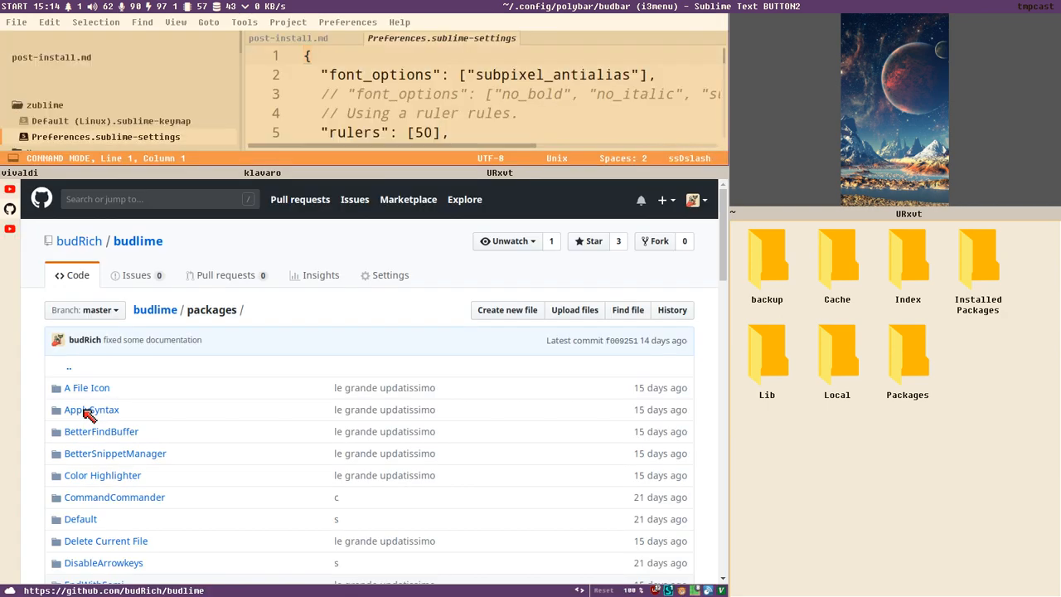
left_click(439, 38)
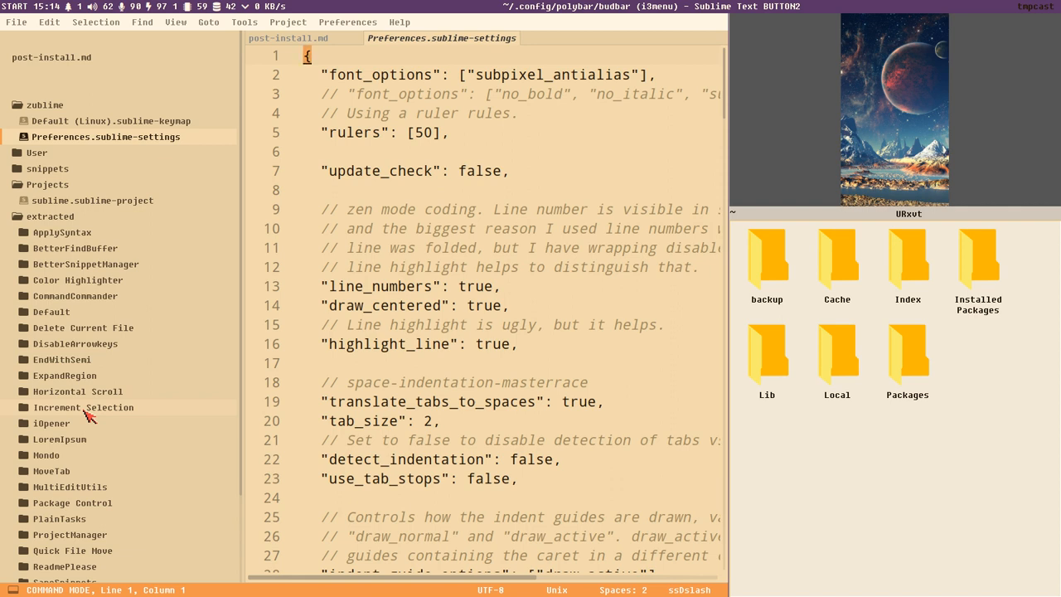